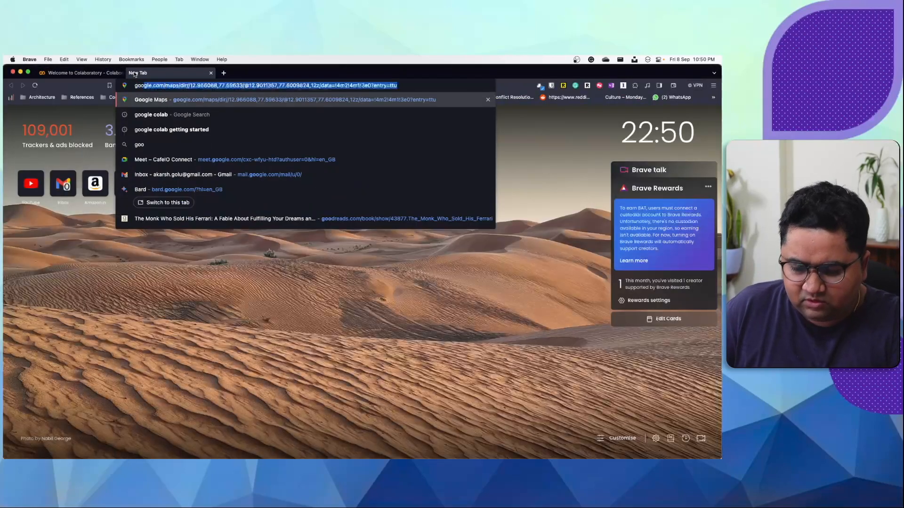
- Search Google for 'google colab' and pick the colab.google result
text(google colab)
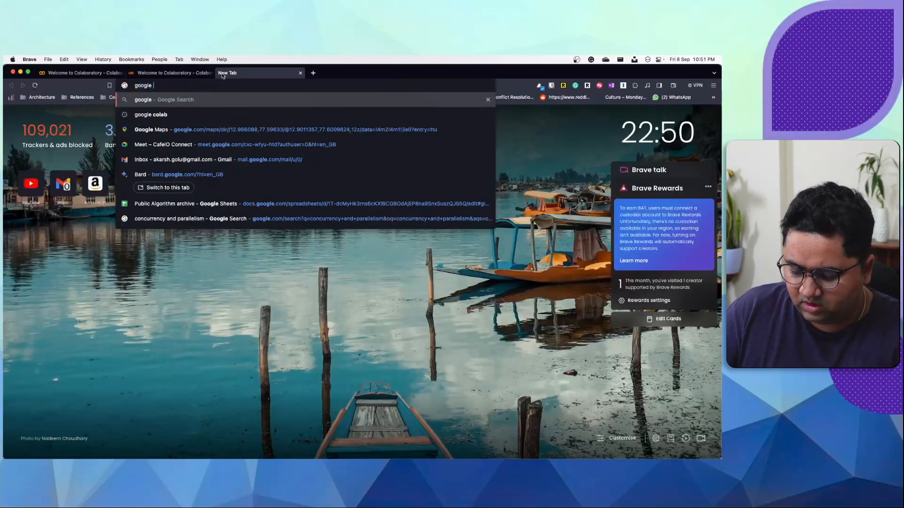
click(151, 114)
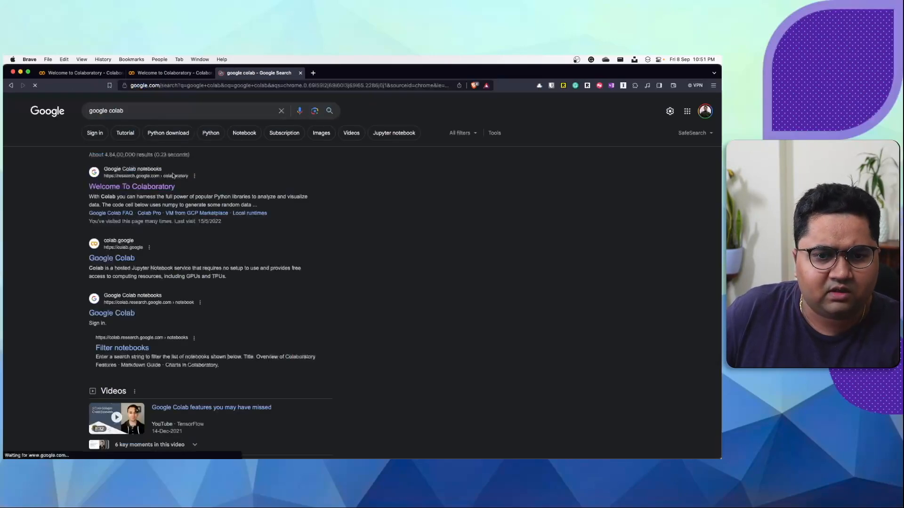
click(111, 258)
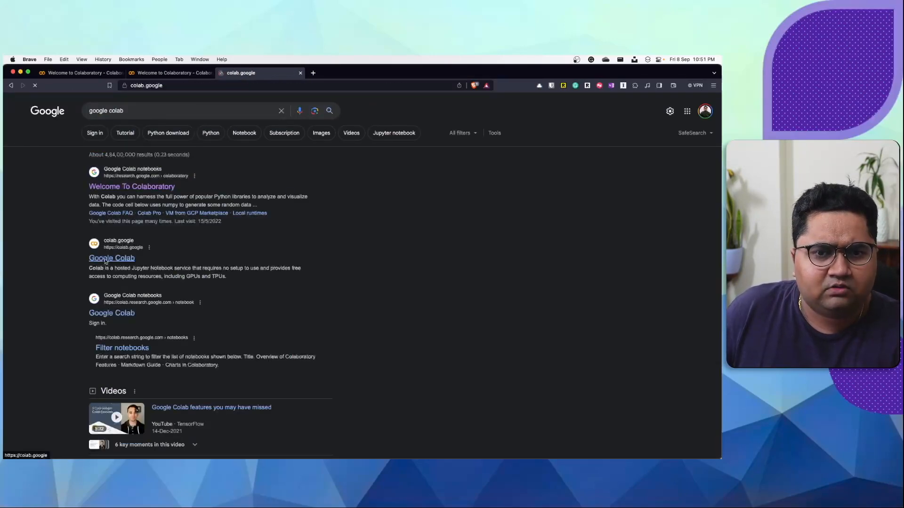
- Land on the Google Colab homepage and look over its content
click(111, 258)
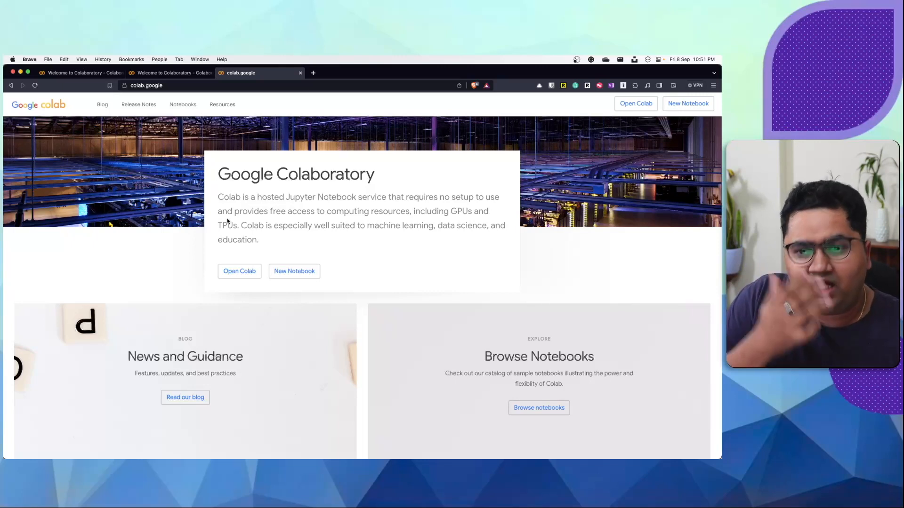
scroll(down, 3)
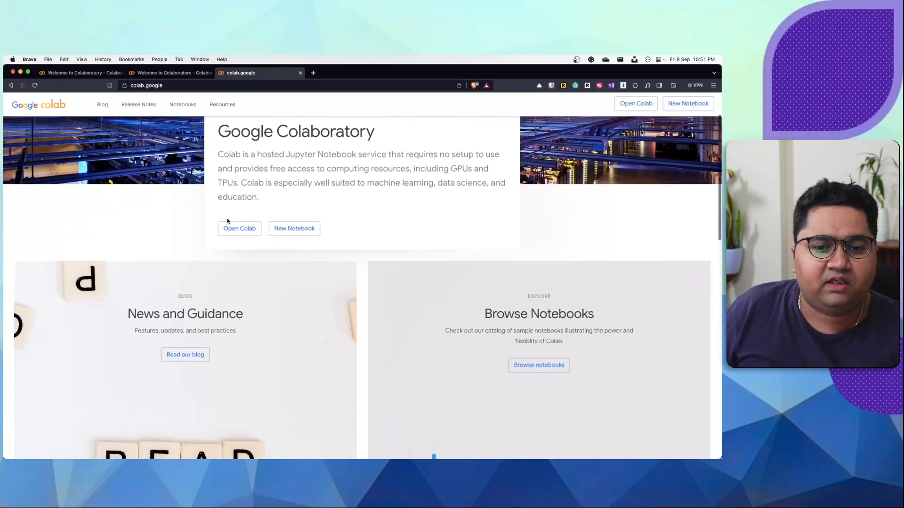
scroll(down, 3)
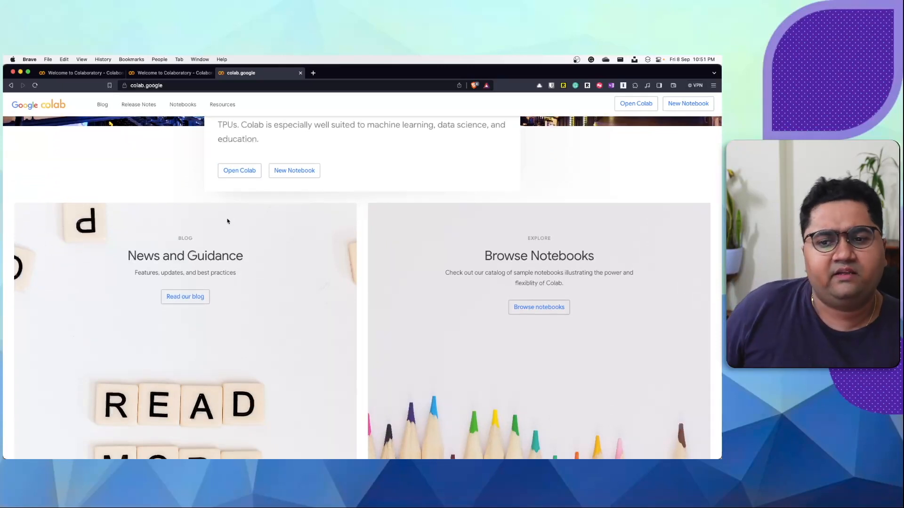
scroll(up, 3)
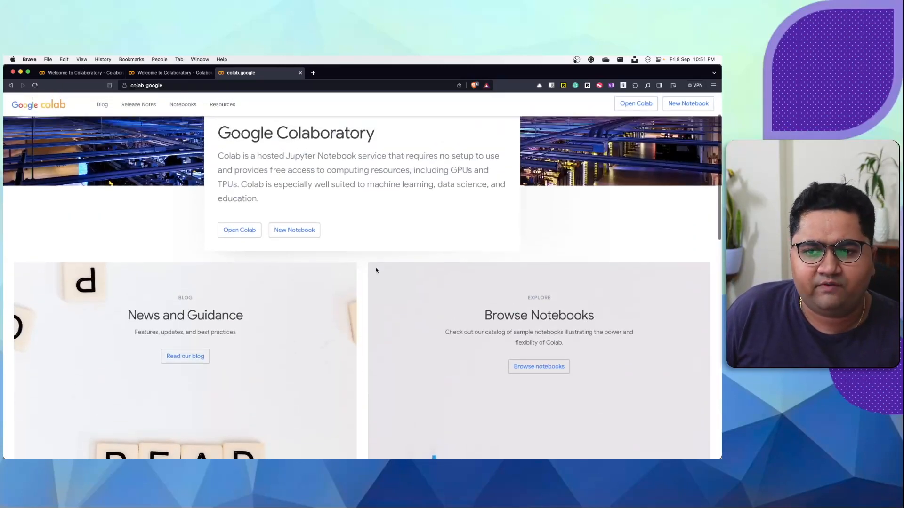
- Browse the Curated Notebooks catalogue, including the AI & Machine Learning examples
click(538, 366)
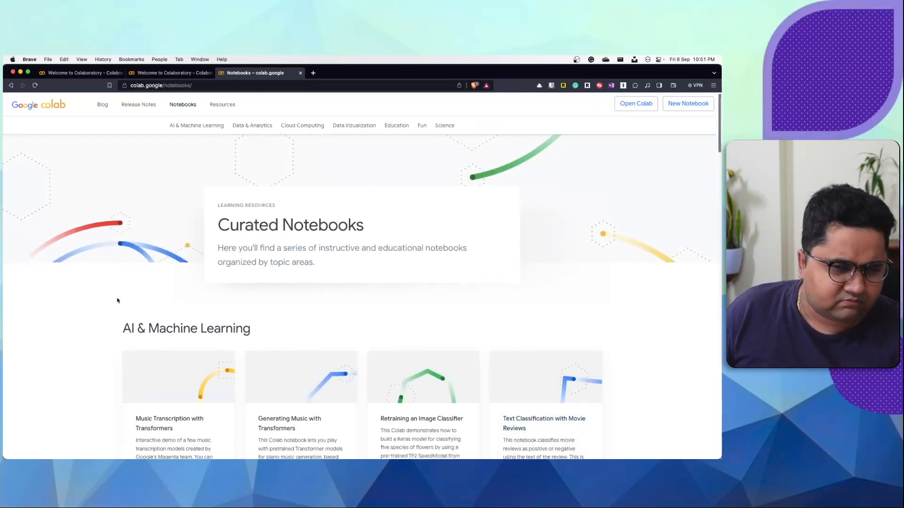
scroll(down, 3)
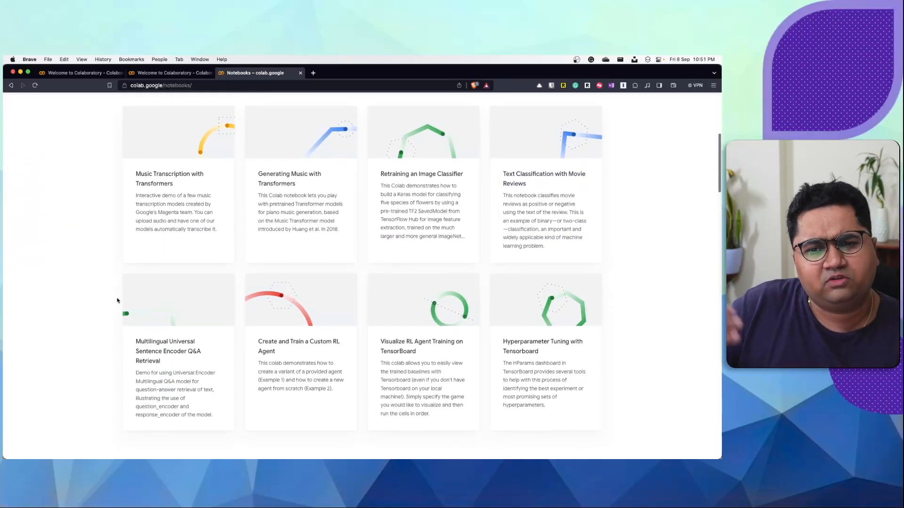
scroll(down, 3)
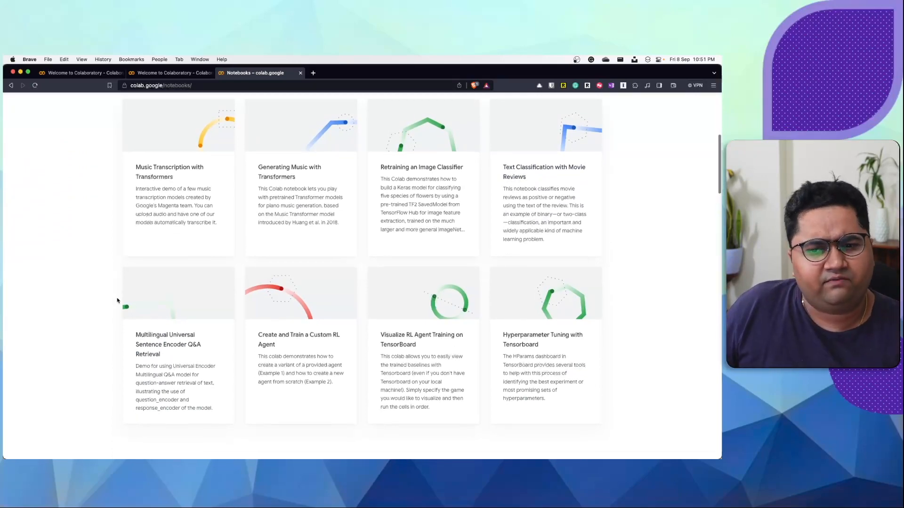
scroll(down, 3)
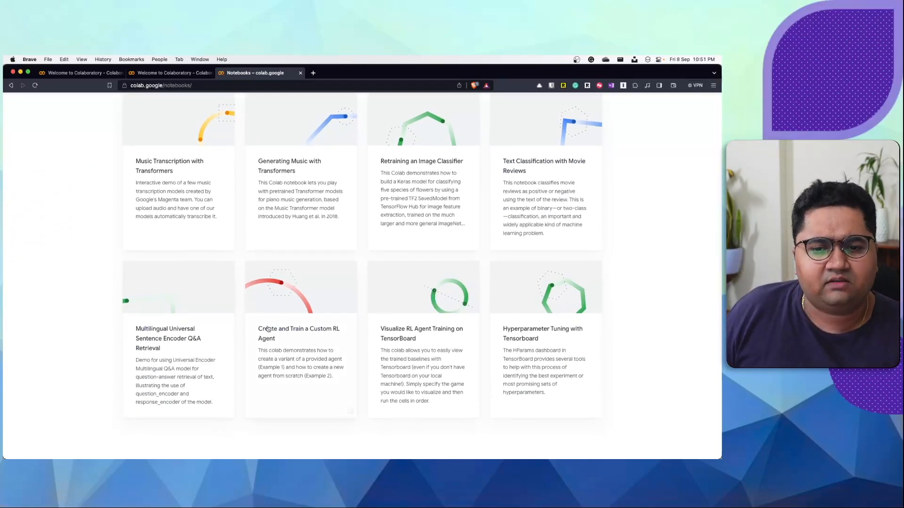
scroll(down, 3)
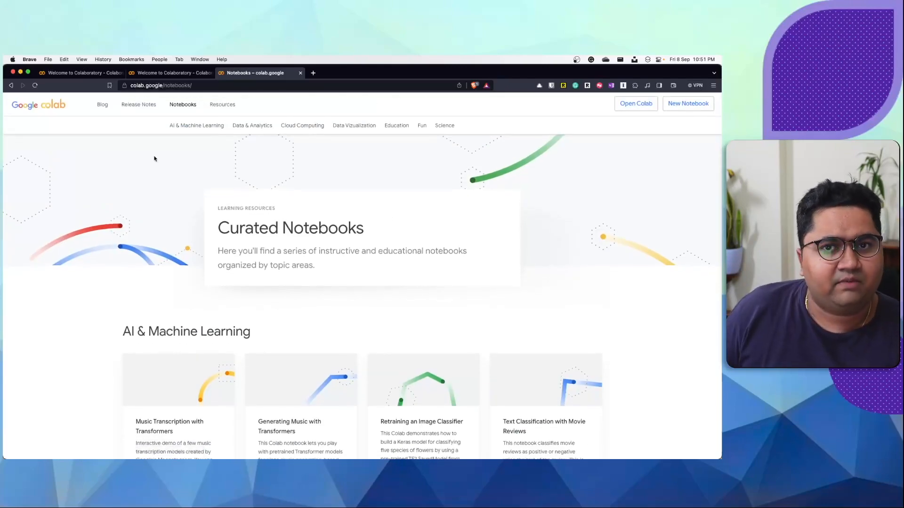
- Return to the Welcome to Colaboratory notebook and show its Examples list
click(81, 73)
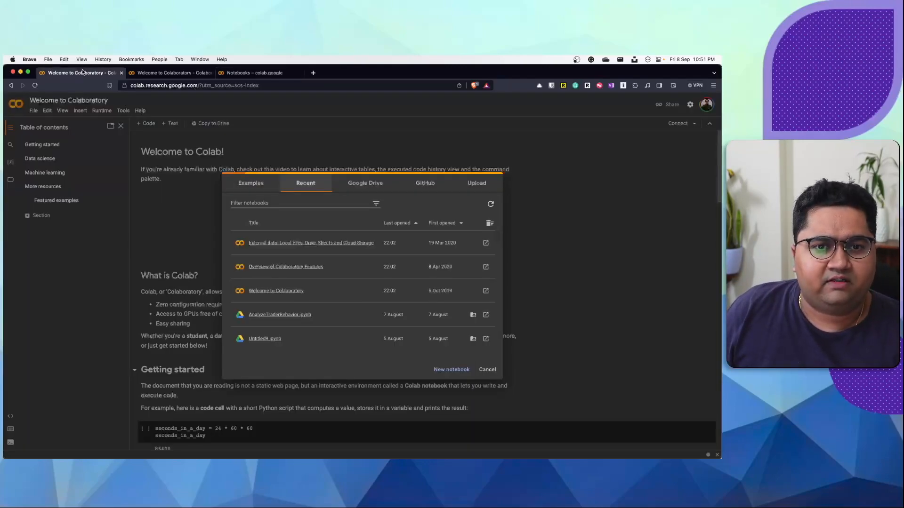
click(189, 72)
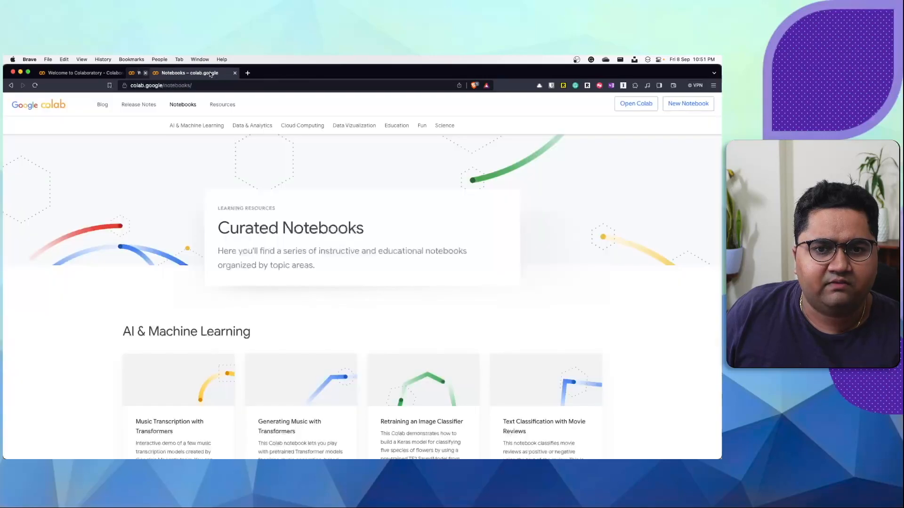
click(80, 72)
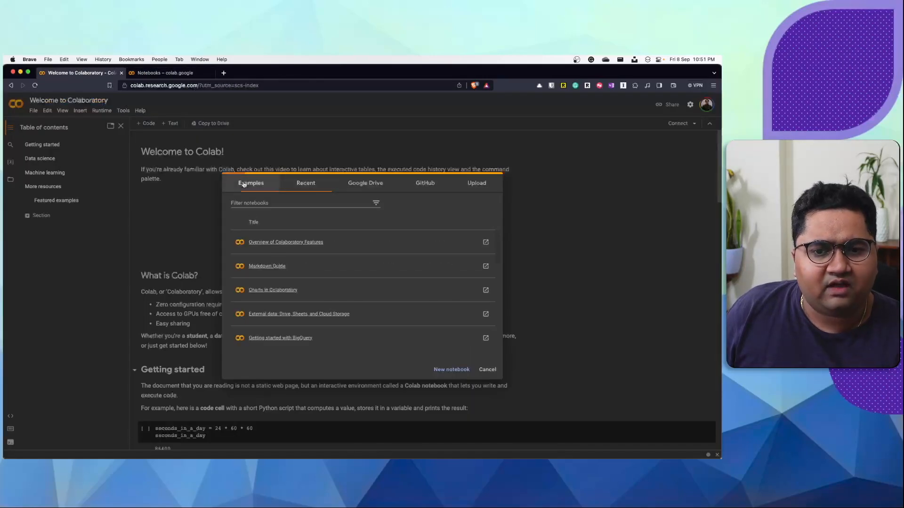
- Open the features overview, charts and external data example notebooks in separate tabs
right_click(285, 241)
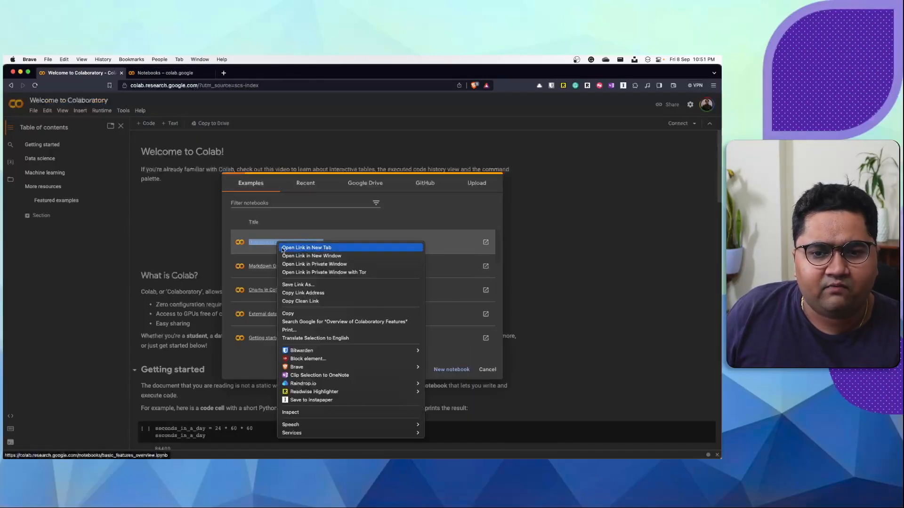
click(306, 247)
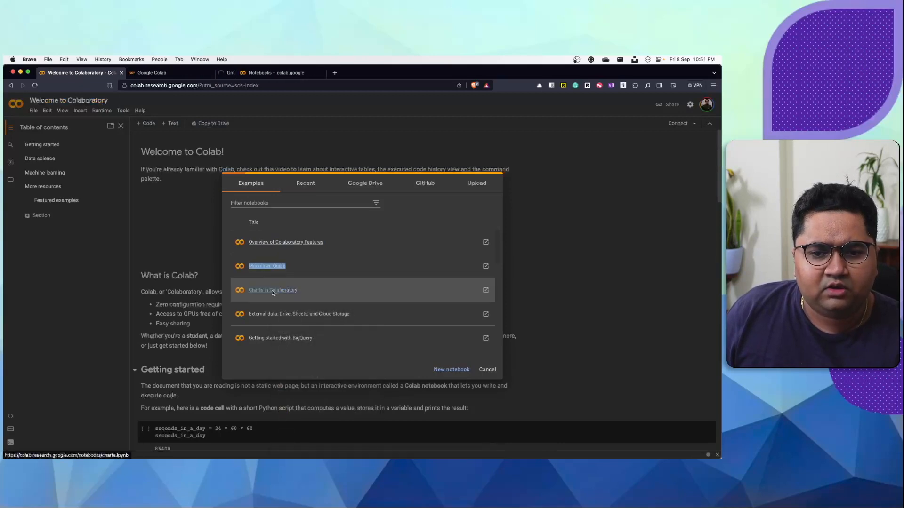
right_click(272, 289)
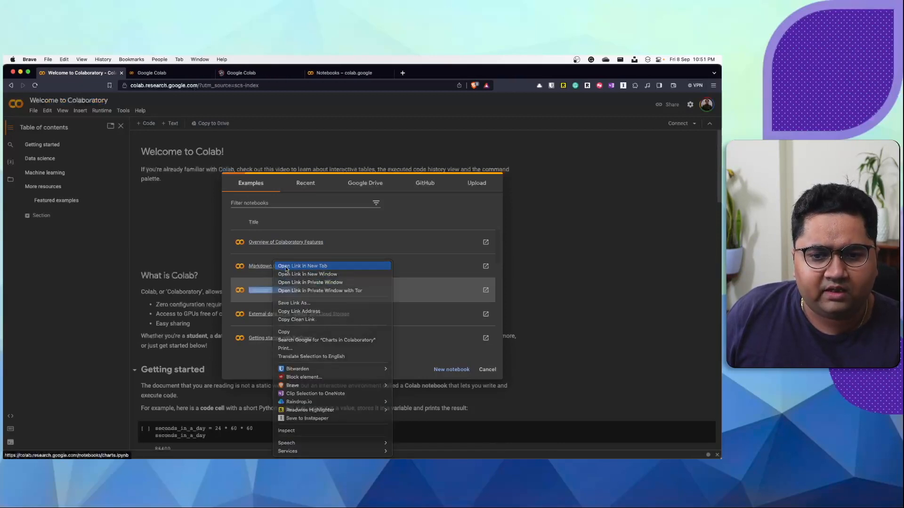
click(302, 266)
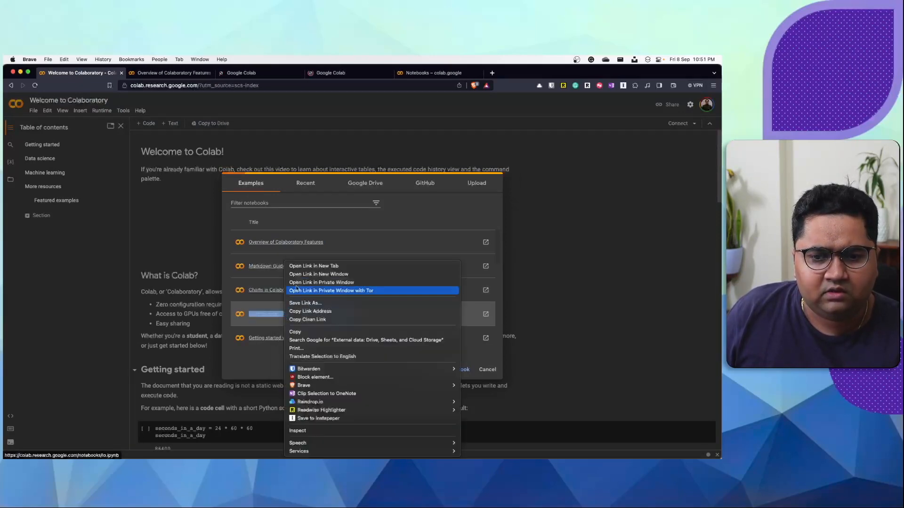
click(313, 266)
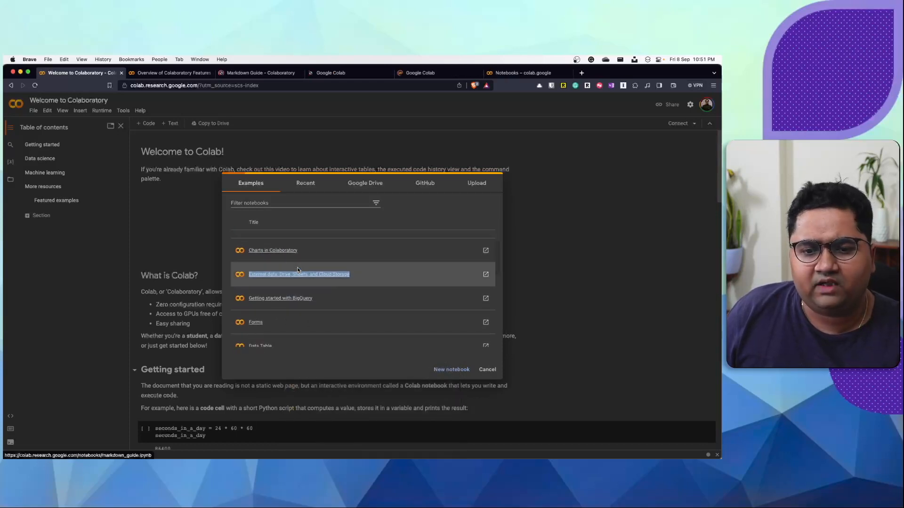
mouse_move(291, 301)
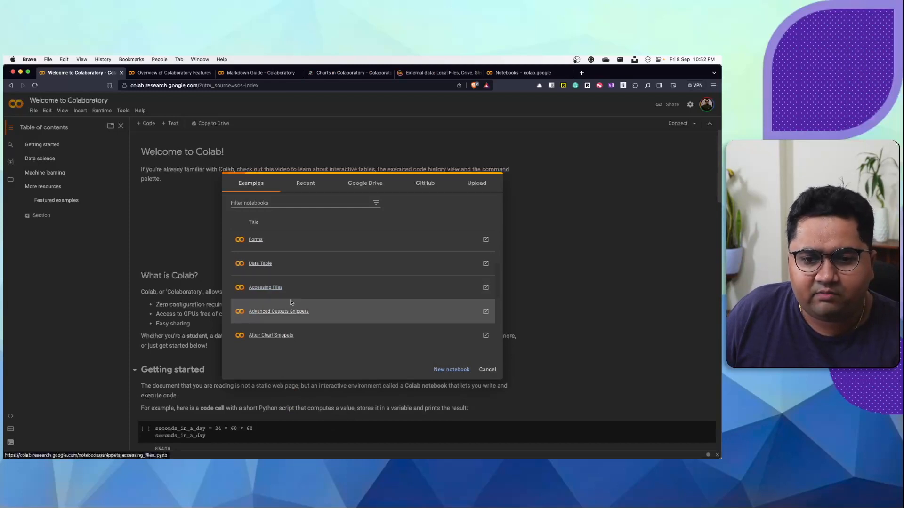
scroll(down, 3)
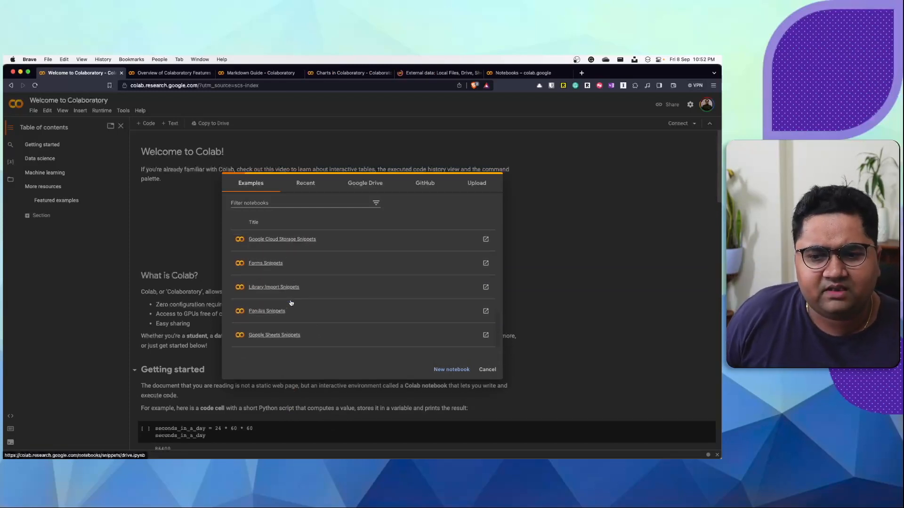
mouse_move(267, 310)
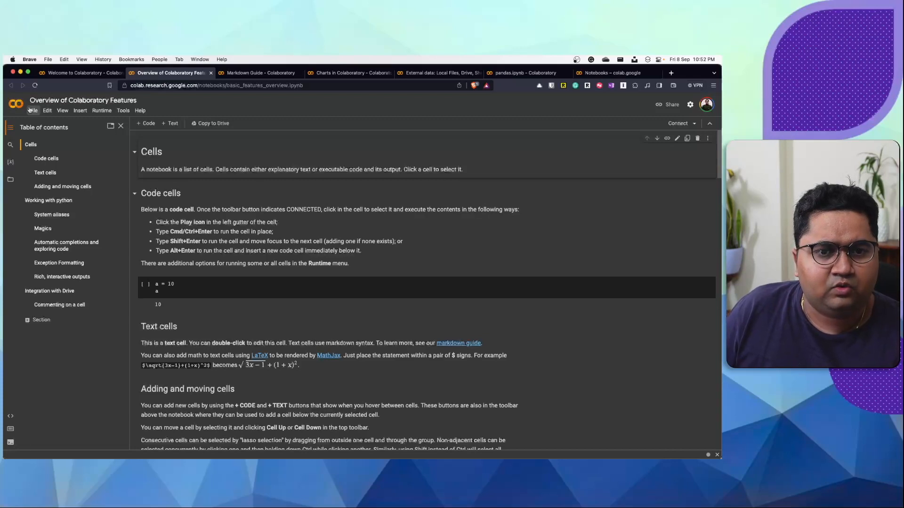
- Look over the View, Tools and File menus of the features overview notebook
click(62, 110)
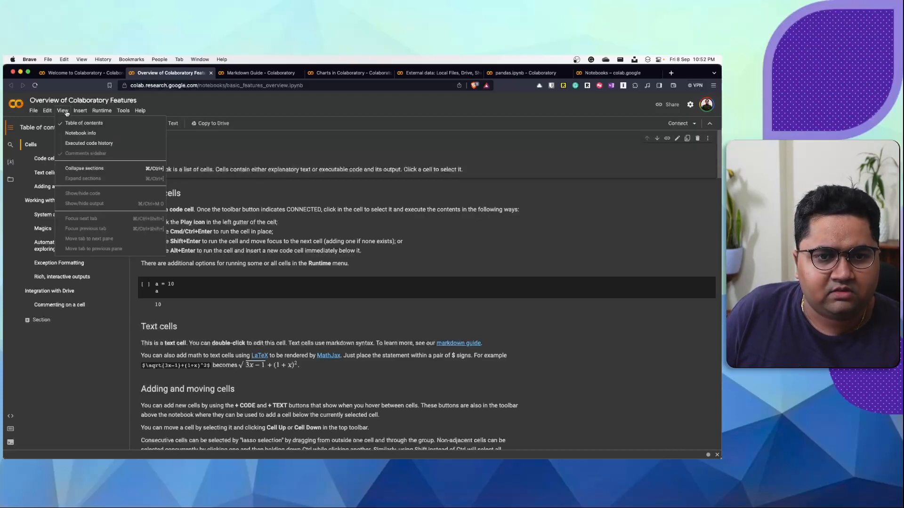
click(123, 110)
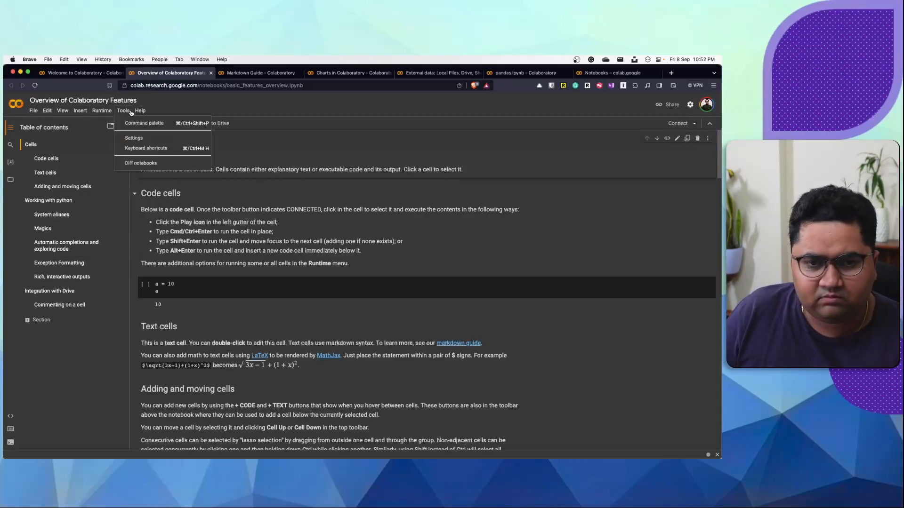
click(293, 109)
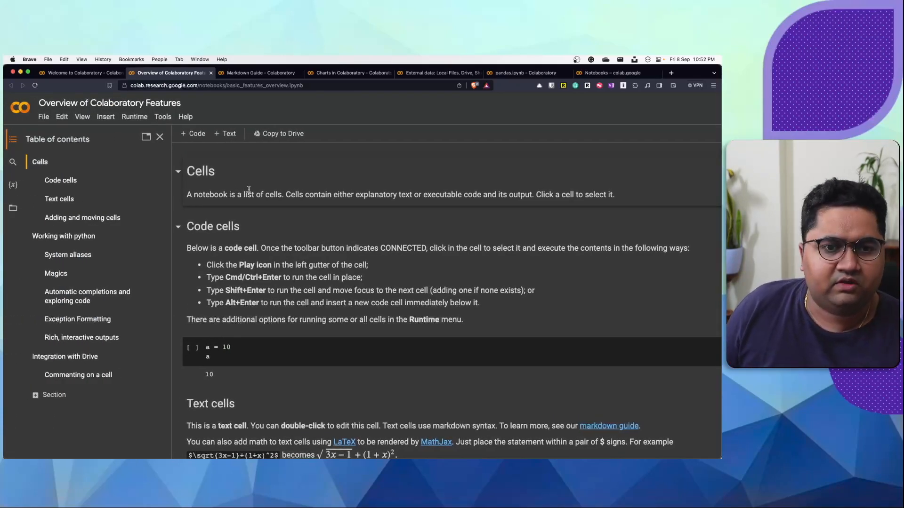
click(43, 116)
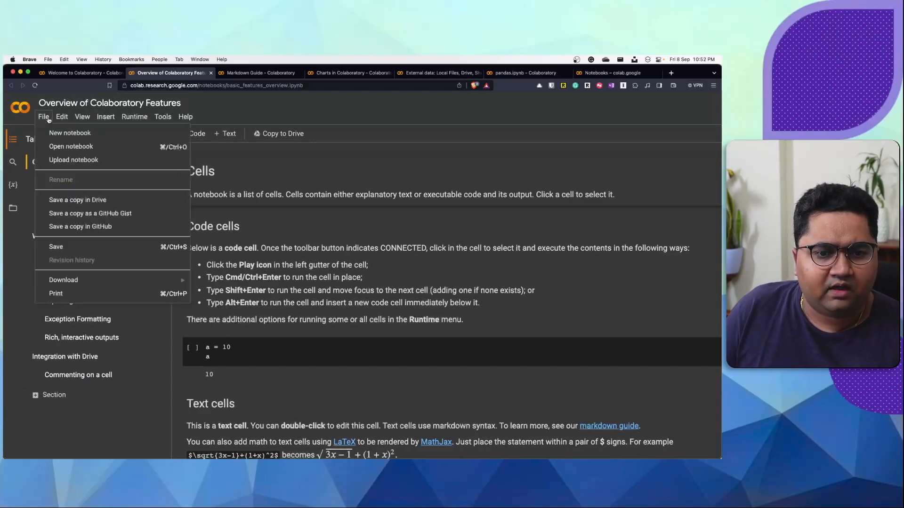
- Review the Insert and Edit menus and bring up Notebook settings
click(105, 116)
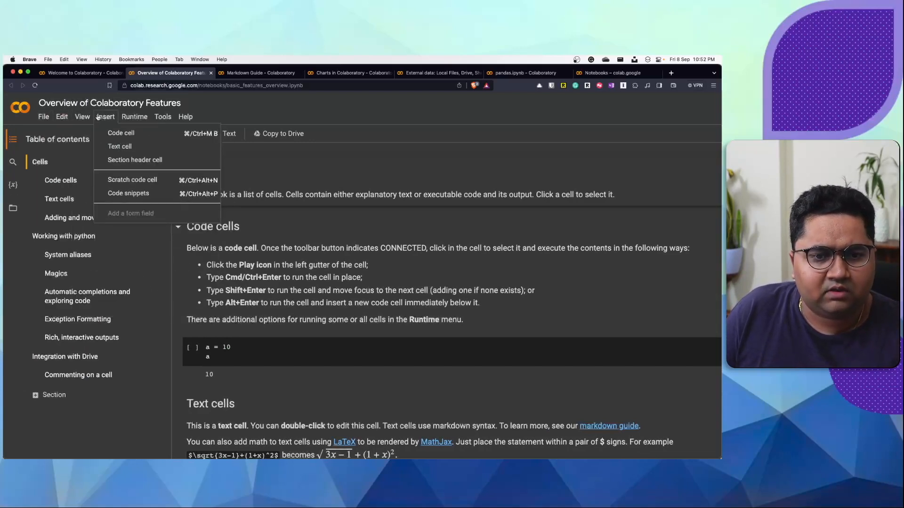
click(61, 117)
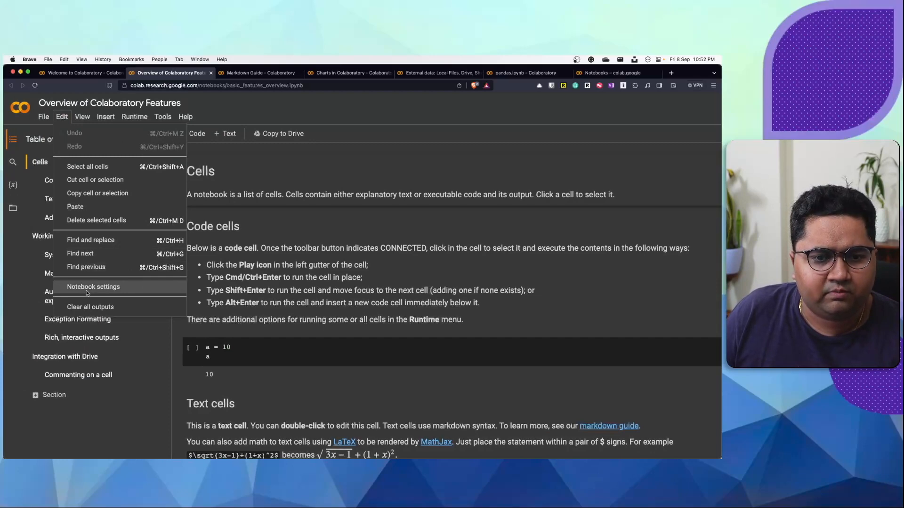
click(93, 287)
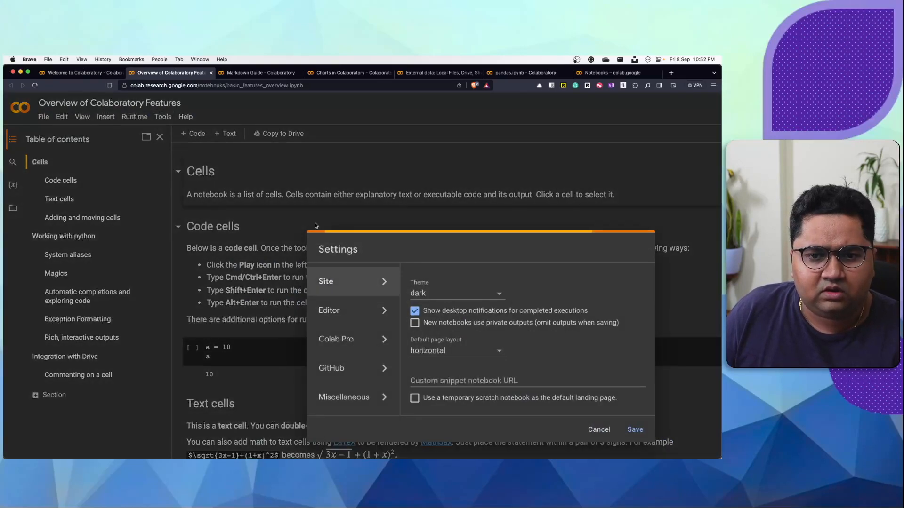
- Set the Site theme to light and save, then glance through the File and Edit menus
click(455, 293)
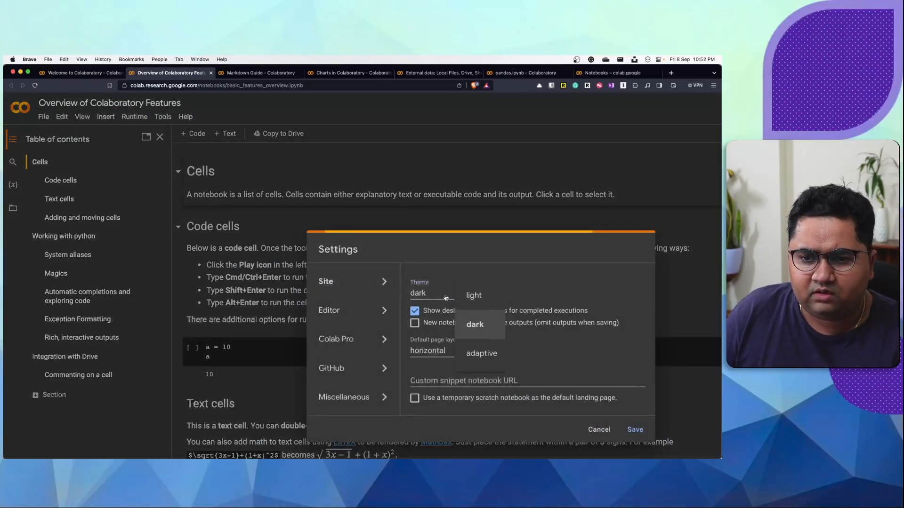
click(598, 429)
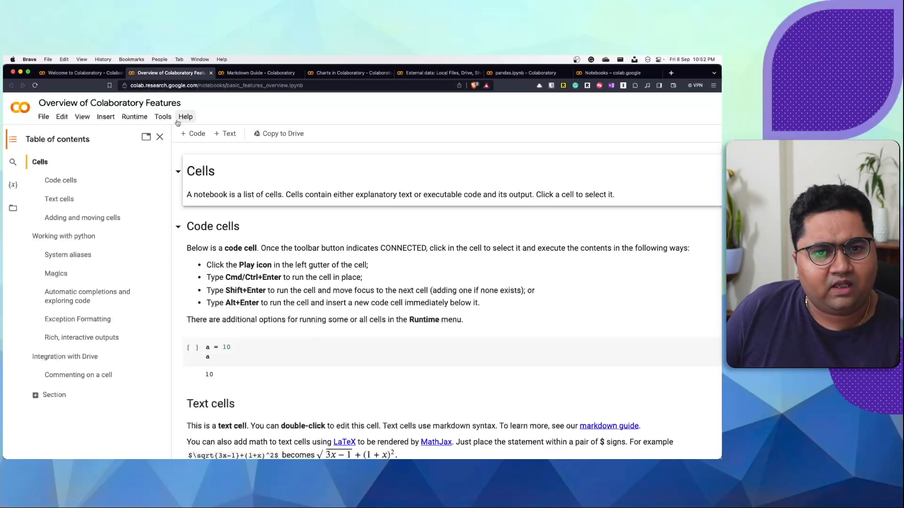
click(44, 116)
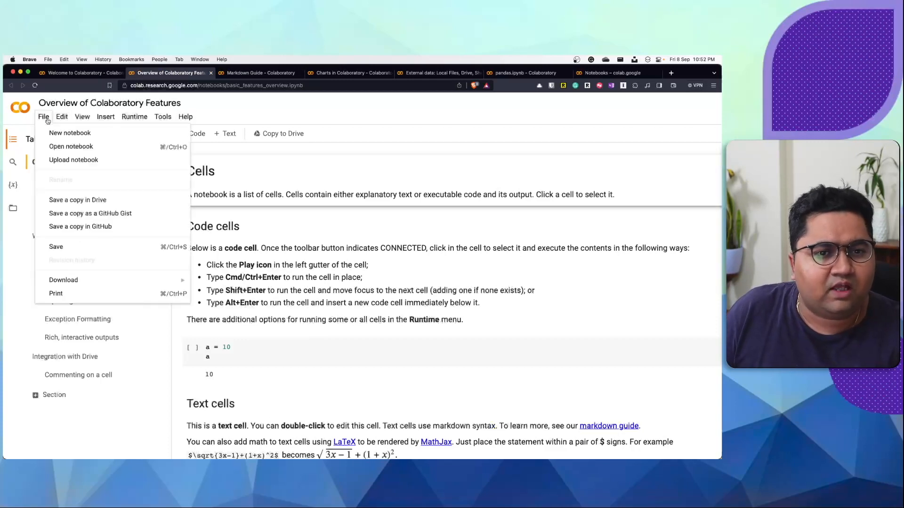
click(61, 116)
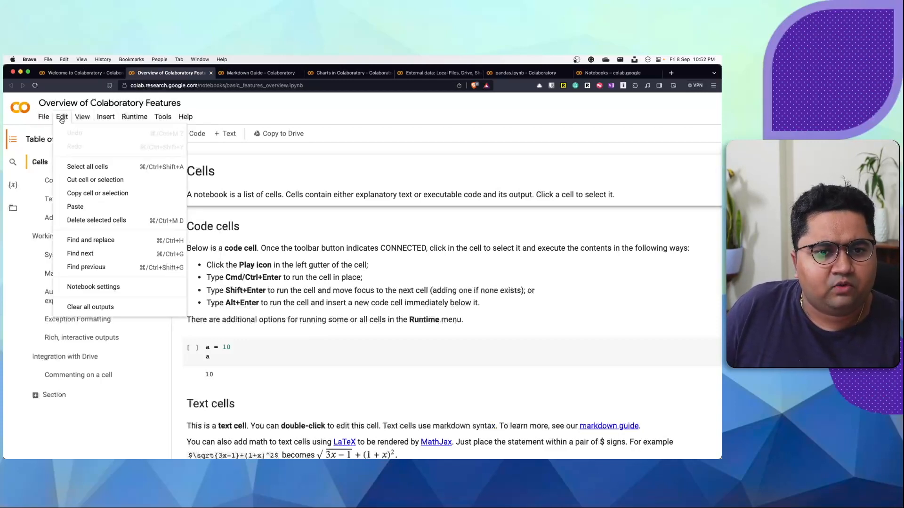
click(163, 116)
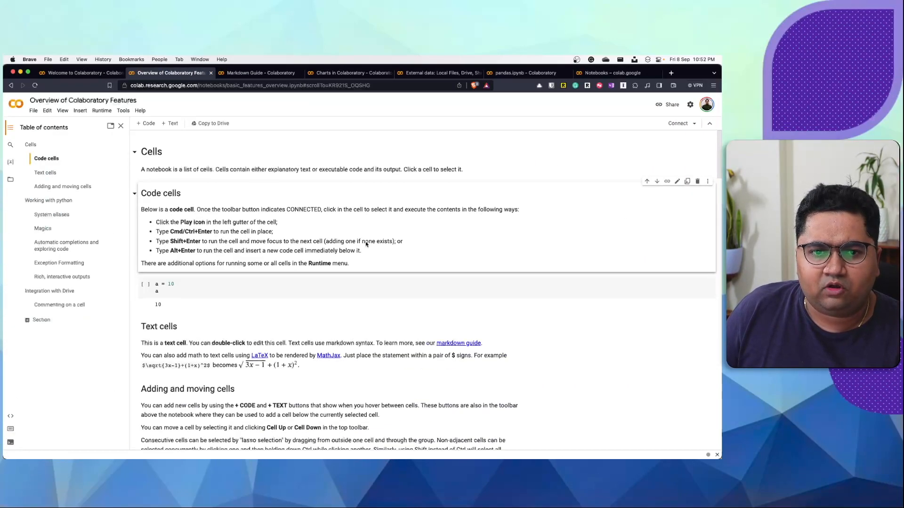
mouse_move(677, 123)
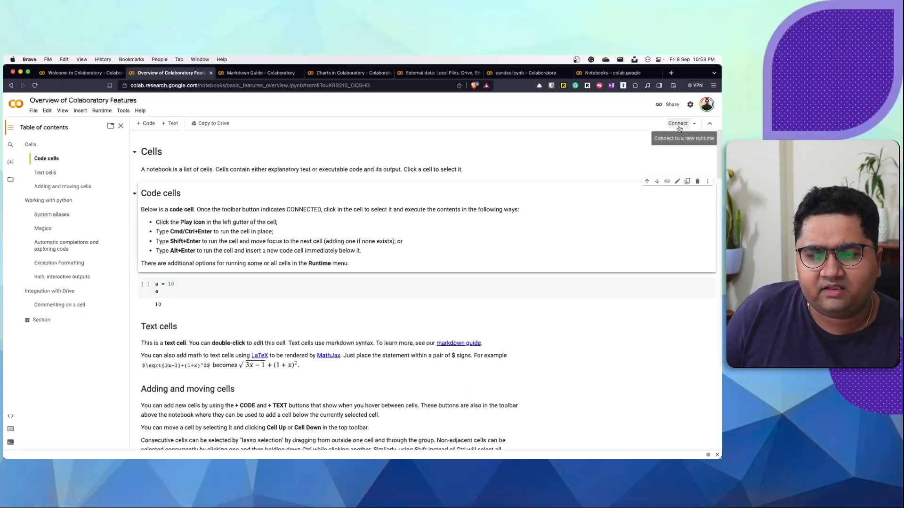
- Connect the notebook to a runtime and show its RAM and disk usage
click(678, 123)
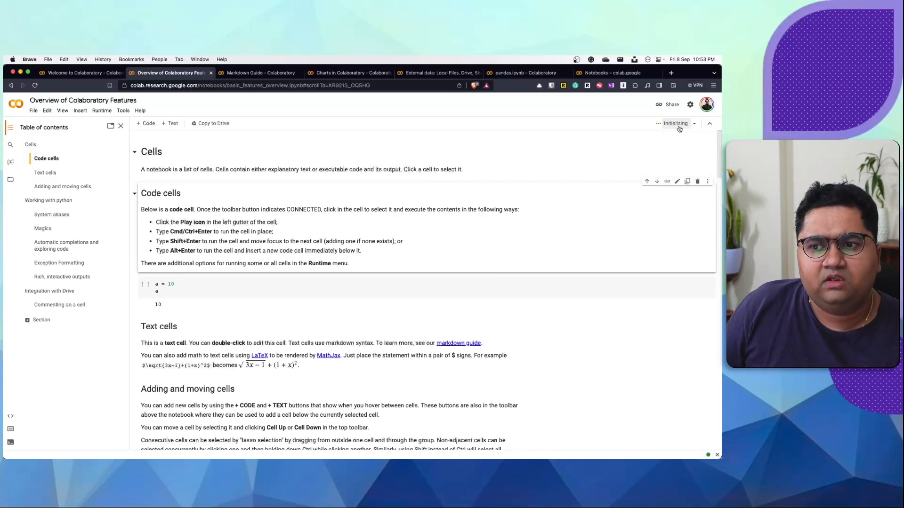
mouse_move(647, 132)
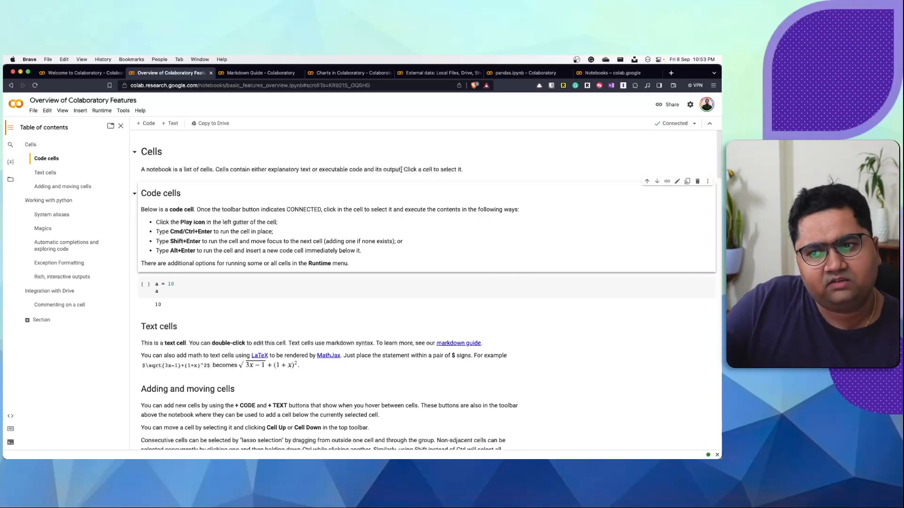
click(680, 123)
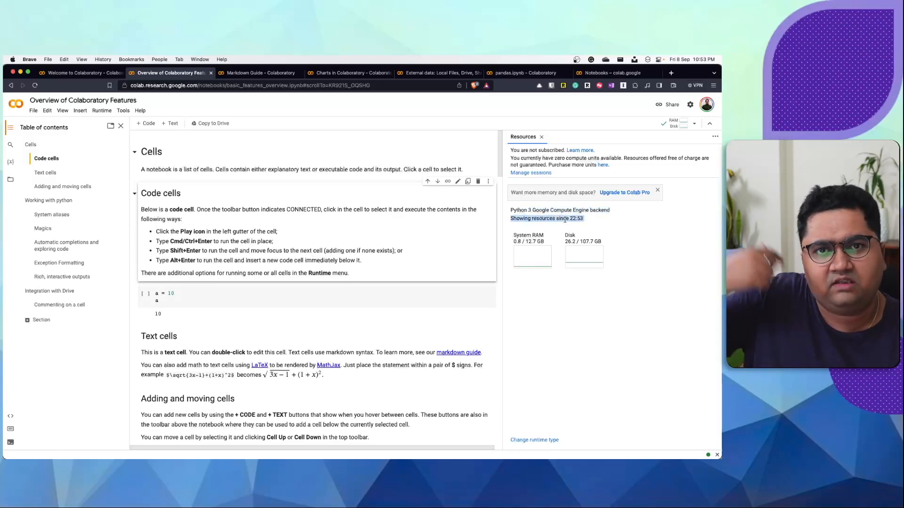
mouse_move(624, 193)
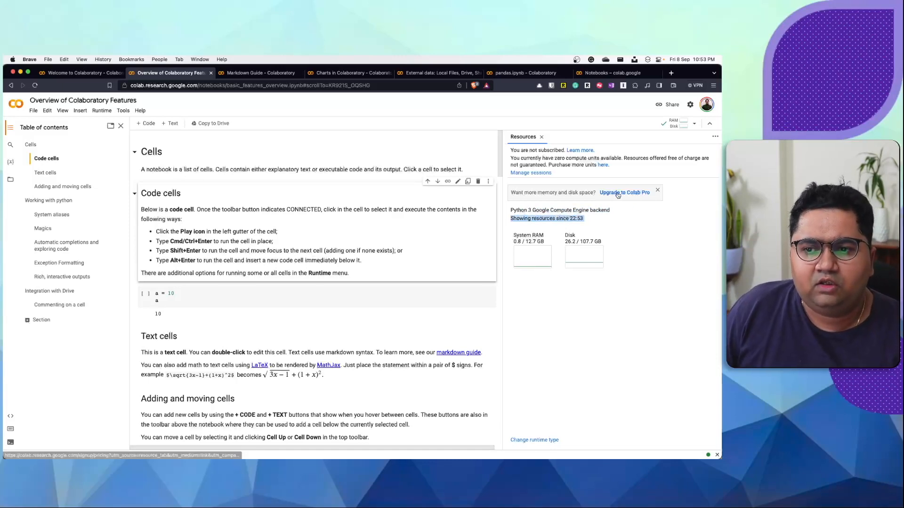
- Open the Colab Pro subscription pricing page in a new tab and return to the notebook
click(623, 193)
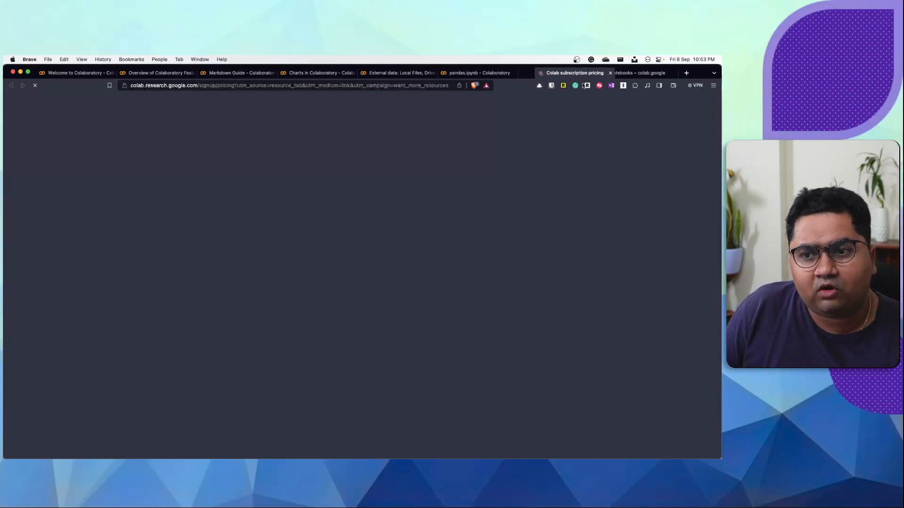
click(155, 73)
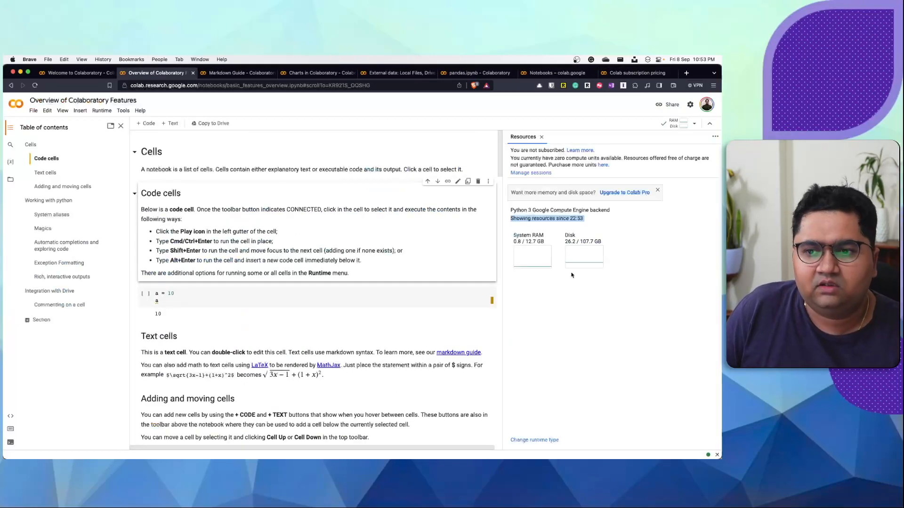
click(696, 124)
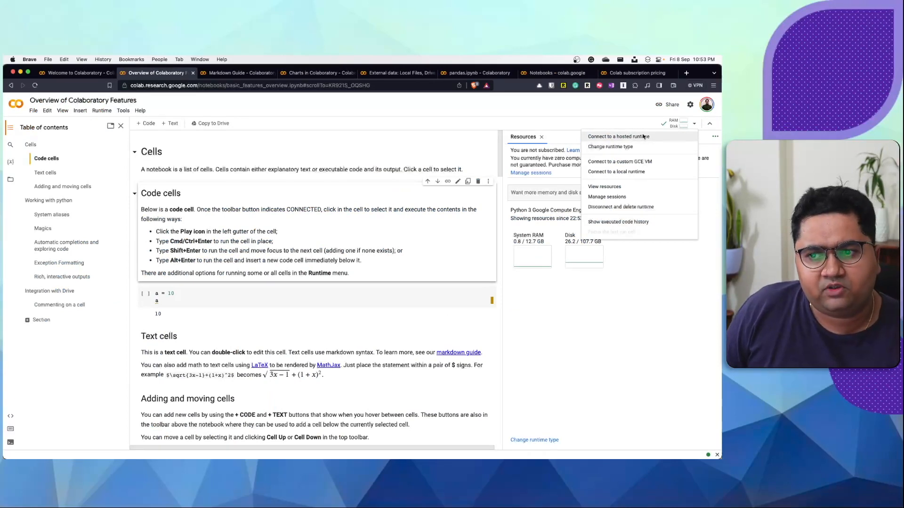
click(618, 136)
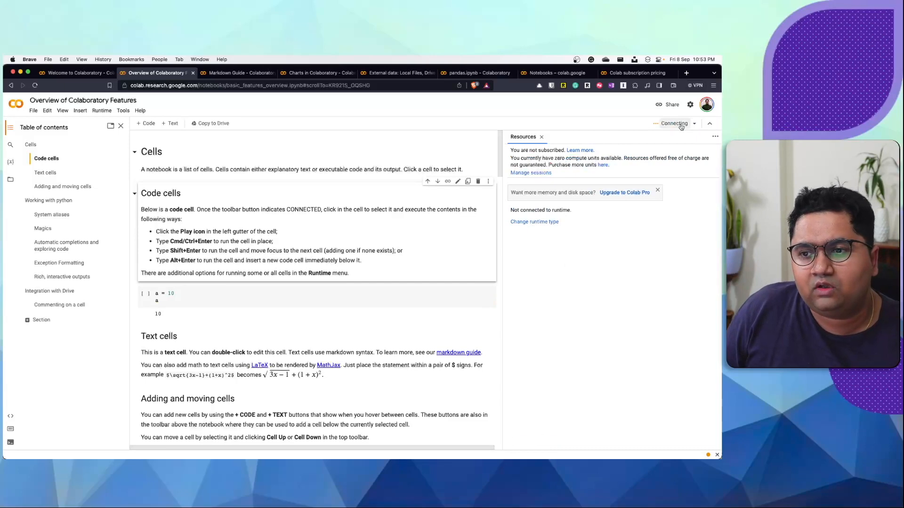
click(534, 221)
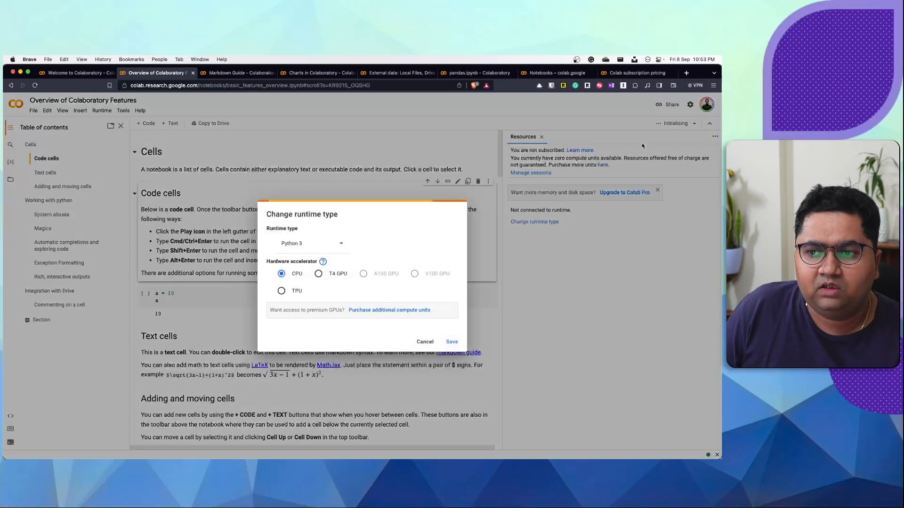
click(424, 341)
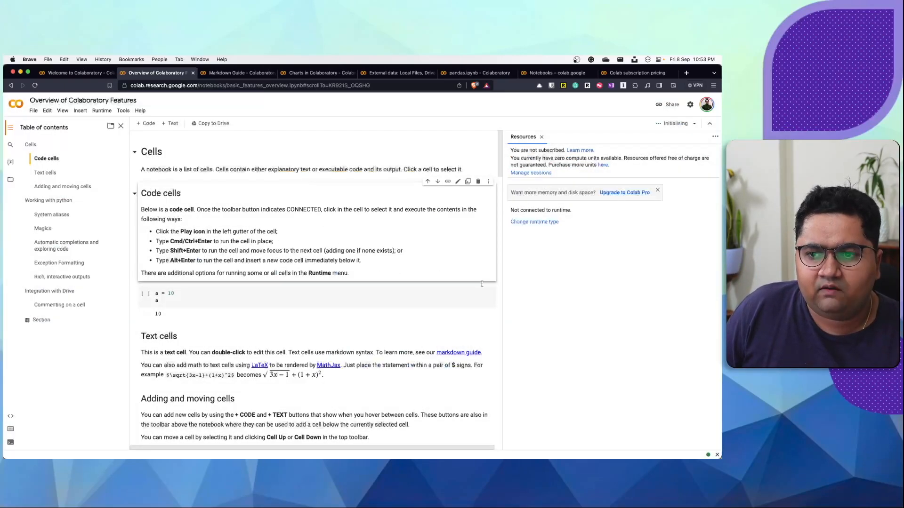
click(694, 124)
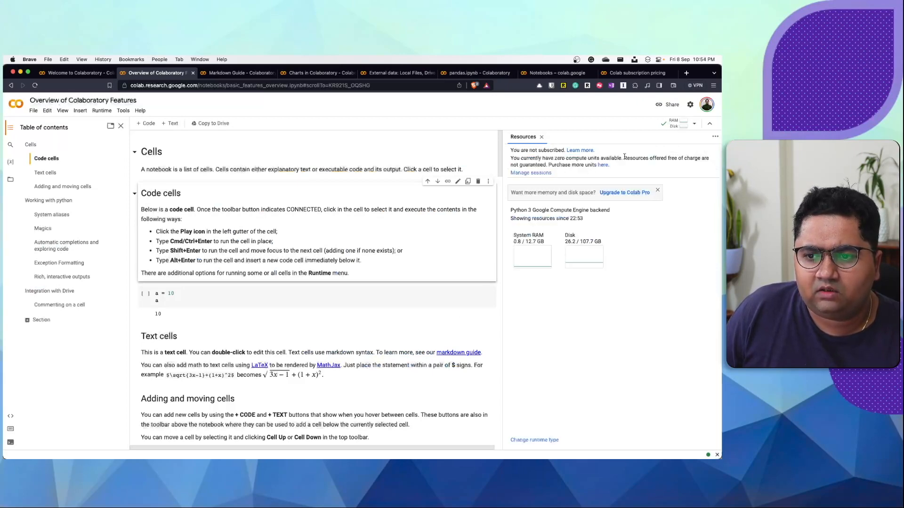
click(714, 136)
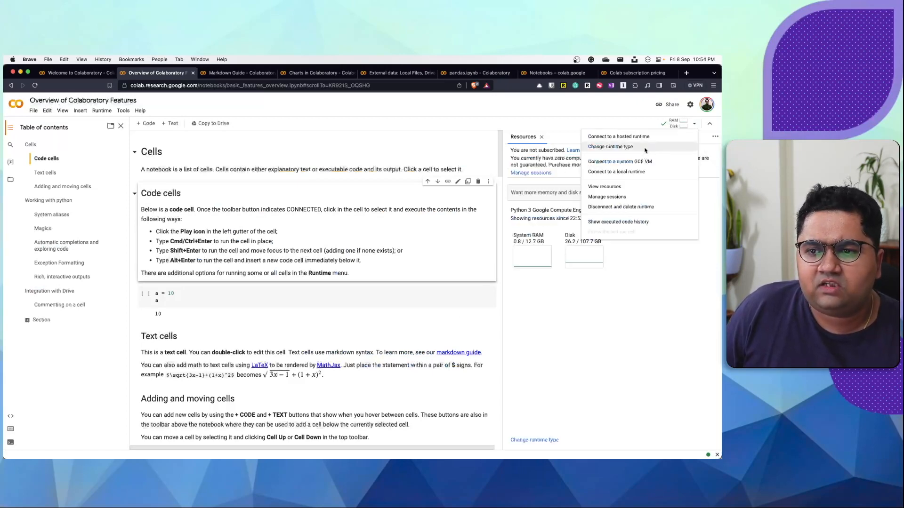
click(610, 146)
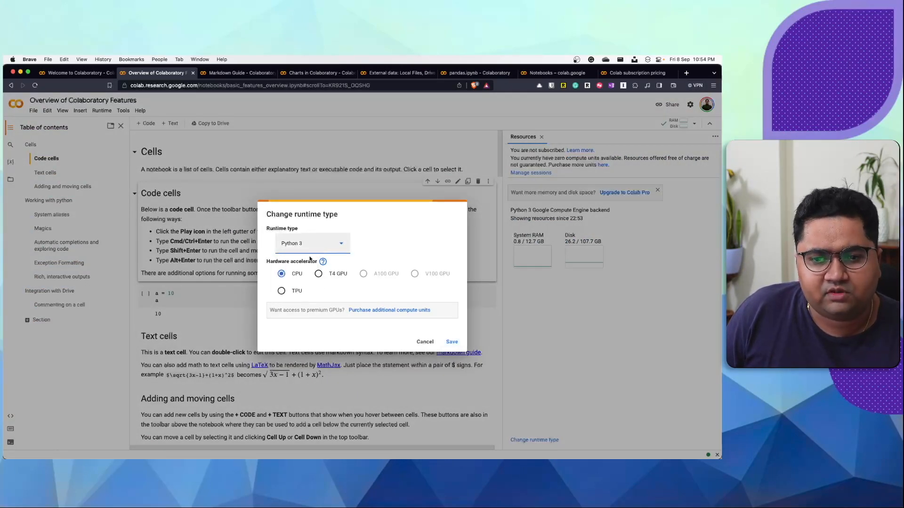
click(451, 341)
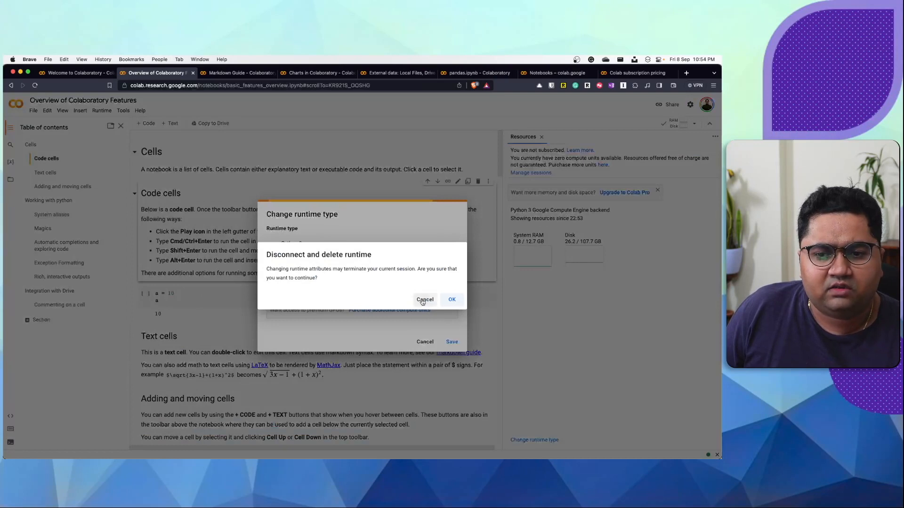
click(424, 300)
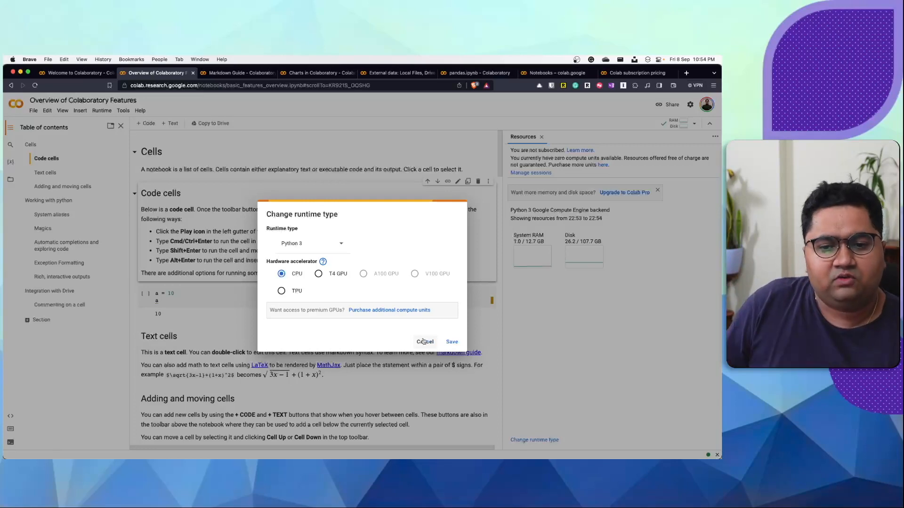
click(424, 341)
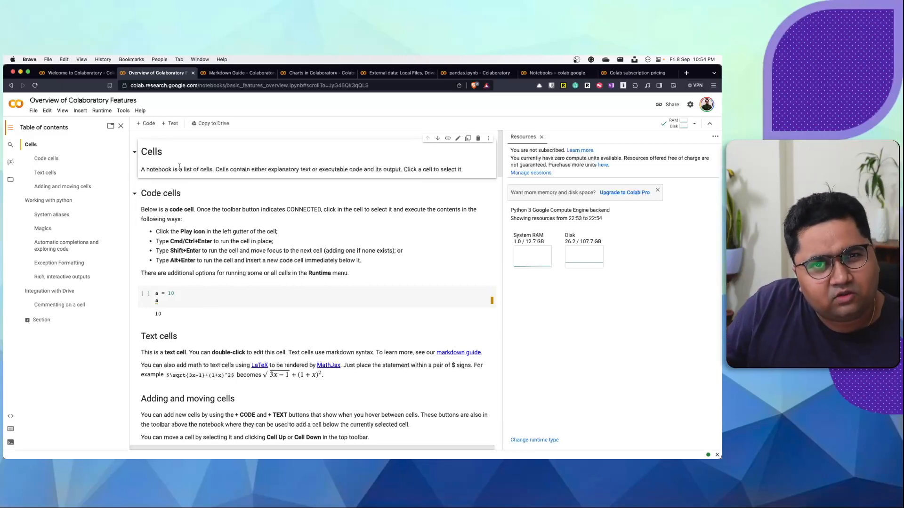
- Run the time.sleep(30) example cell under Working with python so it prints Sleeping
click(171, 293)
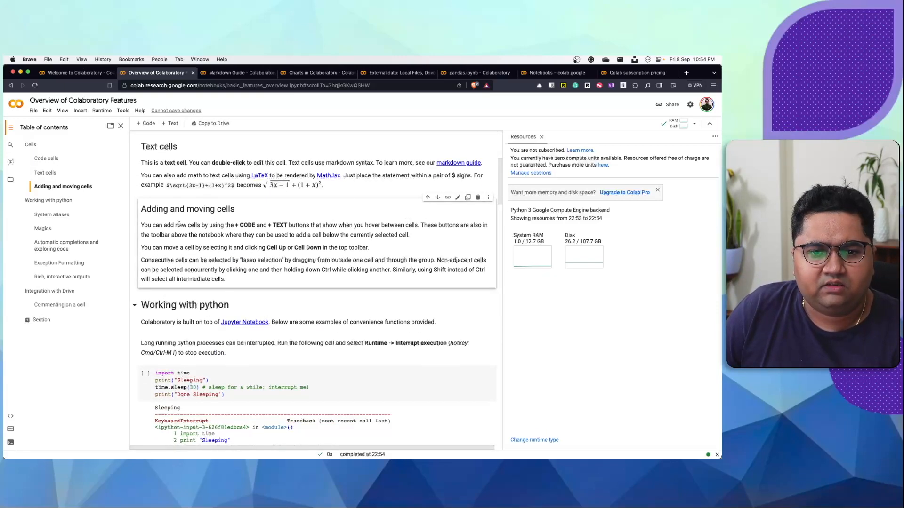
mouse_move(172, 123)
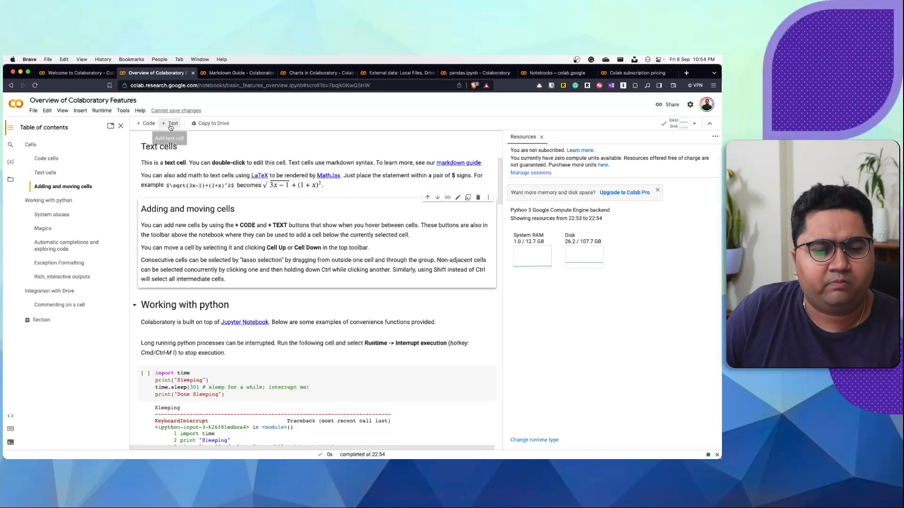
mouse_move(210, 339)
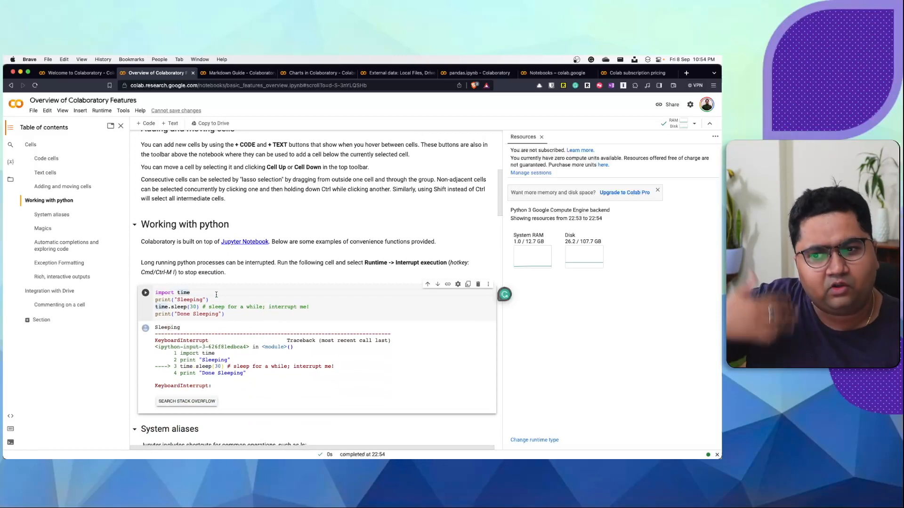
click(190, 292)
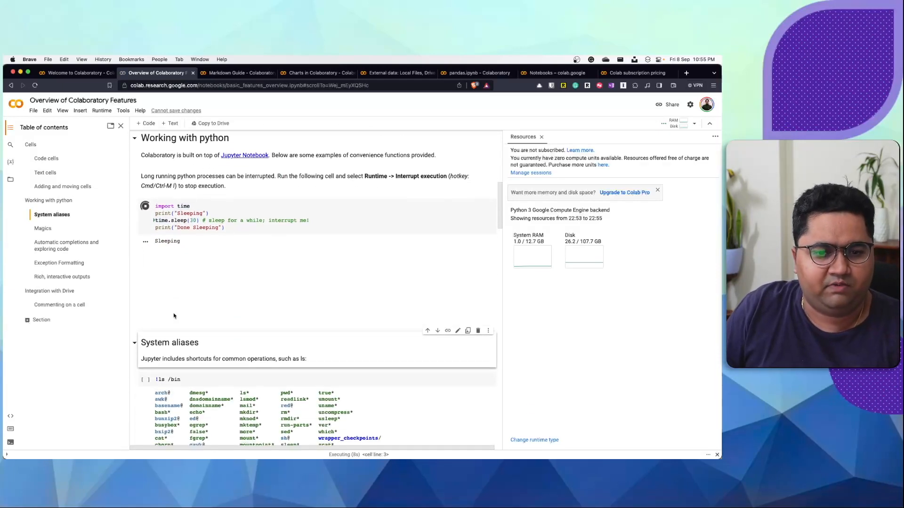
- Complete the System aliases cell to read !ls /bin
scroll(down, 3)
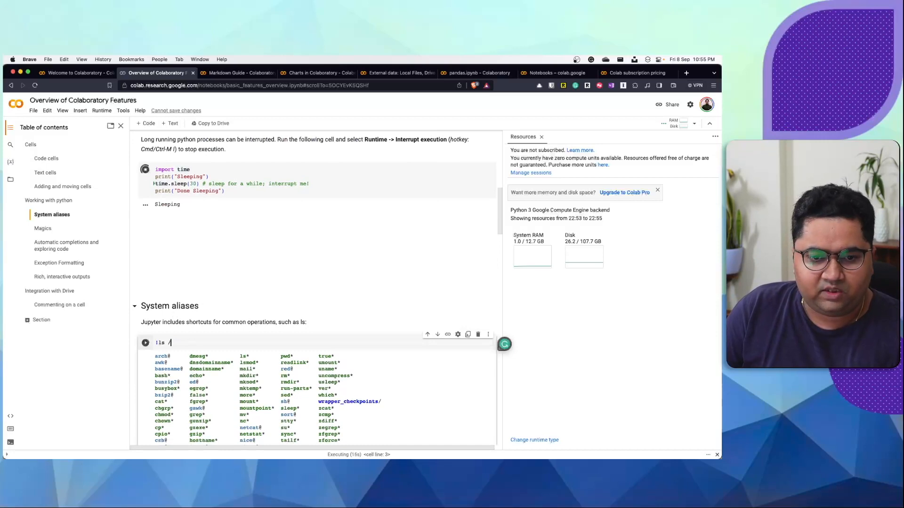
text(bin)
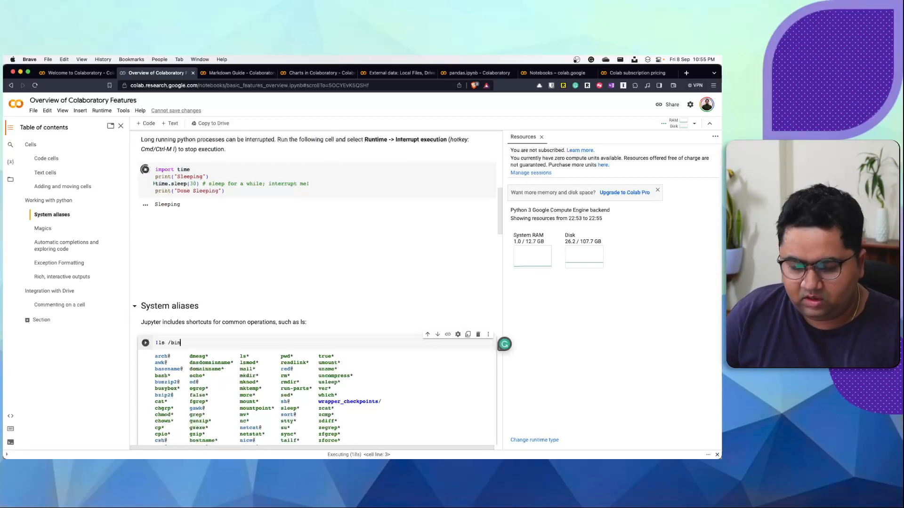
scroll(down, 3)
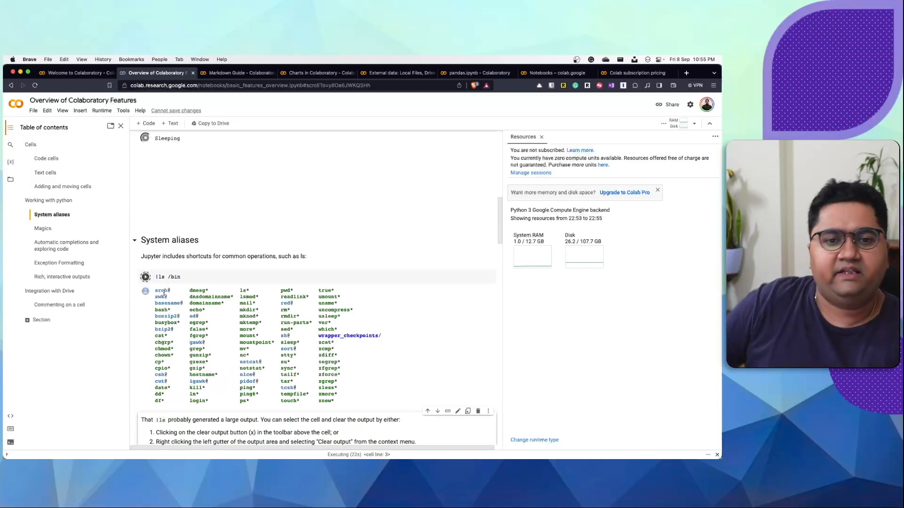
scroll(down, 3)
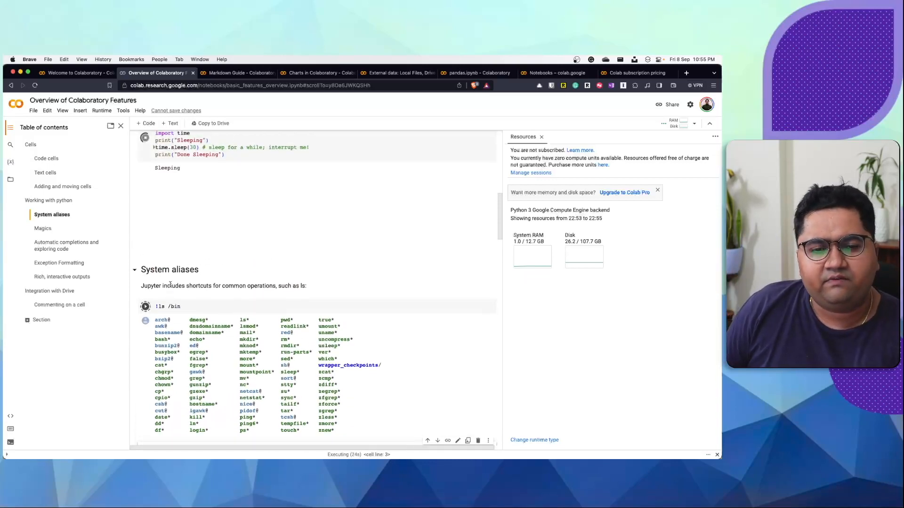
scroll(down, 3)
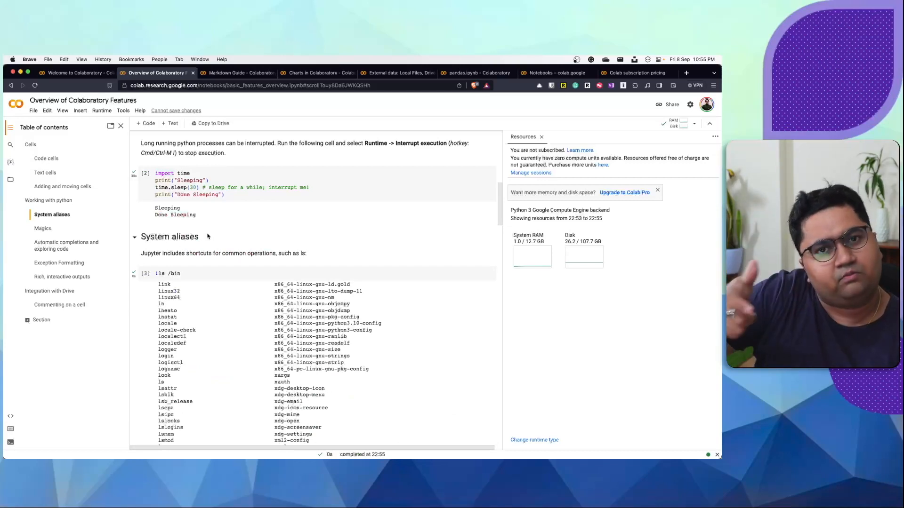
- Run the !ls /bin cell and scroll through its listing to the %%html magic output
click(146, 172)
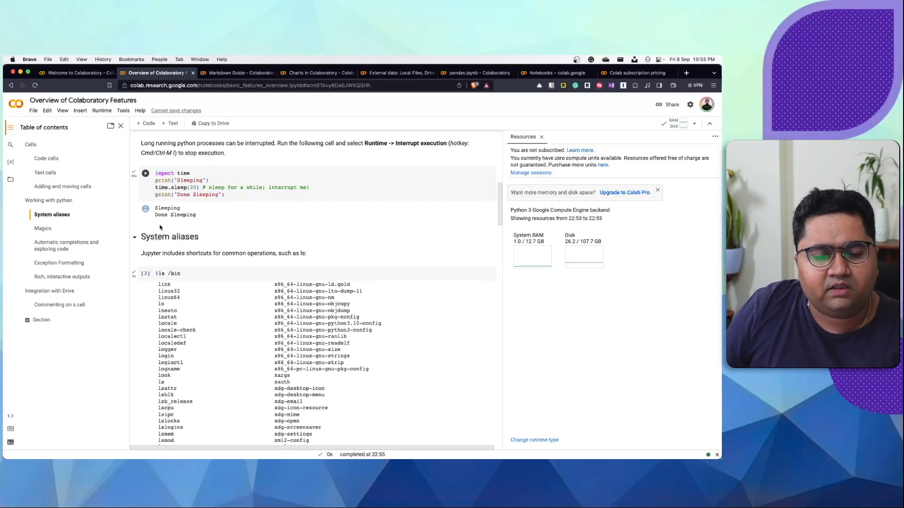
scroll(down, 3)
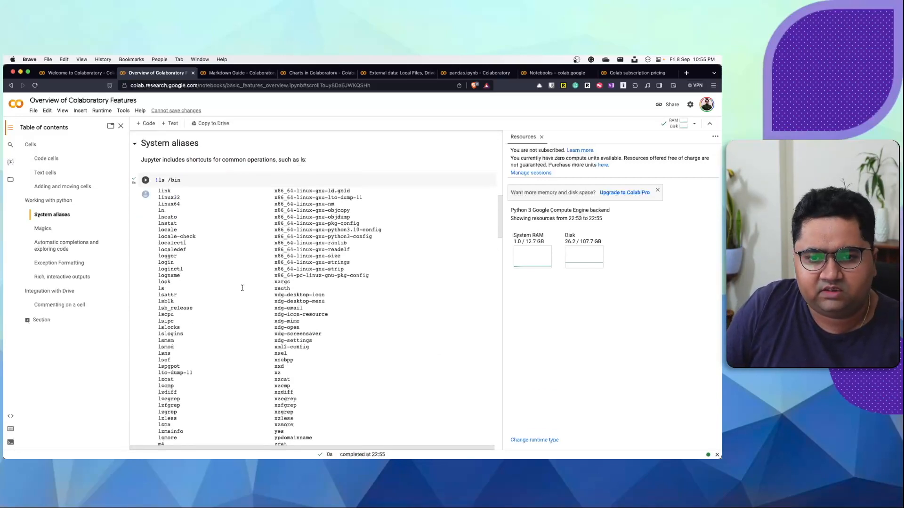
scroll(down, 3)
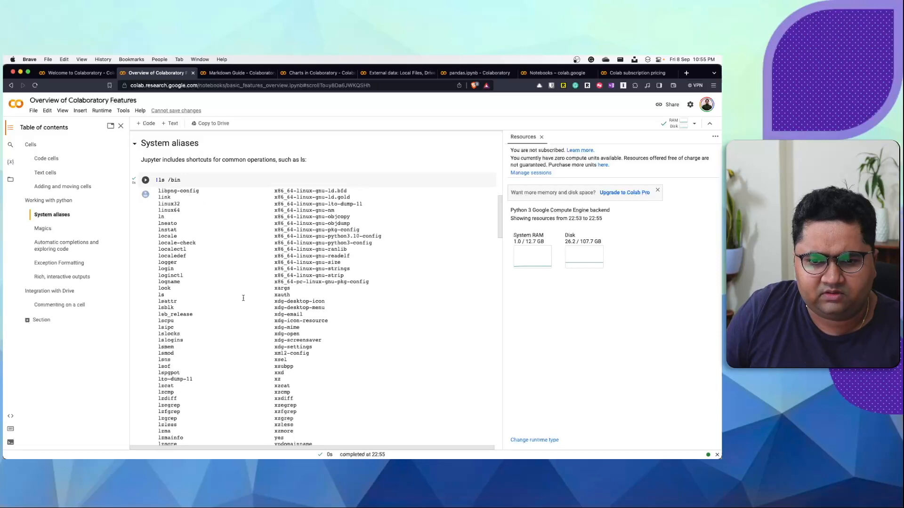
scroll(down, 3)
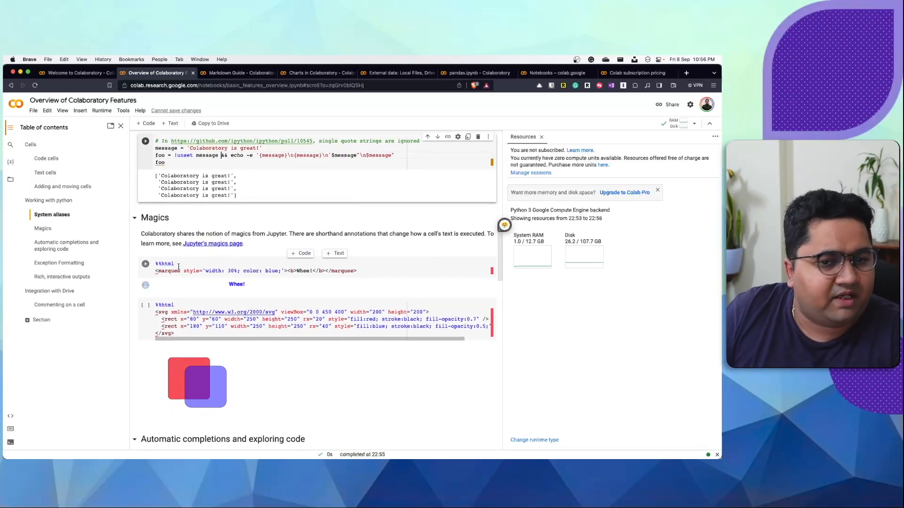
- Scroll past the Magics cells to the Automatic completions and exploring code section
scroll(down, 3)
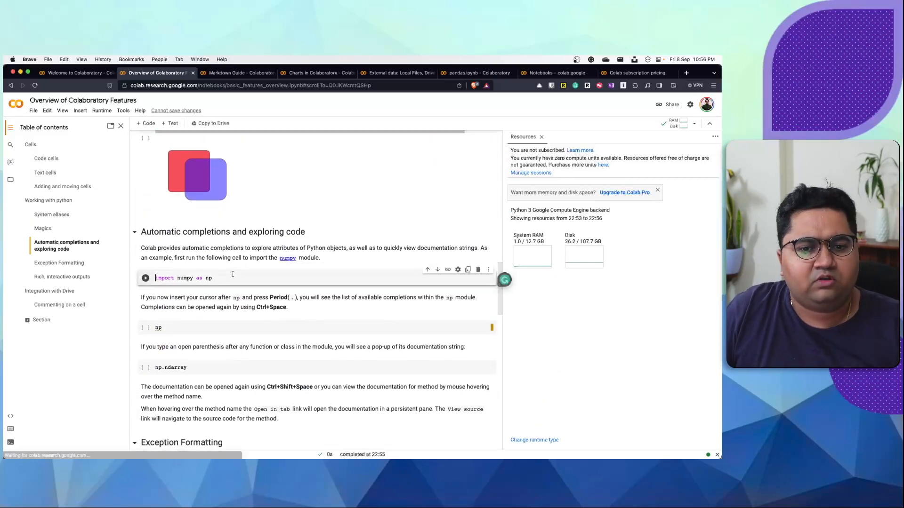
- Run the import numpy as np cell, start np. for completions, and reach the ZeroDivisionError traceback example
triple_click(183, 277)
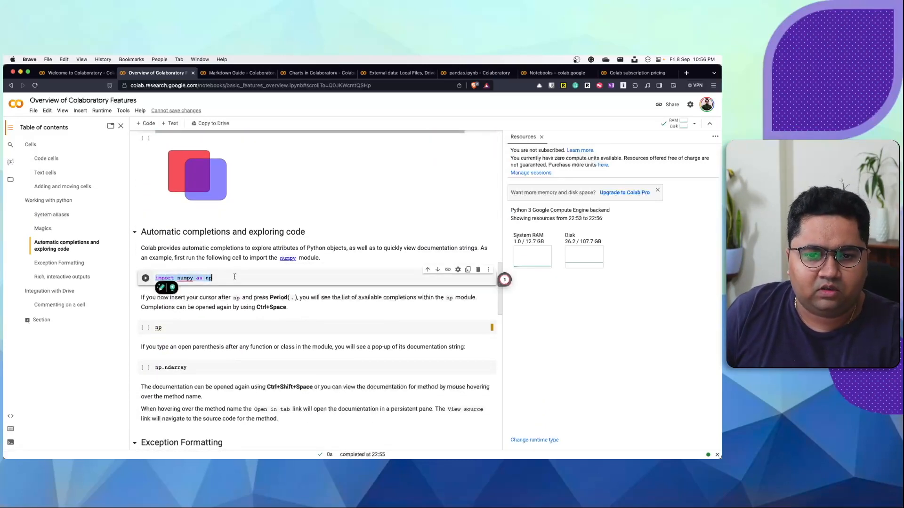
click(145, 278)
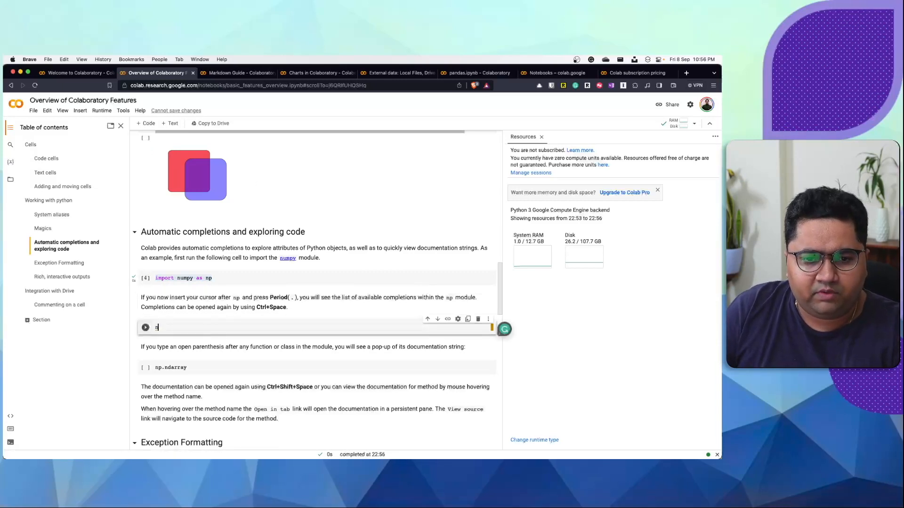
text(np.)
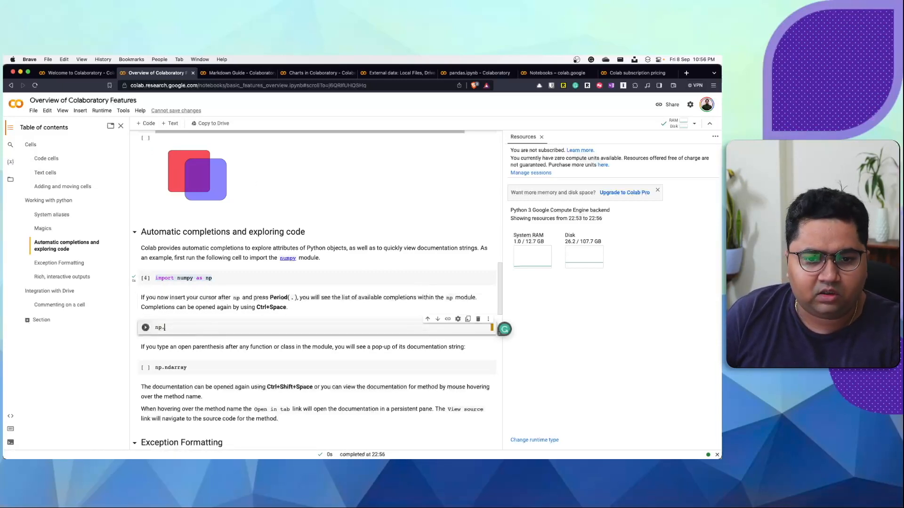
text(.)
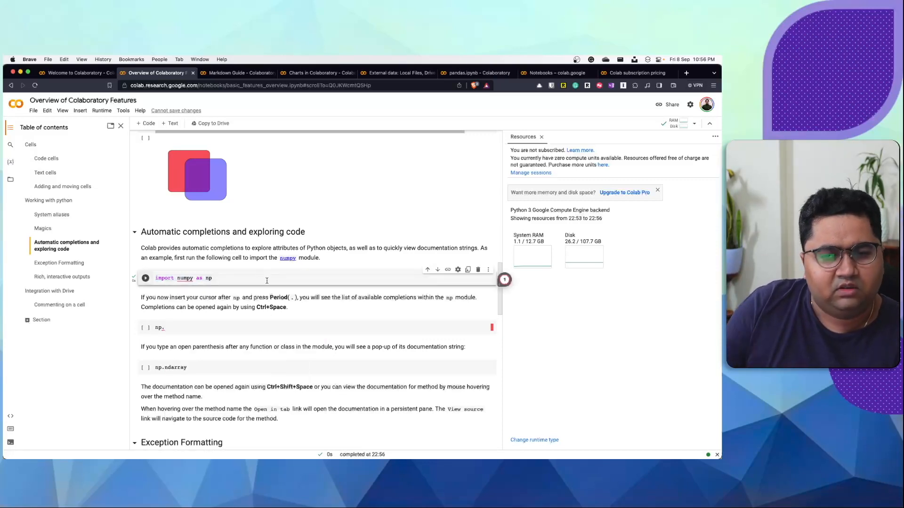
scroll(down, 3)
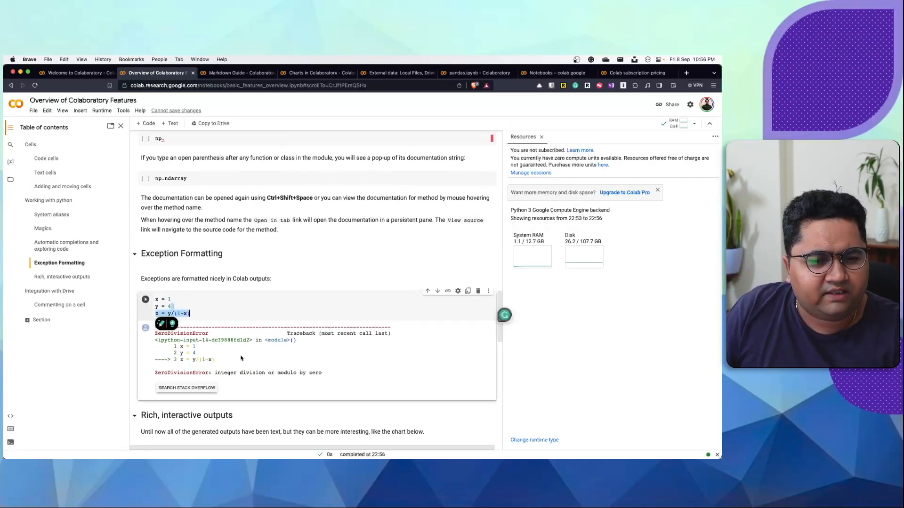
- Scroll past the Fills and Alpha Example chart to the Integration with Drive section
scroll(down, 3)
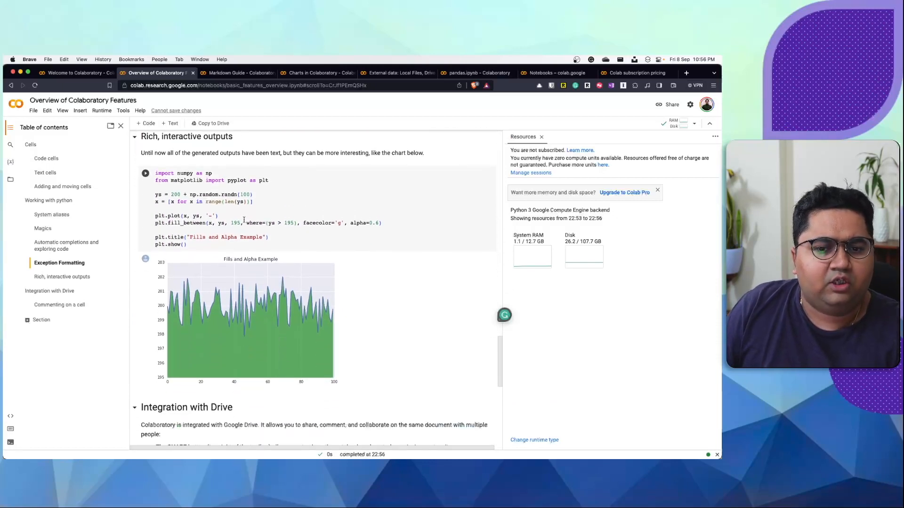
scroll(down, 3)
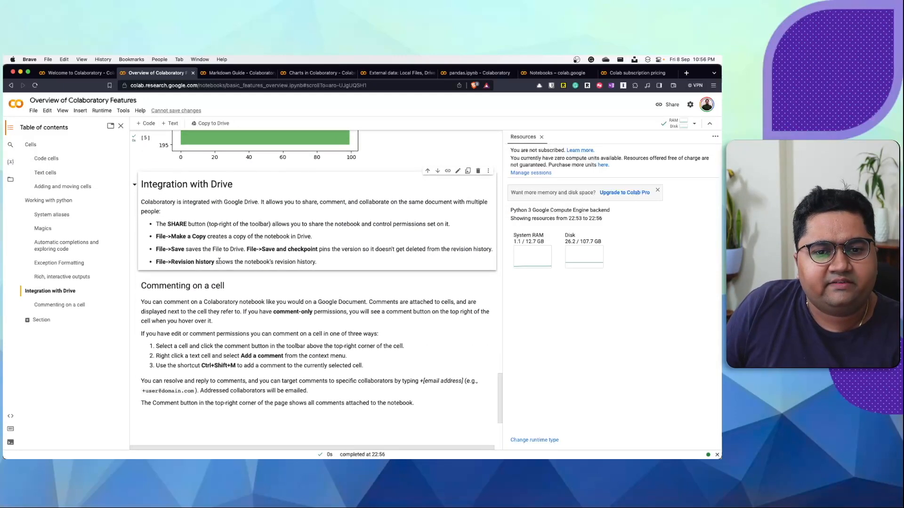
mouse_move(103, 151)
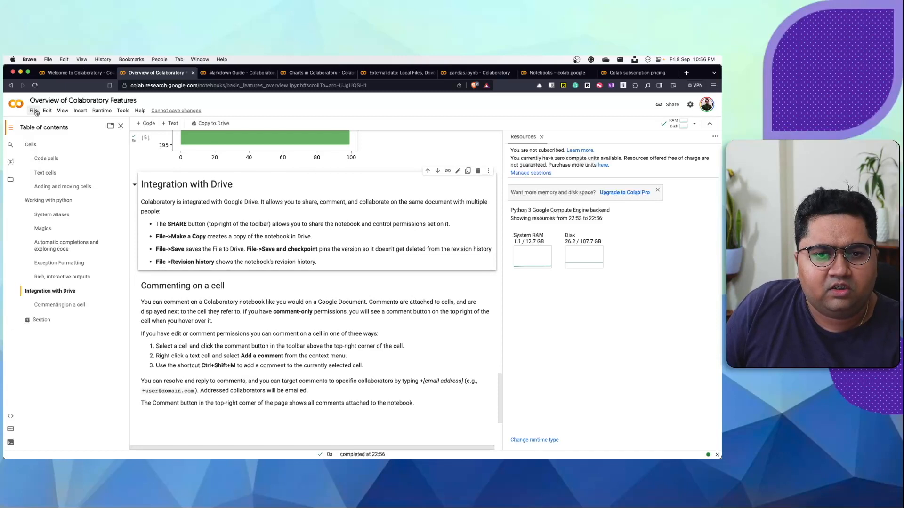
mouse_move(194, 106)
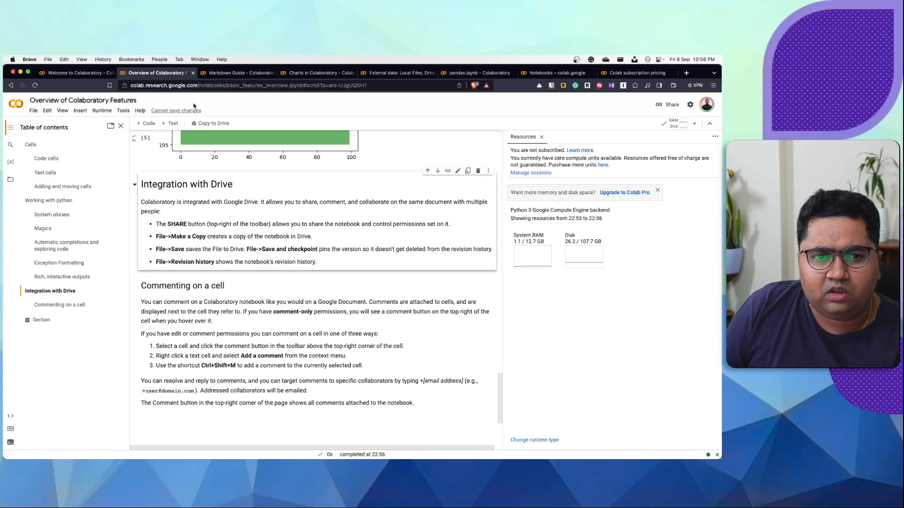
- Review the File menu's Save a copy in Drive and GitHub Gist options, then bring up the Share notebook dialog with its link
click(33, 110)
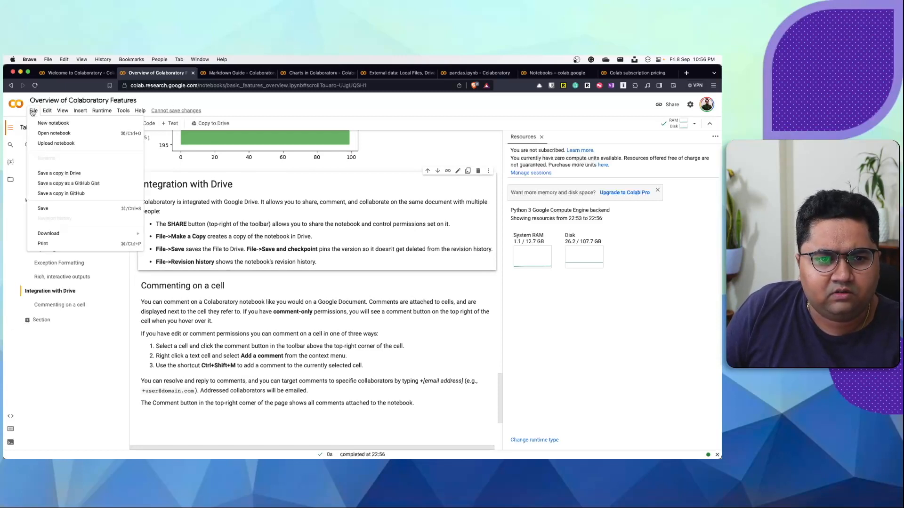
mouse_move(59, 173)
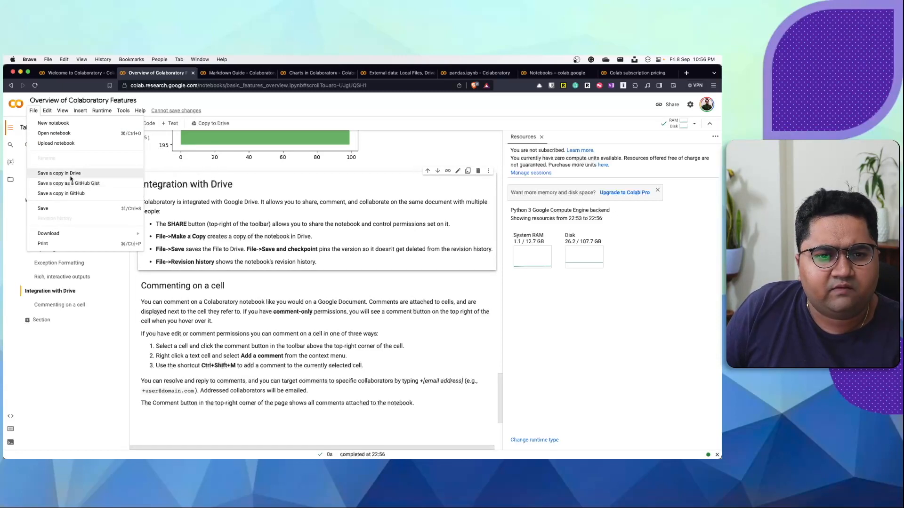
mouse_move(68, 182)
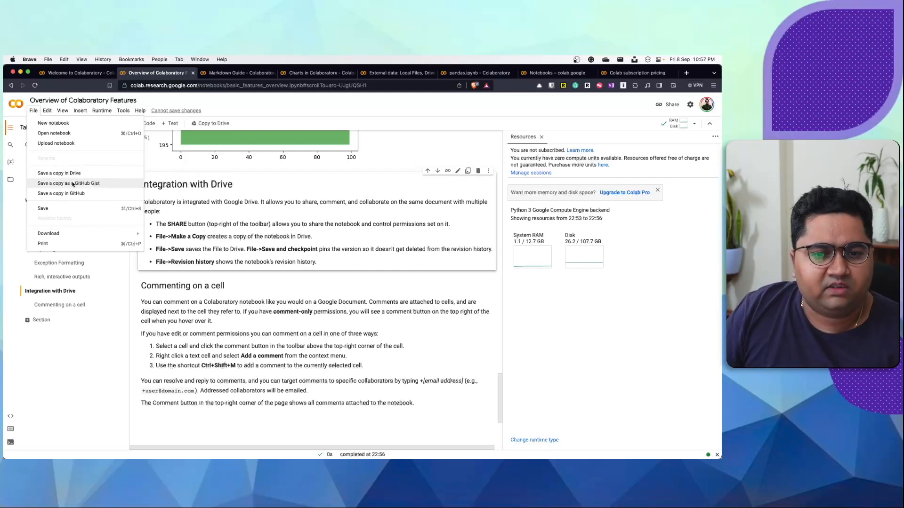
click(409, 110)
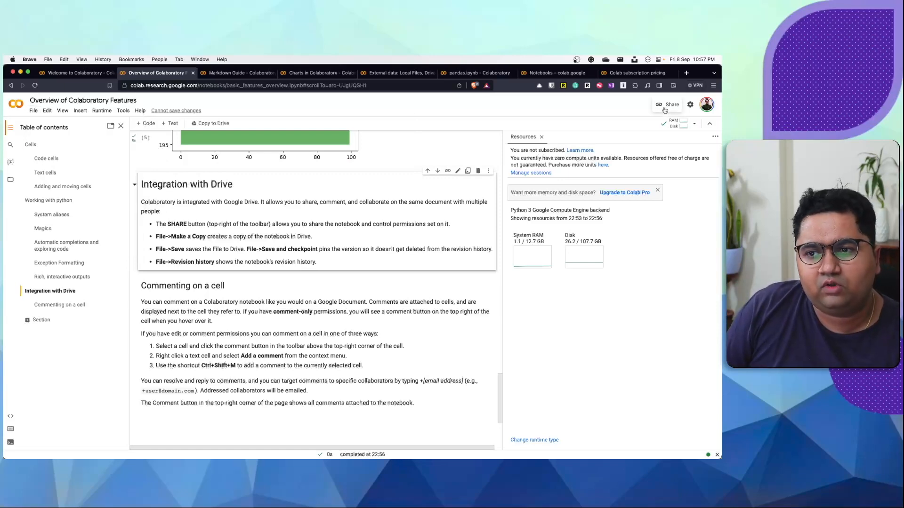
click(670, 104)
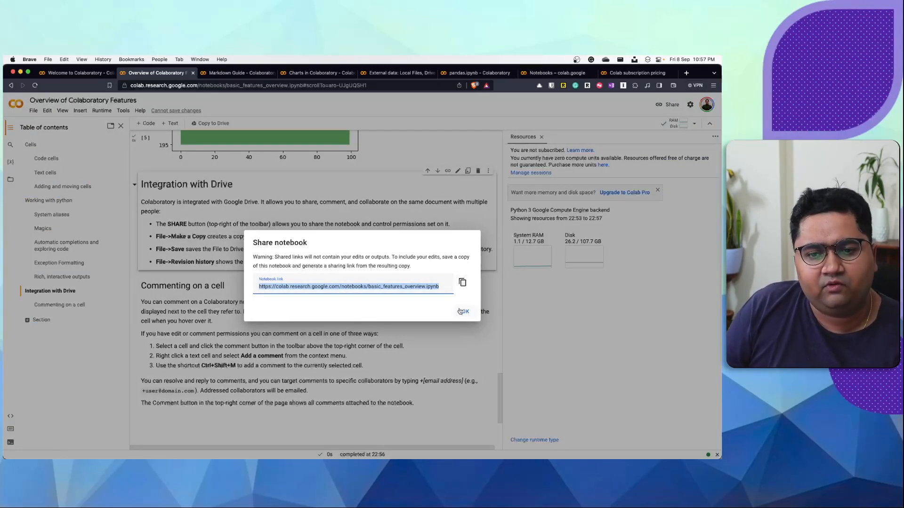
- Close the Share notebook dialog and open Colab's Settings dialog showing site options
click(464, 311)
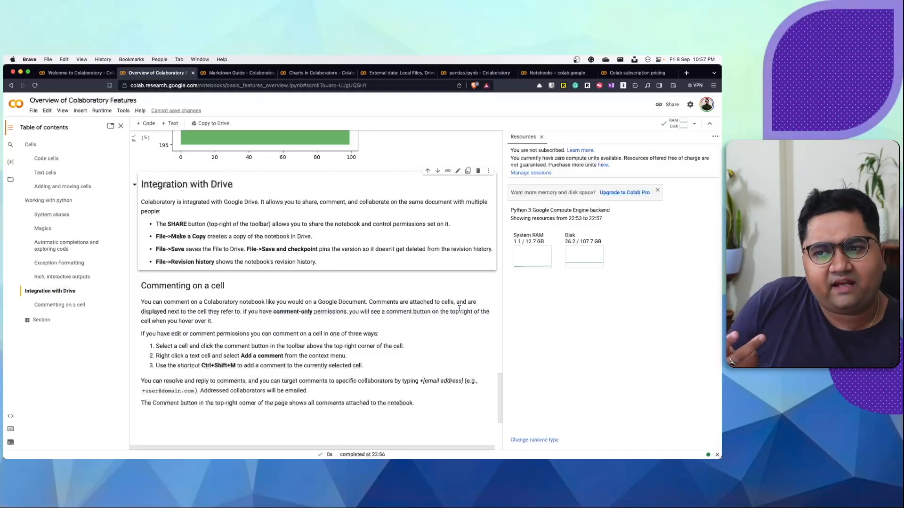
click(690, 104)
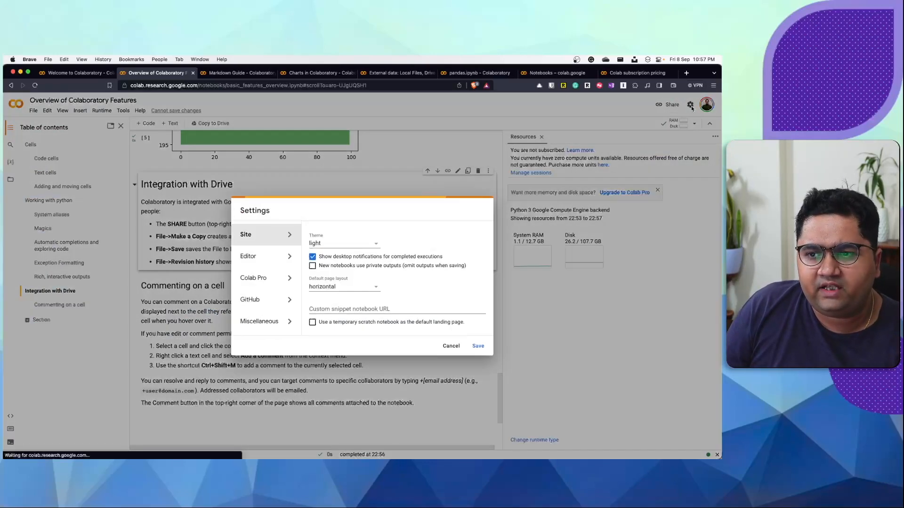
- In Settings Miscellaneous, set Power level to Some power with Corgi mode, then cancel the changes
click(451, 346)
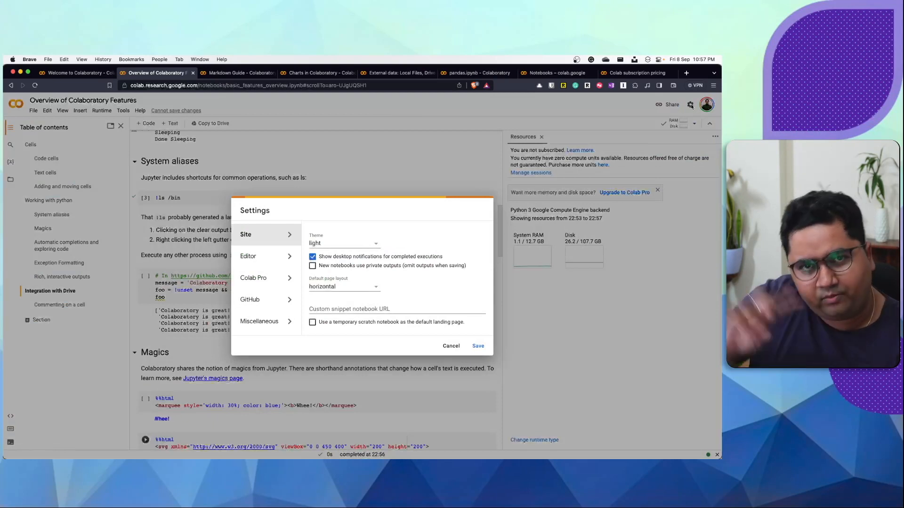
click(250, 300)
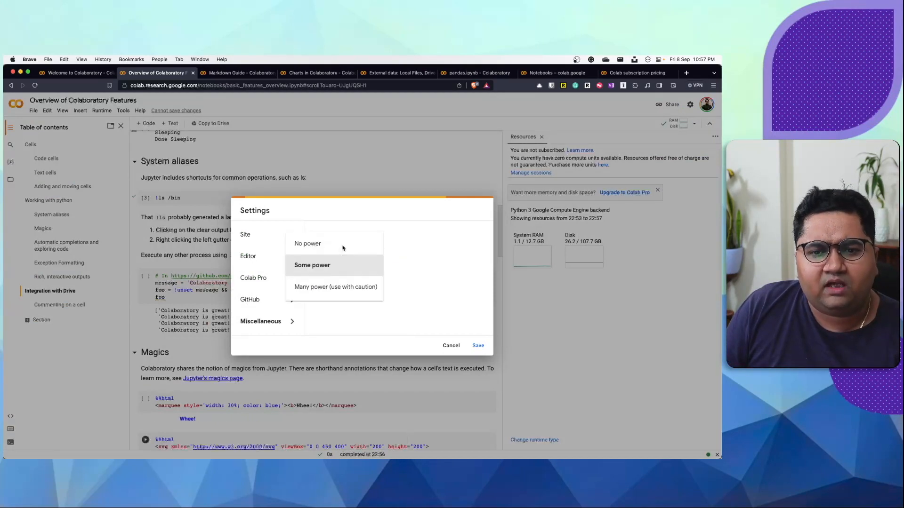
click(313, 265)
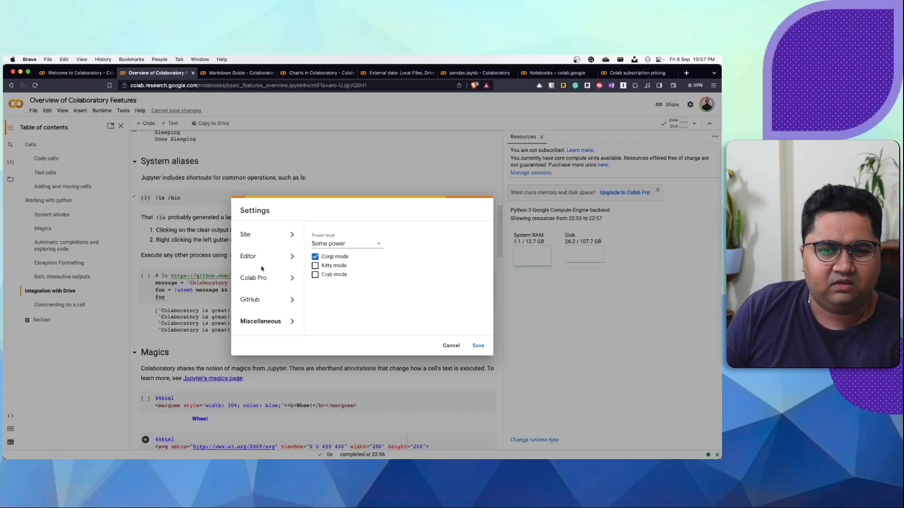
click(248, 256)
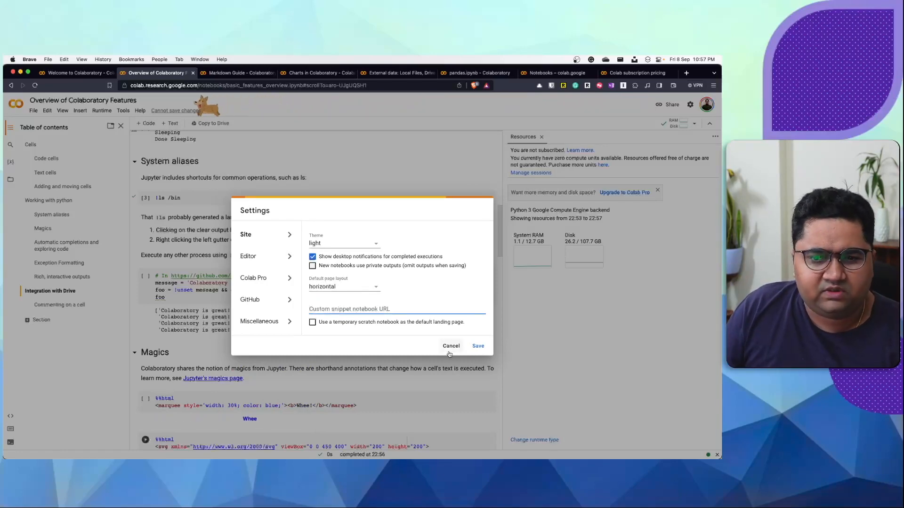
click(450, 346)
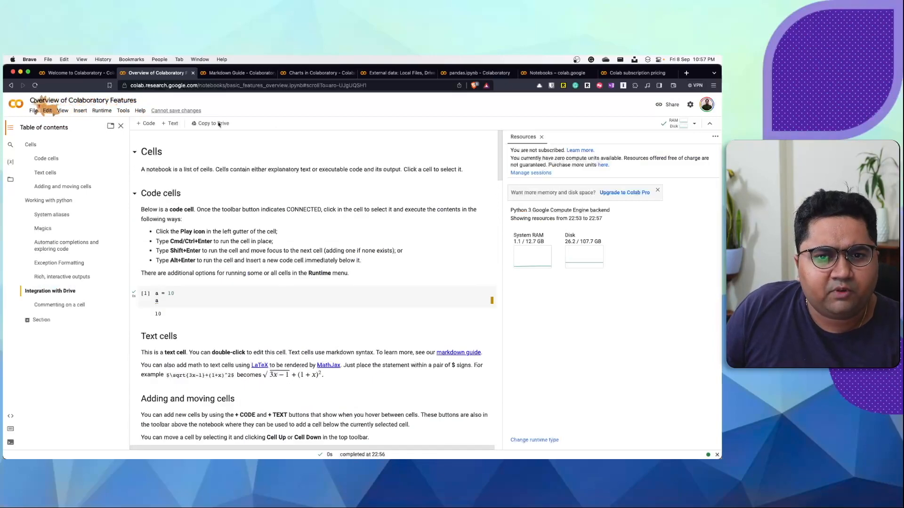
- Switch to the Markdown Guide notebook and save the light theme in its Site settings
click(236, 72)
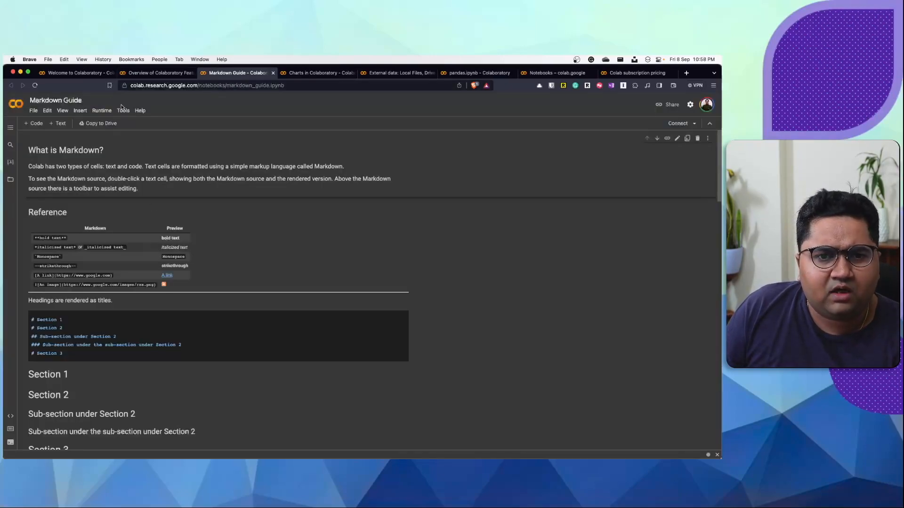
click(689, 104)
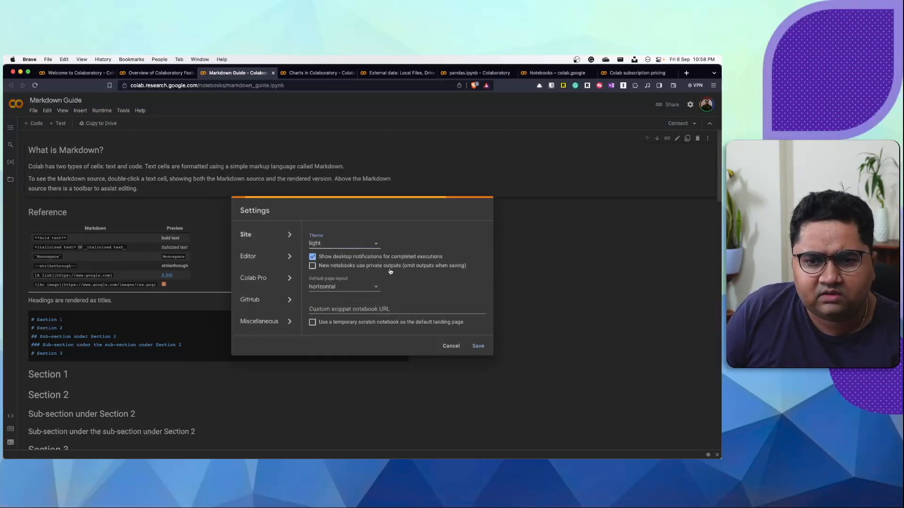
click(451, 346)
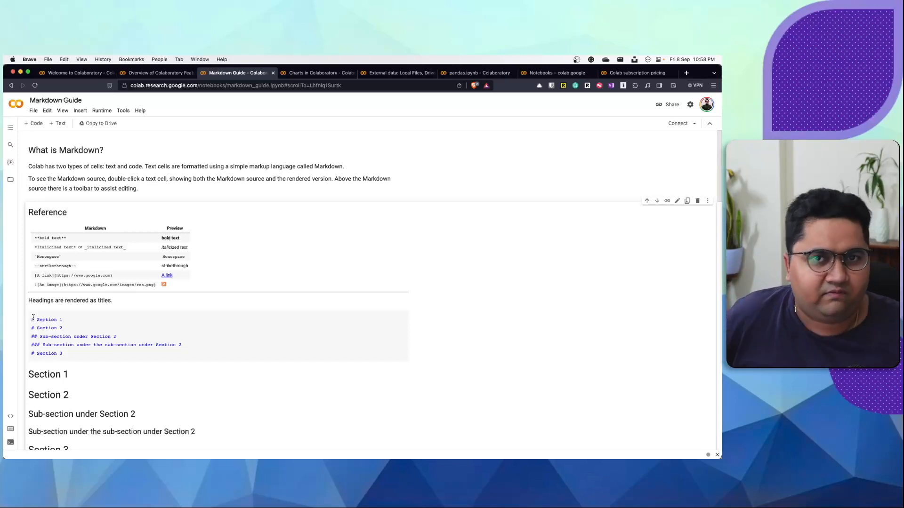
- Scroll through the Markdown Guide, highlighting the python code block example on the way to the Reference text cell
scroll(down, 3)
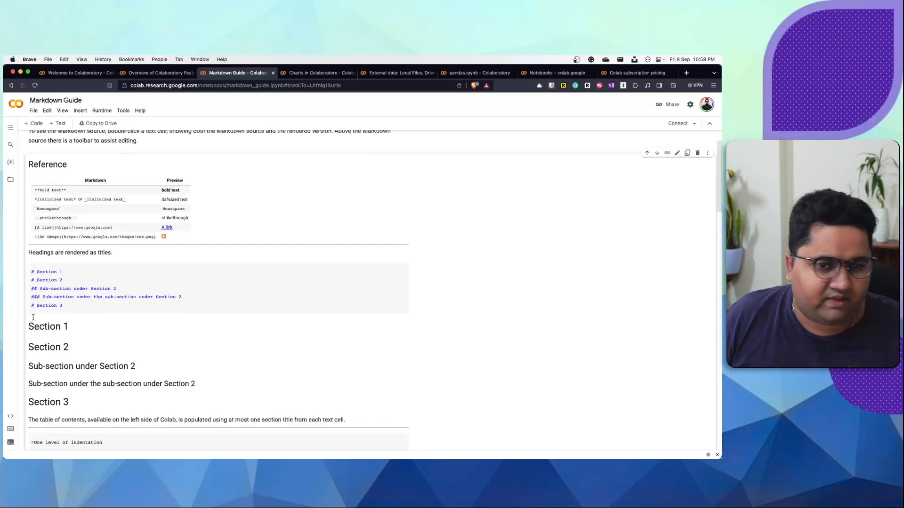
scroll(down, 3)
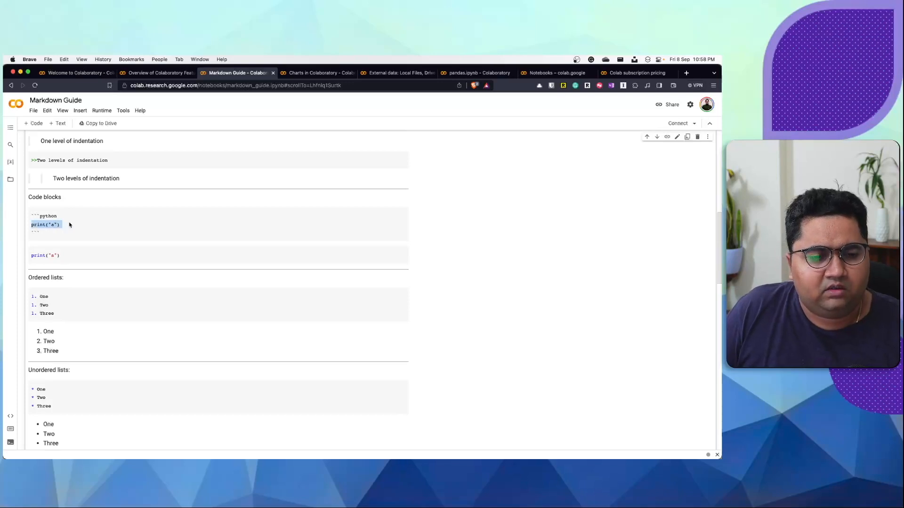
scroll(down, 3)
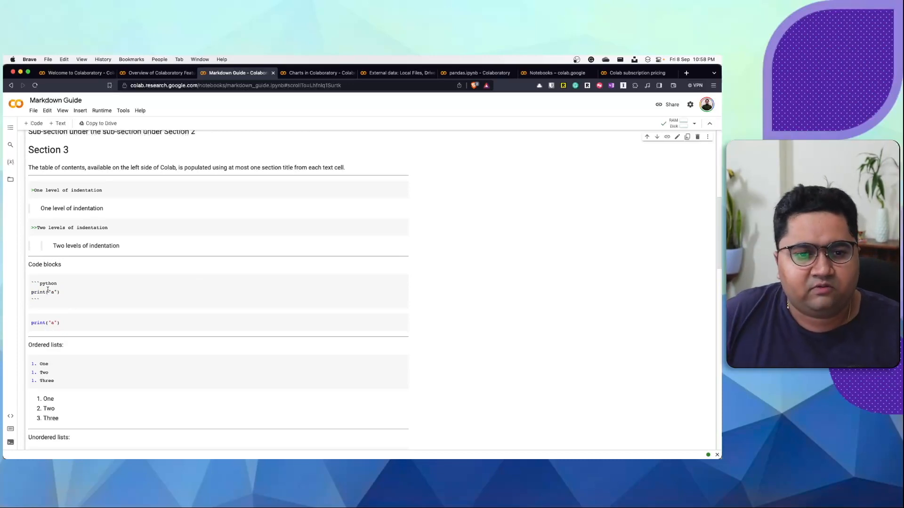
drag(32, 283, 60, 299)
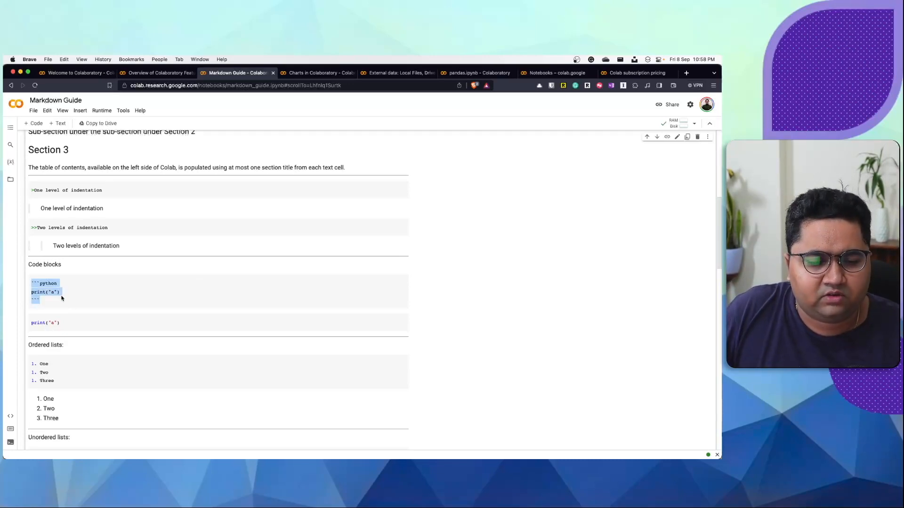
scroll(down, 3)
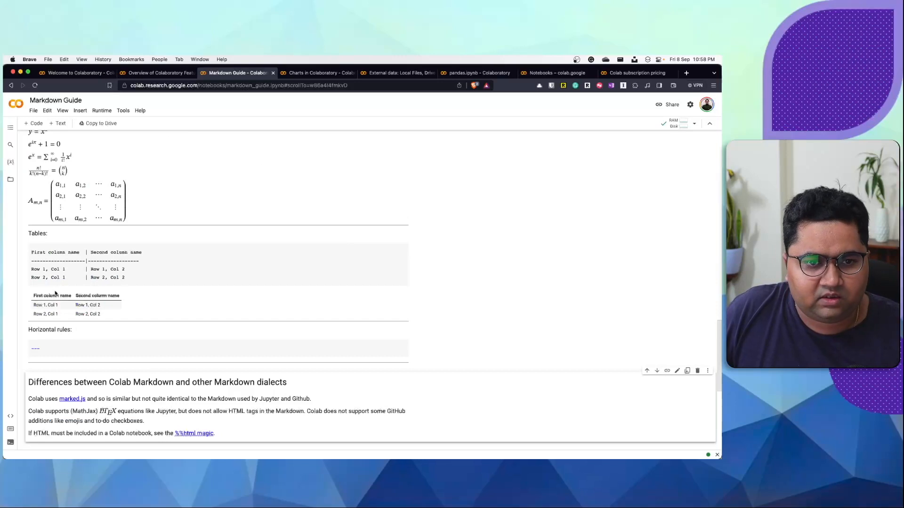
scroll(down, 3)
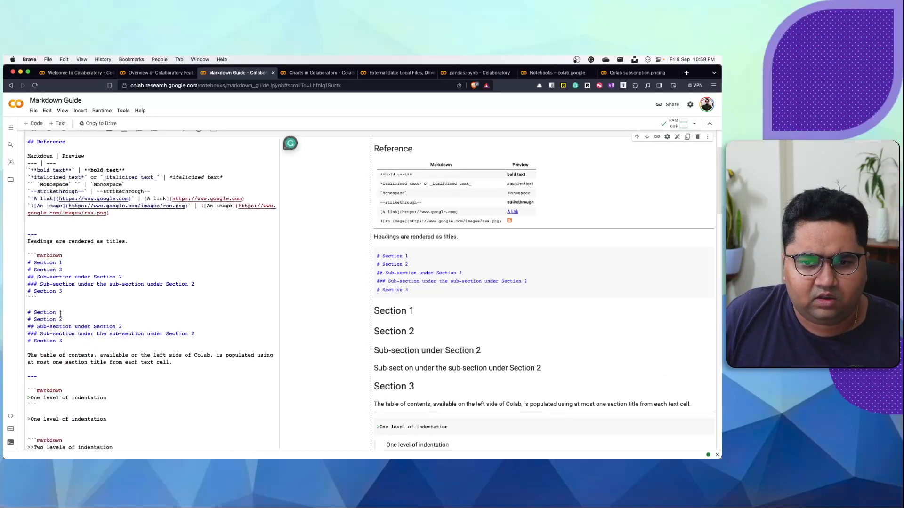
- Add print(a+b) and def funct lines to the python code block example, then switch to Charts in Colaboratory
scroll(down, 3)
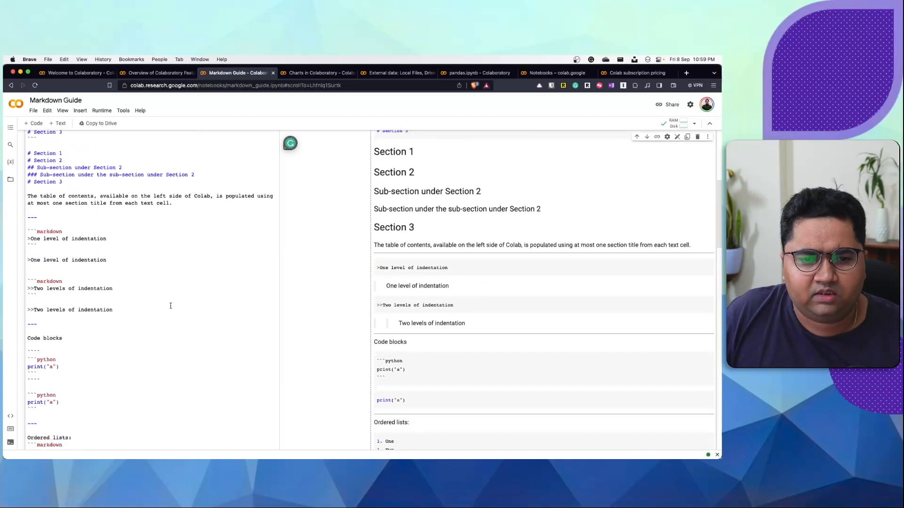
scroll(down, 3)
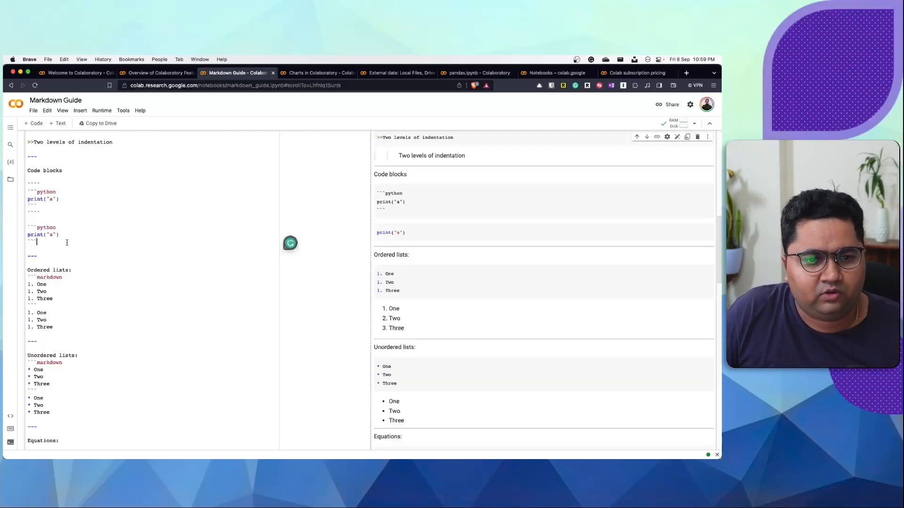
text(z)
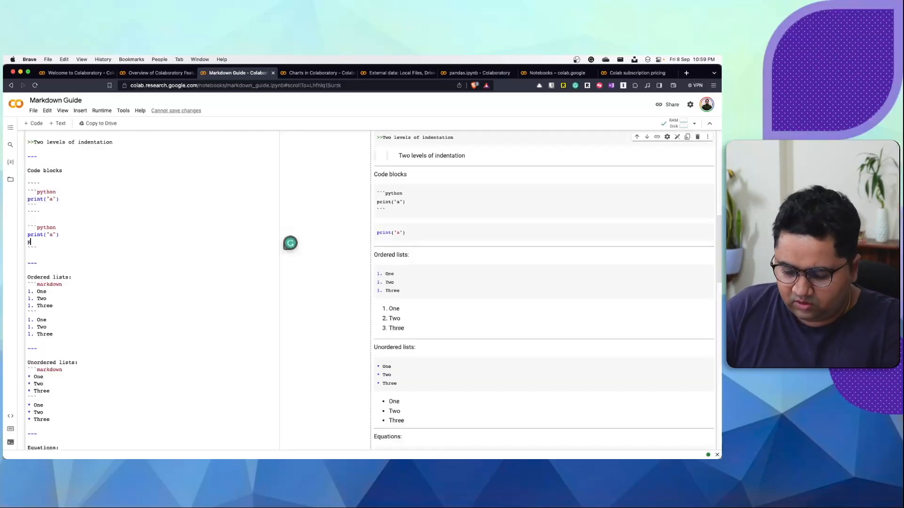
text(print(a+)
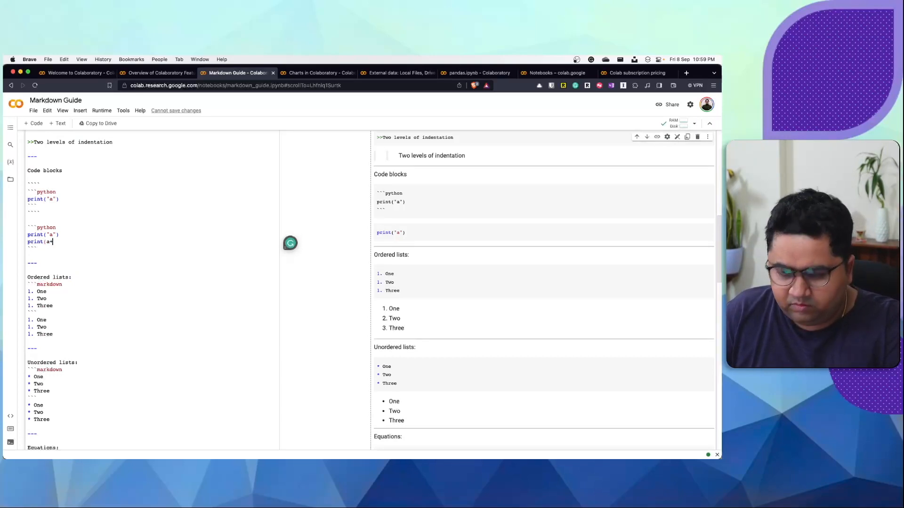
text(b))
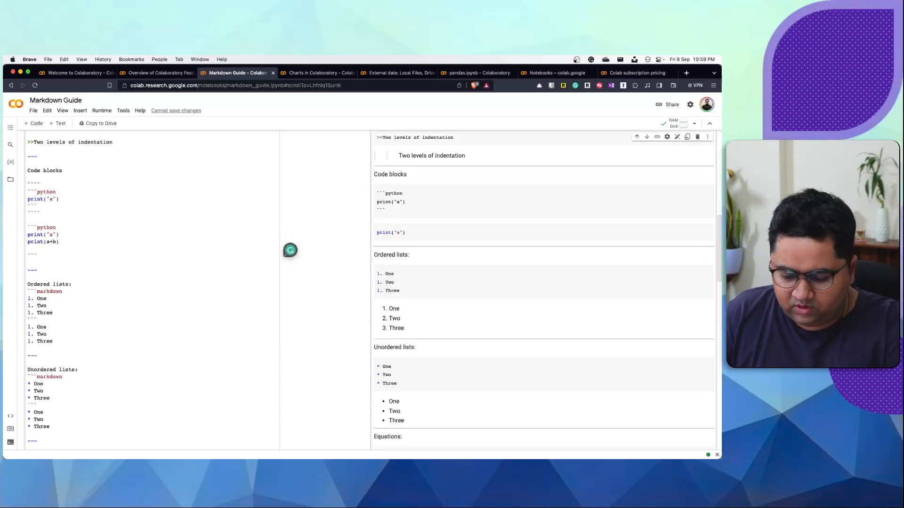
text(def f)
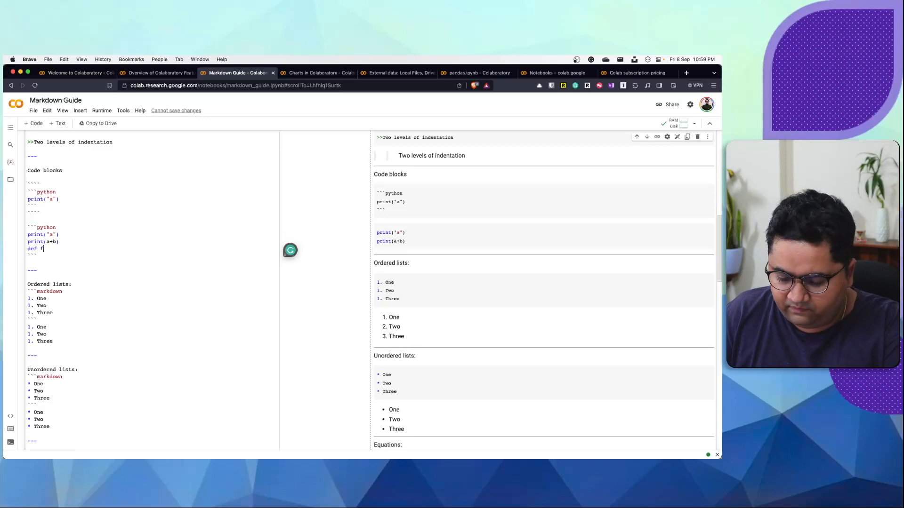
text(unct)
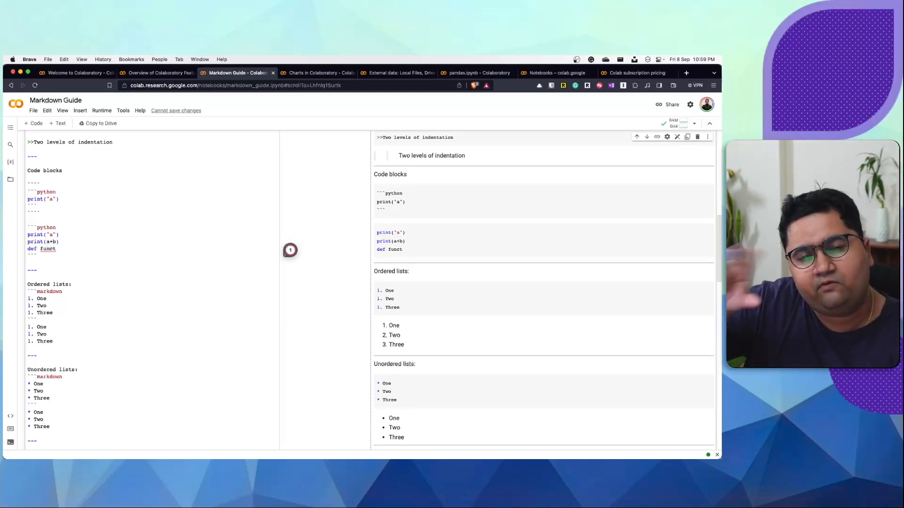
click(313, 73)
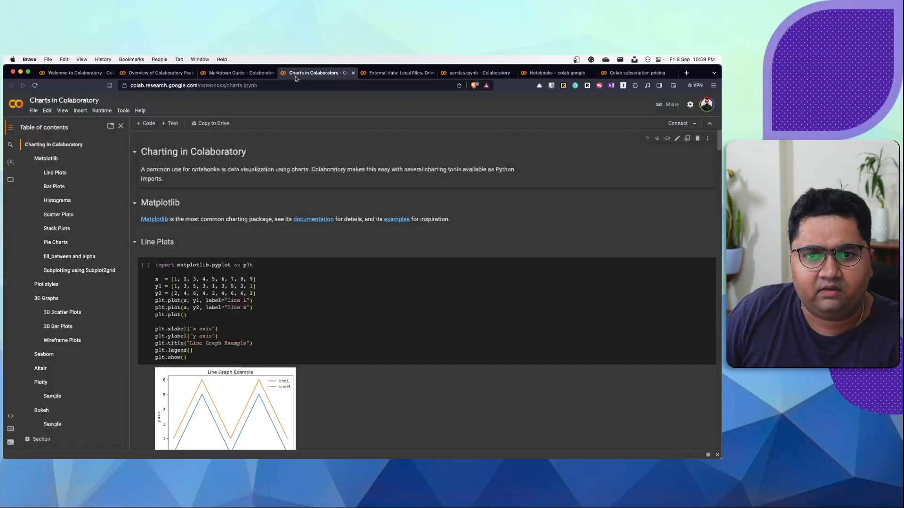
- Set the Charts in Colaboratory notebook to the light theme via Tools > Settings and save
click(123, 110)
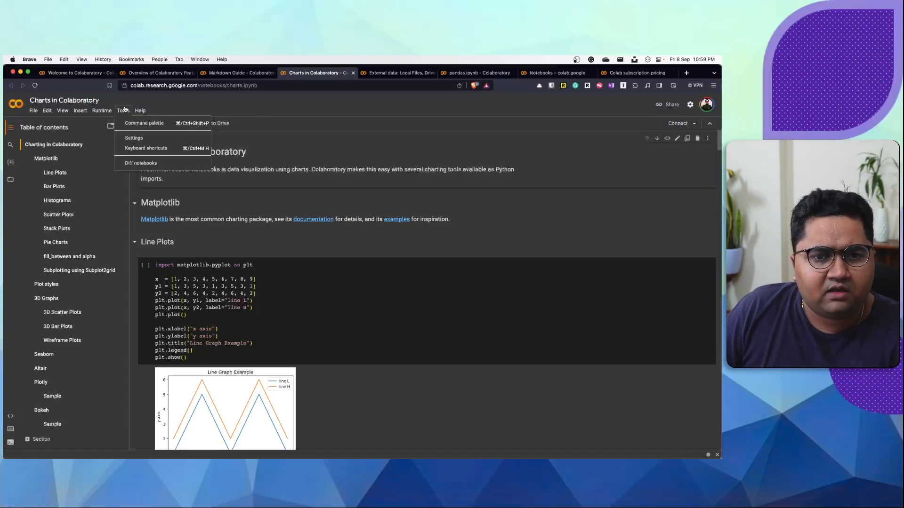
click(133, 137)
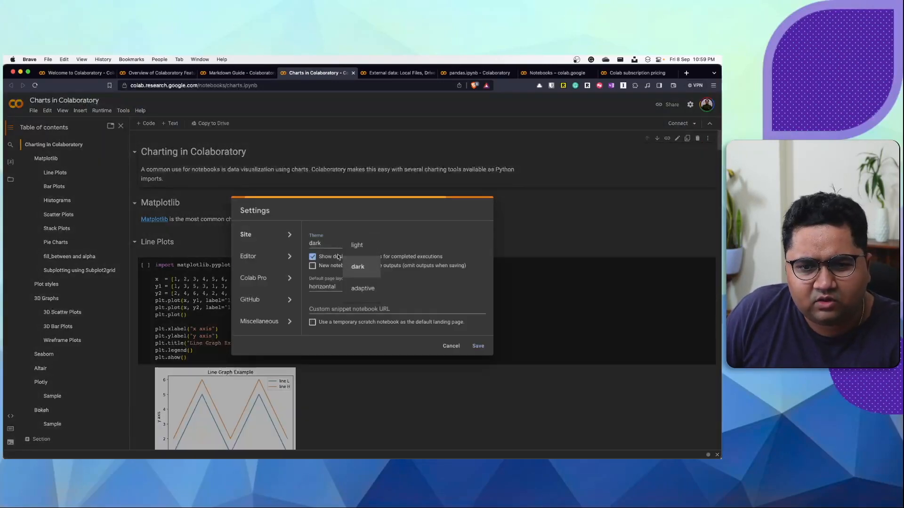
click(451, 346)
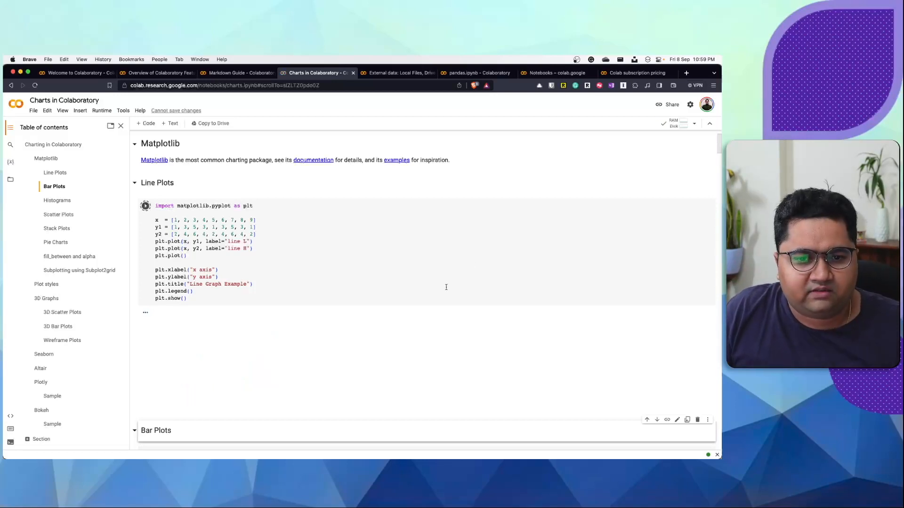
- Scroll past the Matplotlib, 3D and Seaborn examples to the Altair interactive cars scatter plot
scroll(down, 3)
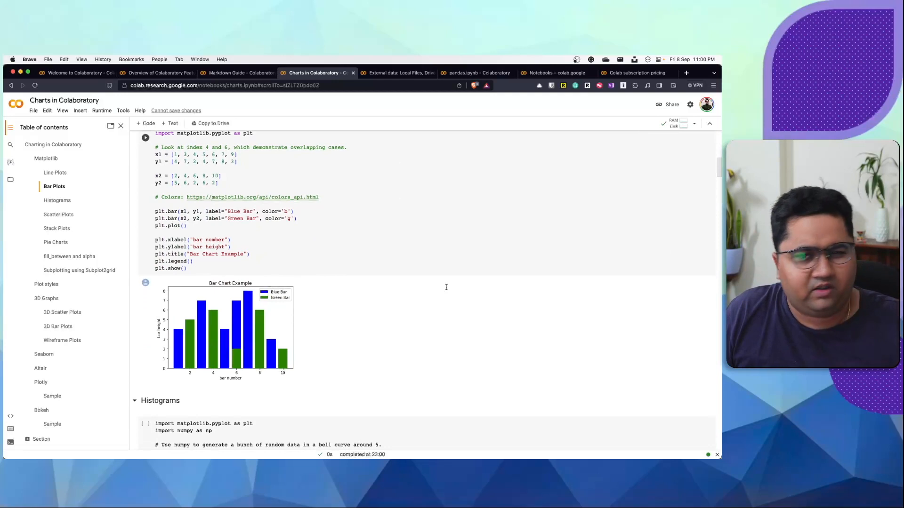
scroll(down, 3)
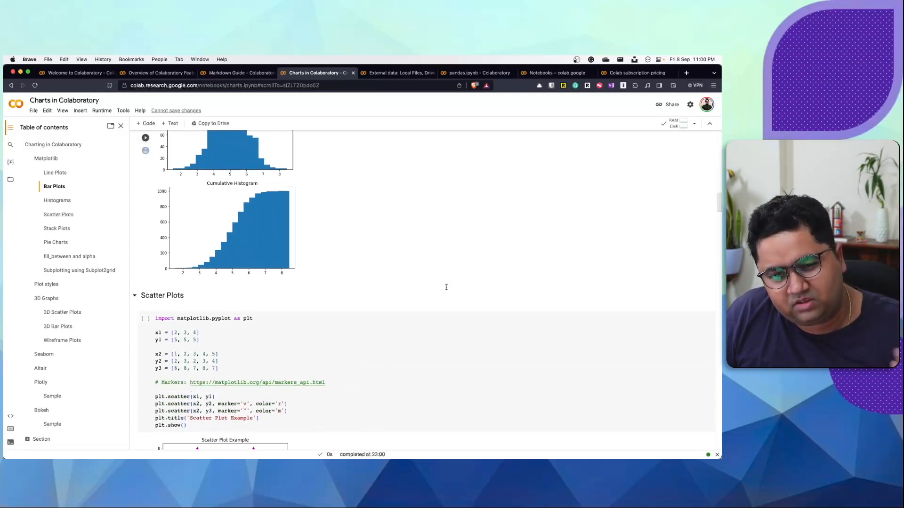
scroll(down, 3)
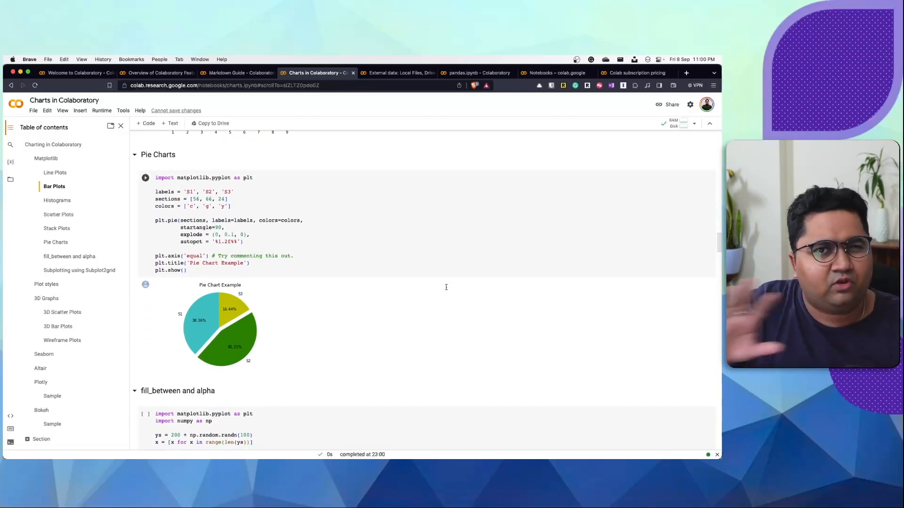
scroll(down, 3)
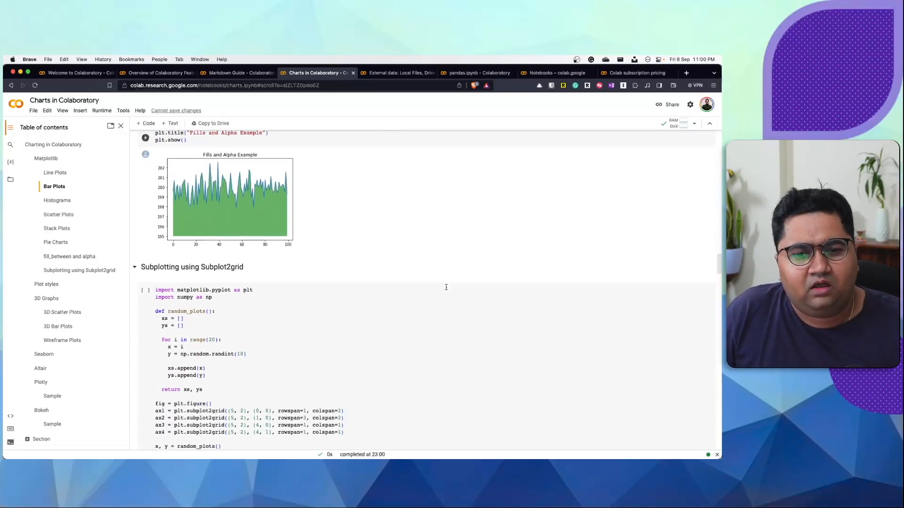
scroll(down, 3)
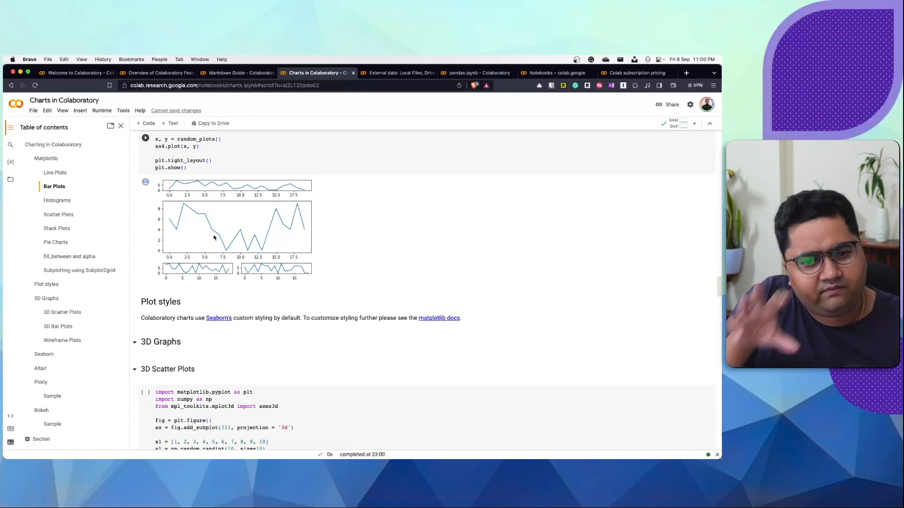
scroll(down, 3)
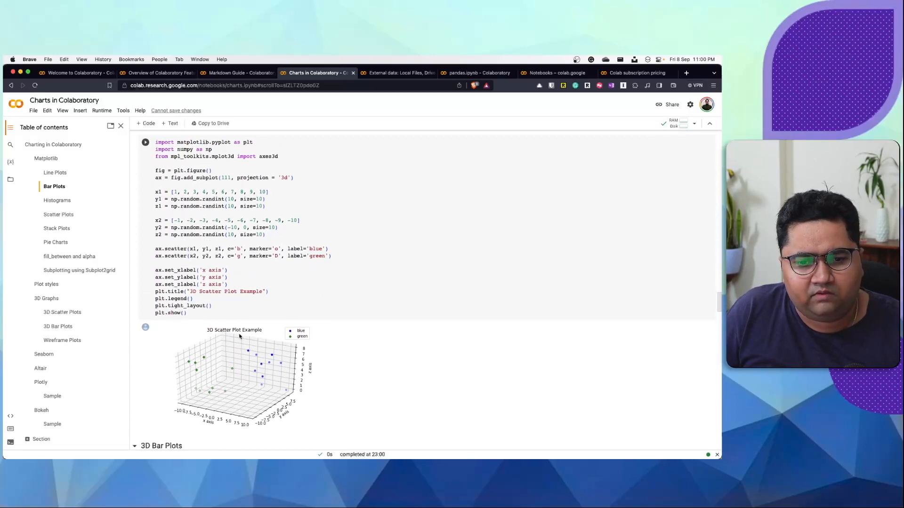
scroll(down, 3)
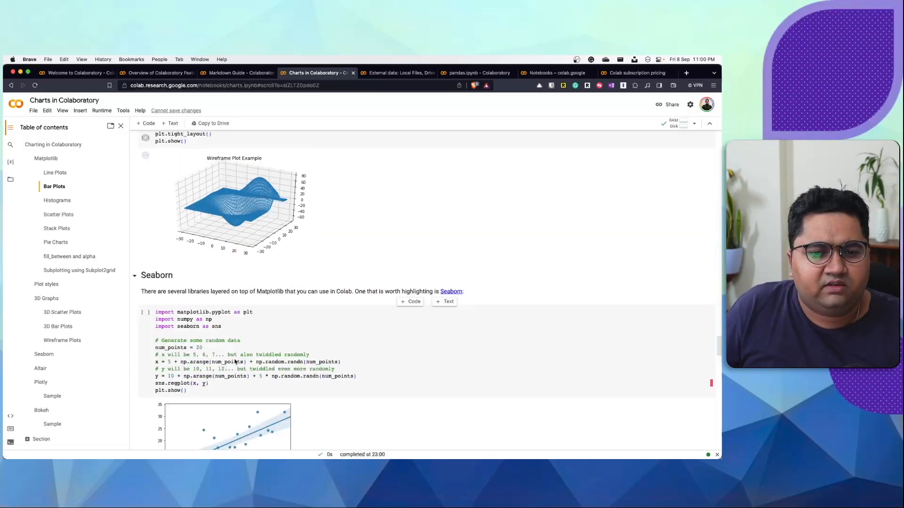
scroll(down, 3)
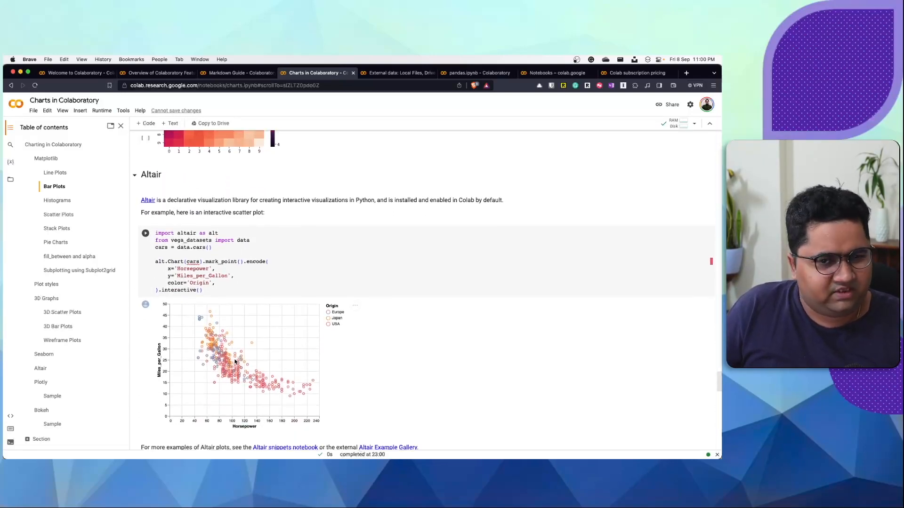
scroll(down, 3)
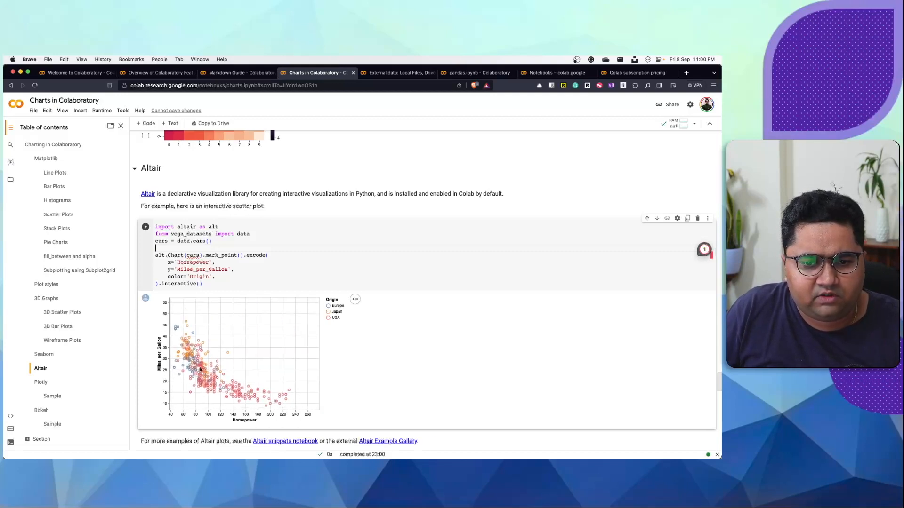
- Send the Altair scatter chart to the Vega Editor, then open the notebook's Altair Example Gallery link in a new tab
click(355, 299)
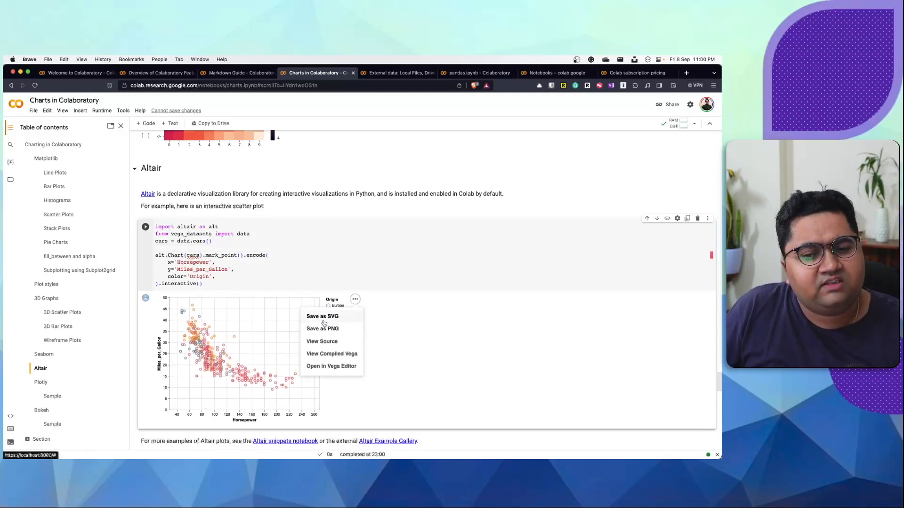
mouse_move(321, 341)
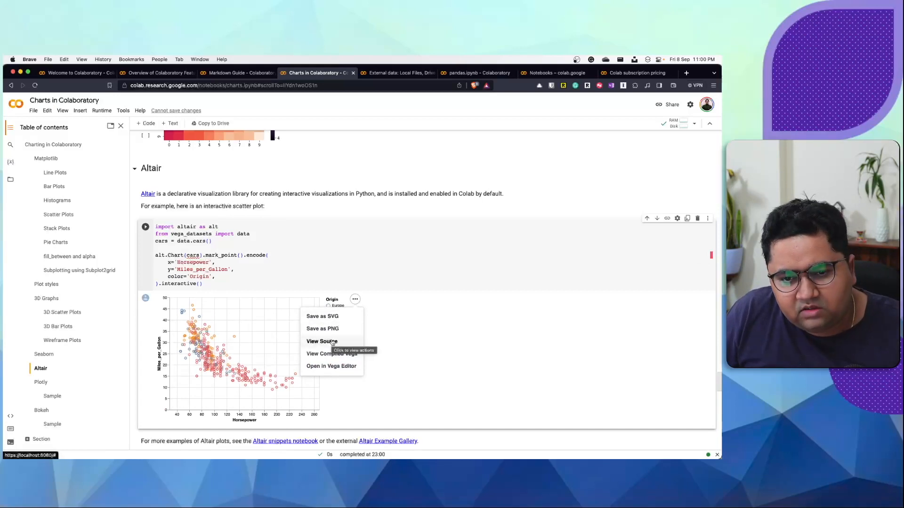
mouse_move(331, 366)
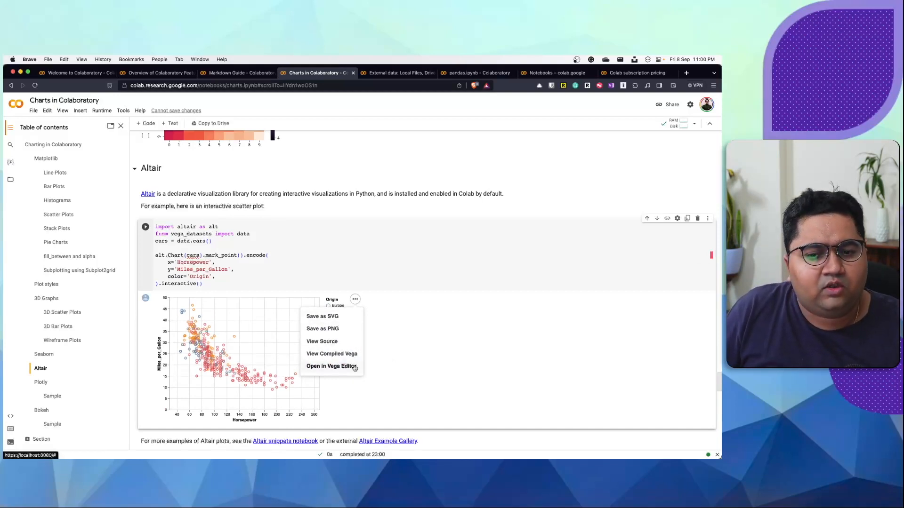
click(331, 366)
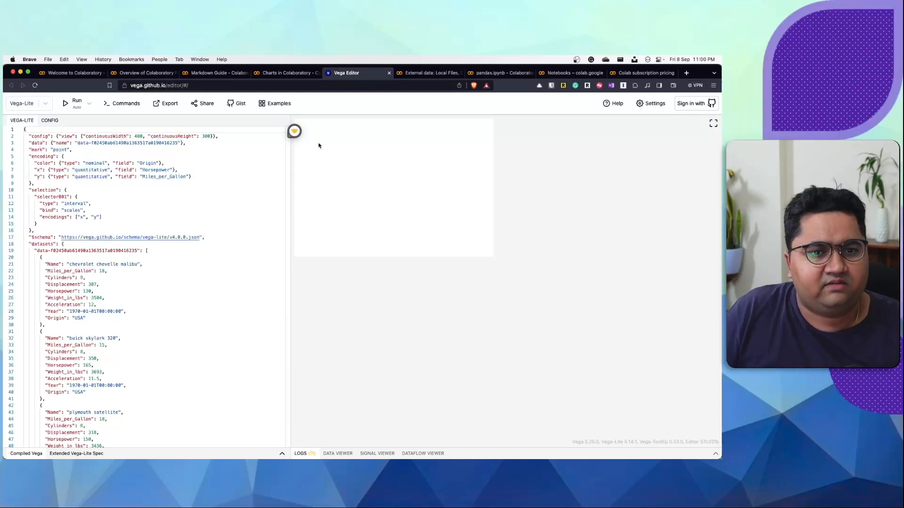
click(77, 103)
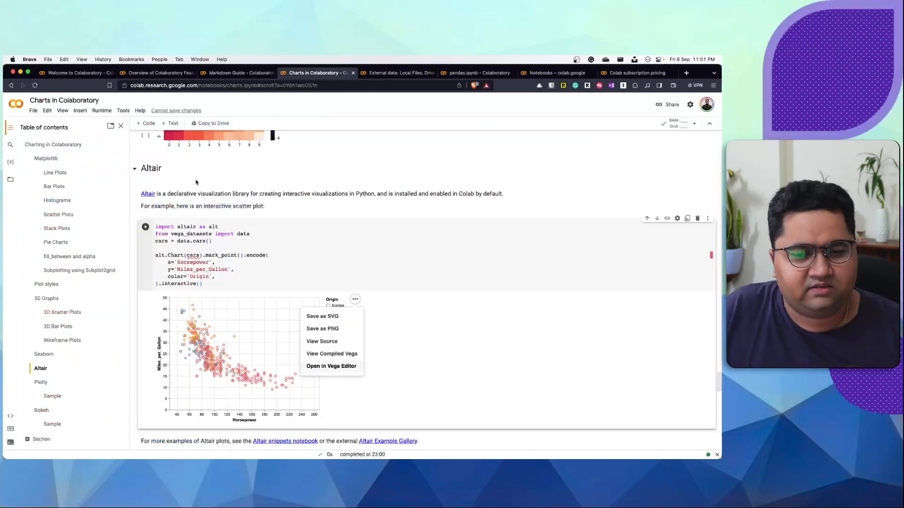
scroll(down, 3)
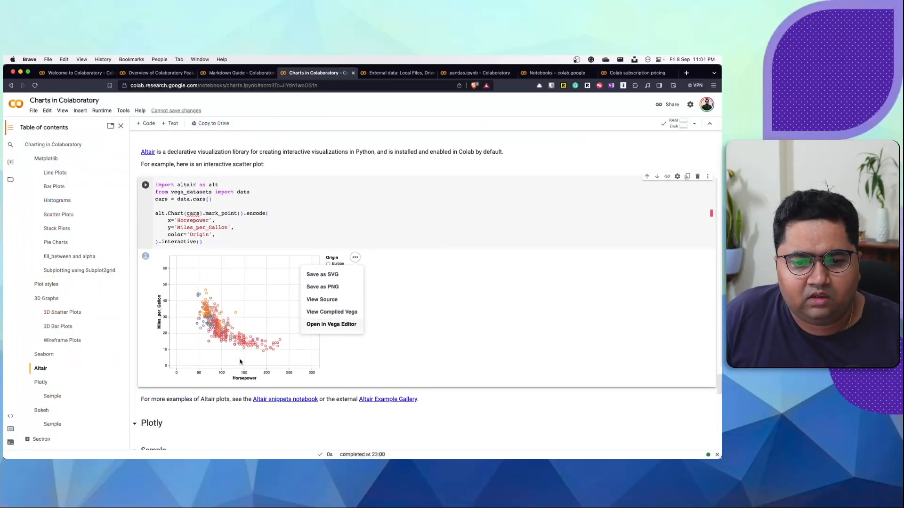
right_click(387, 398)
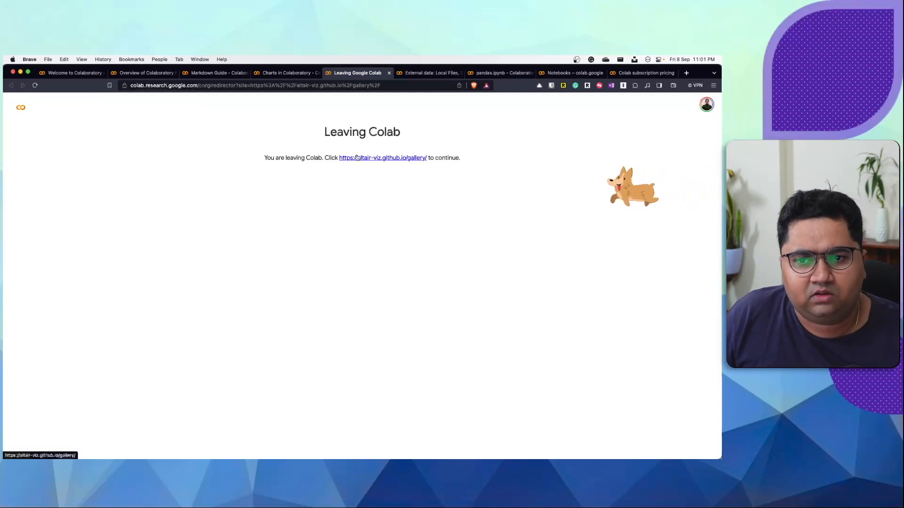
- Continue past the Leaving Colab notice into the Vega-Altair Example Gallery and browse down its examples
click(382, 157)
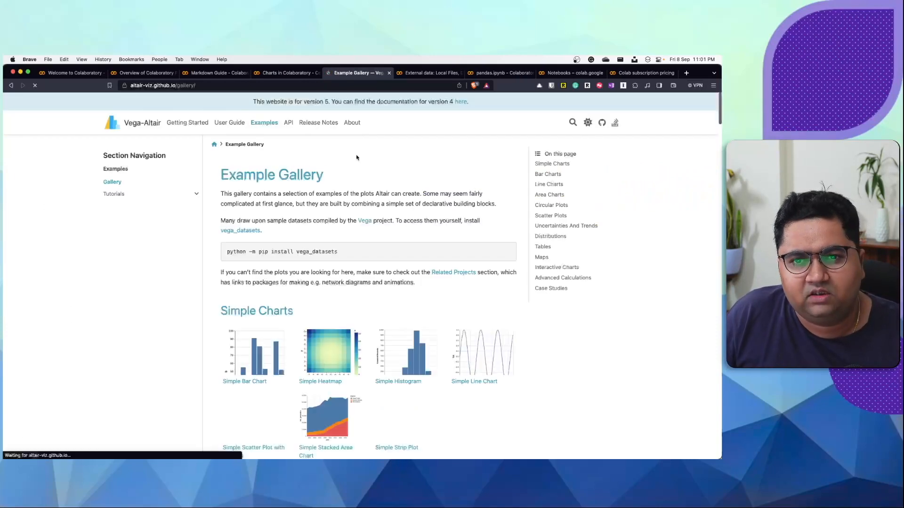
scroll(down, 3)
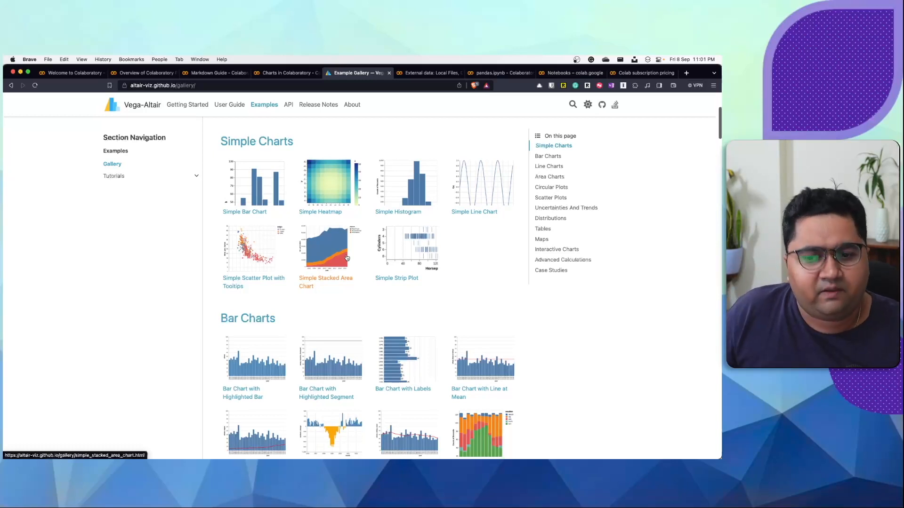
scroll(down, 3)
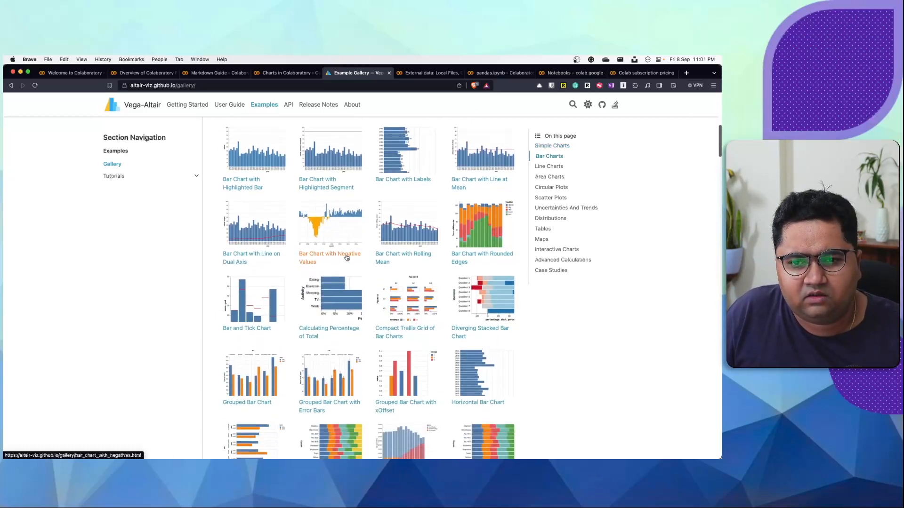
scroll(down, 3)
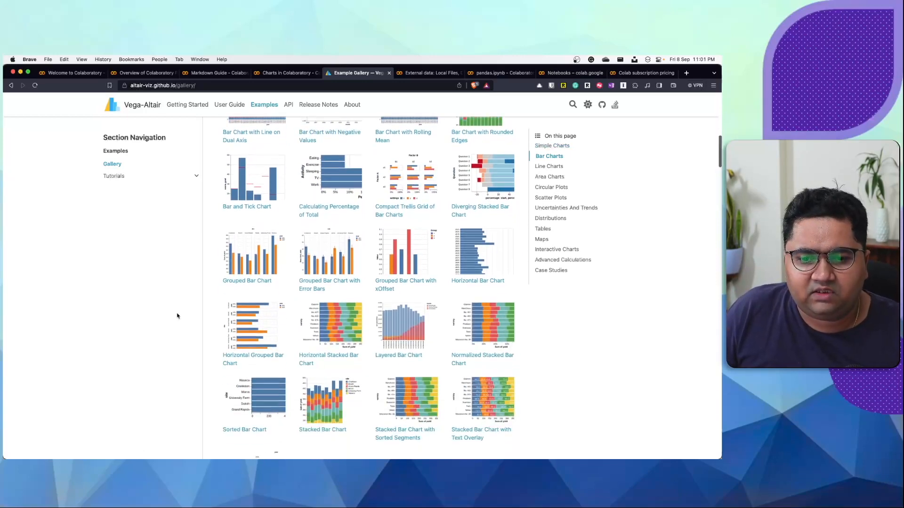
scroll(down, 3)
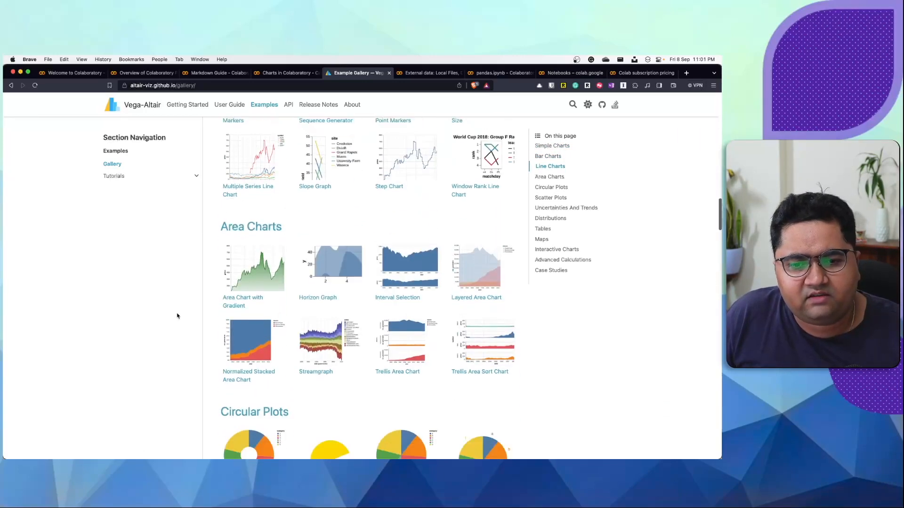
scroll(down, 3)
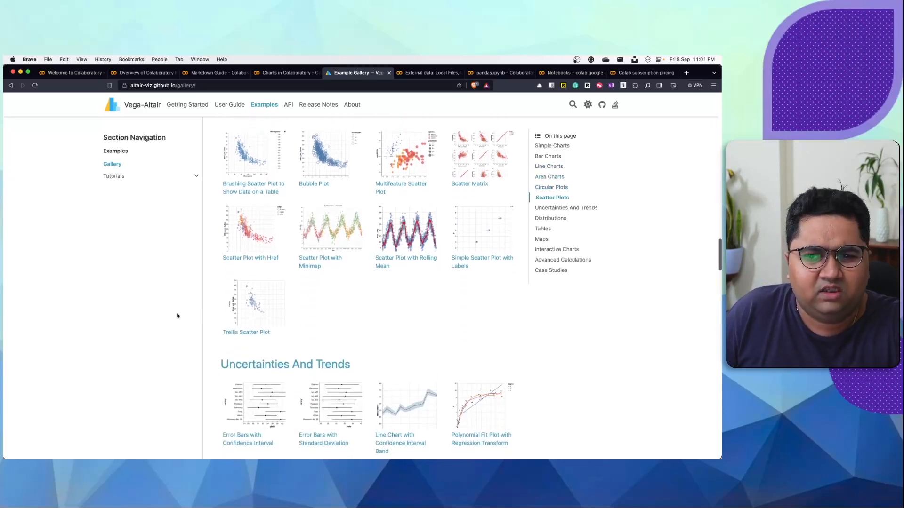
scroll(down, 3)
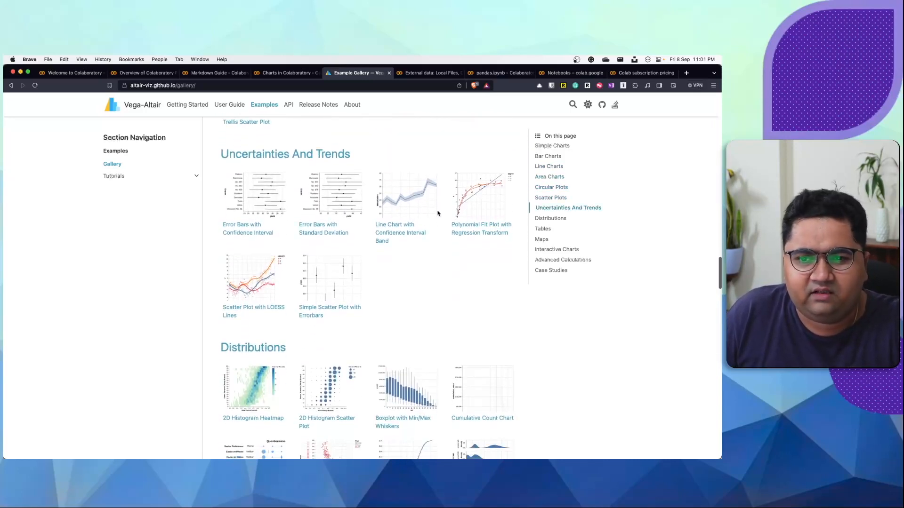
- View the Line Chart with Confidence Interval Band example, return to the gallery, scroll to Case Studies, then go back to Colab's External data notebook
click(400, 195)
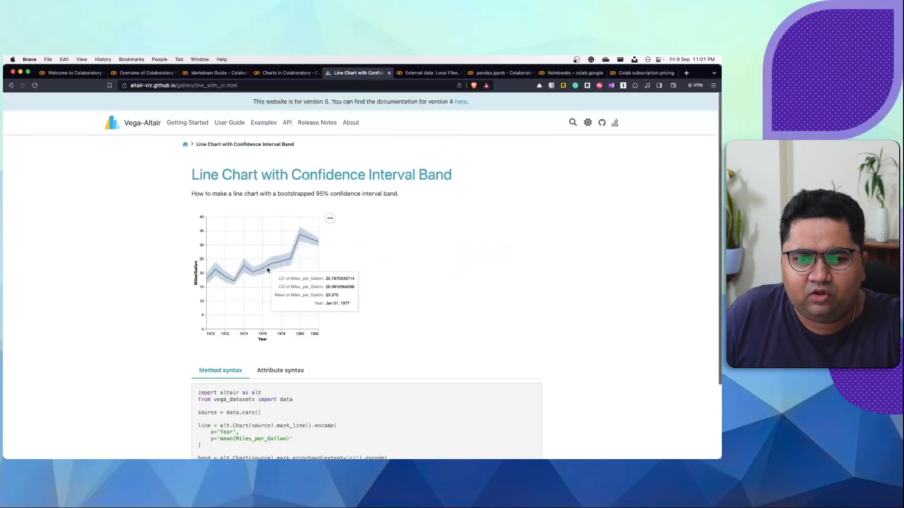
click(11, 84)
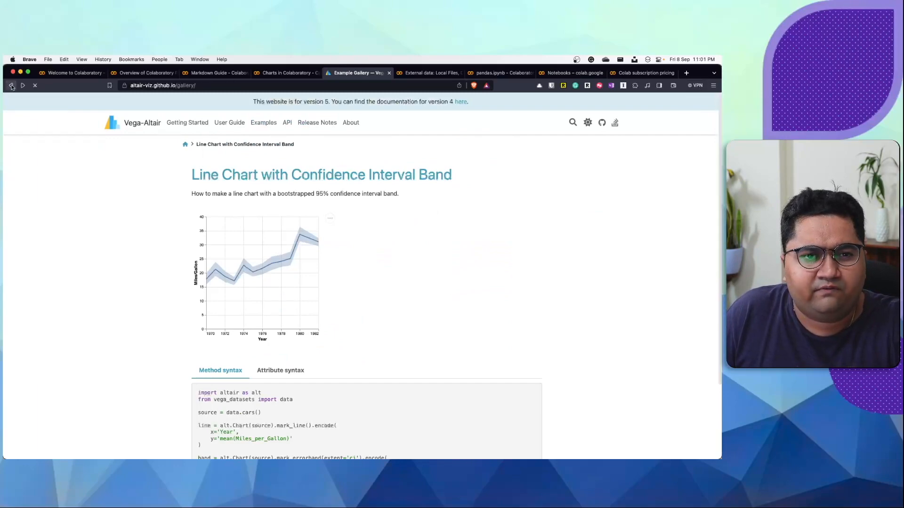
click(11, 85)
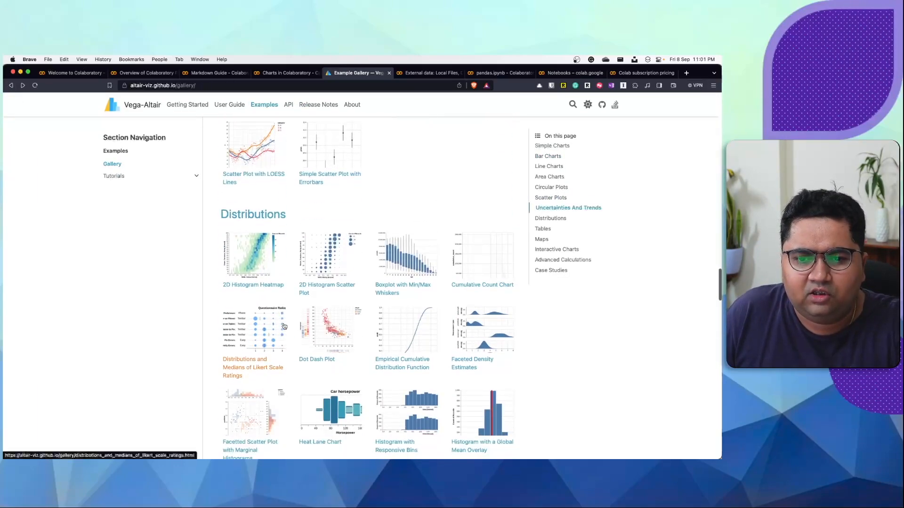
scroll(down, 3)
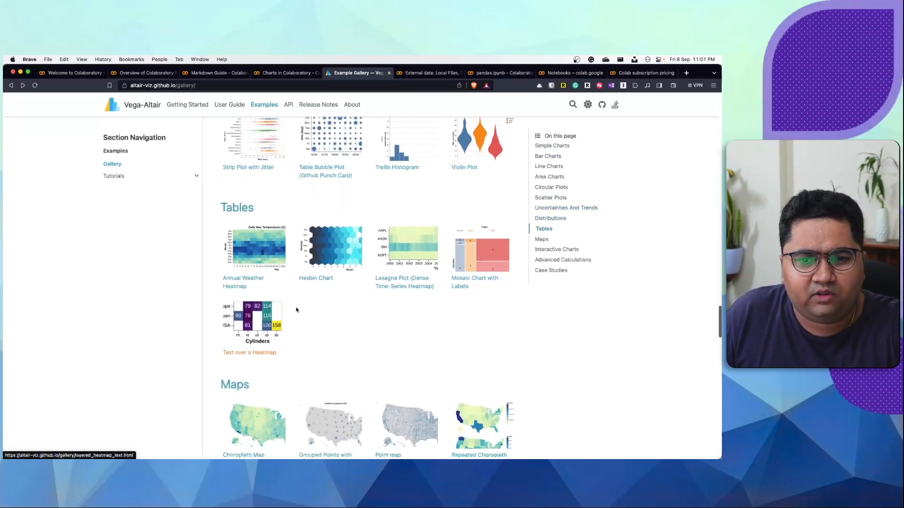
mouse_move(348, 312)
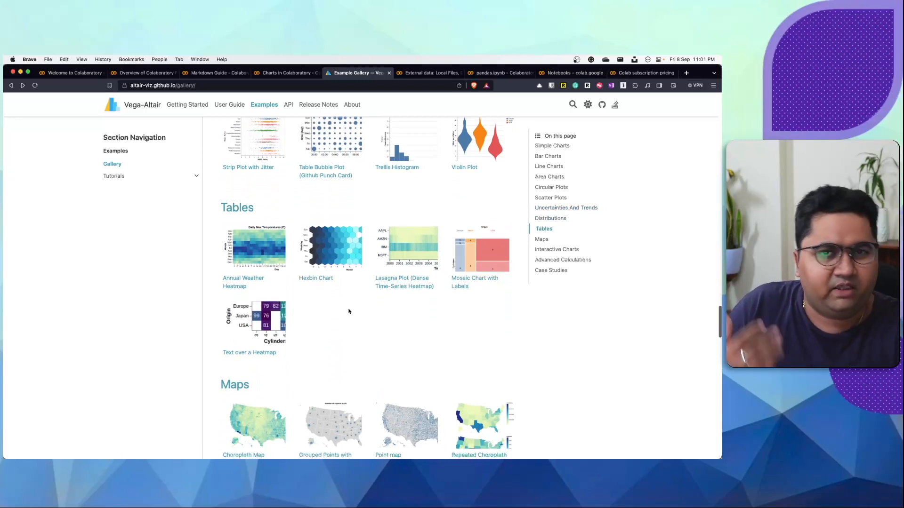
scroll(down, 3)
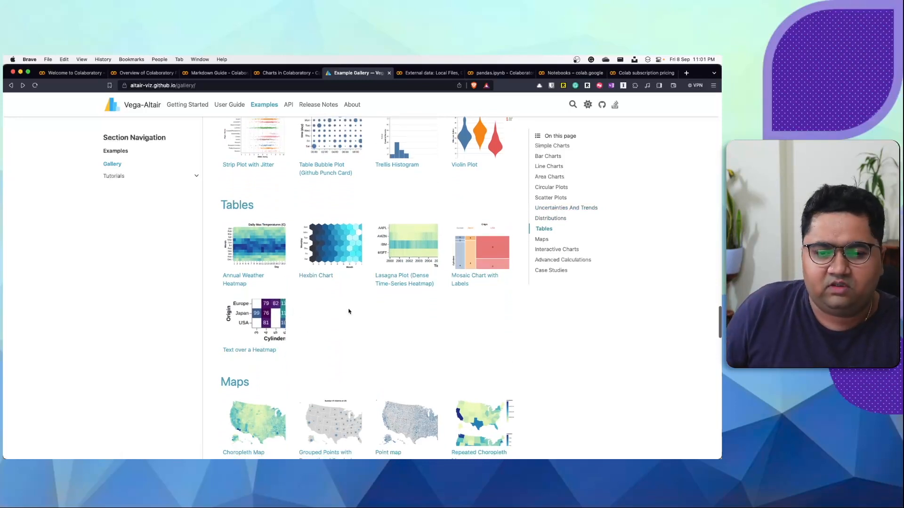
scroll(down, 3)
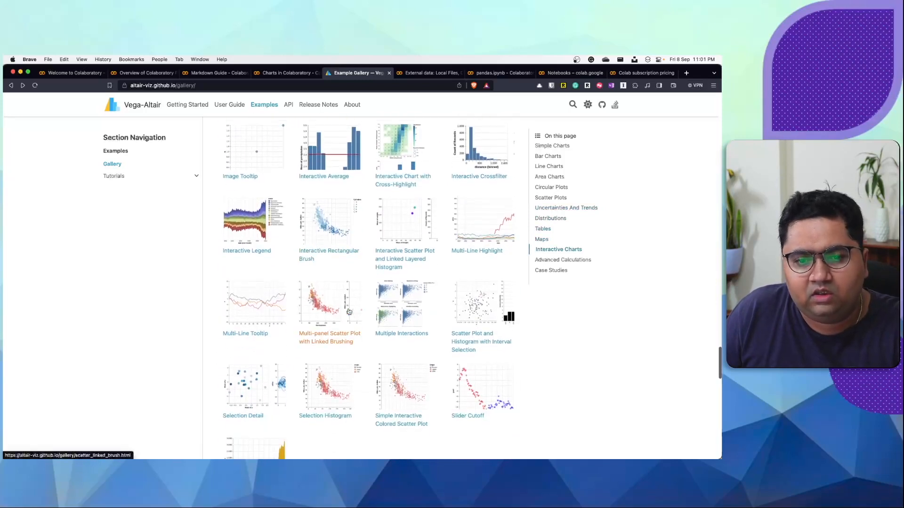
scroll(down, 3)
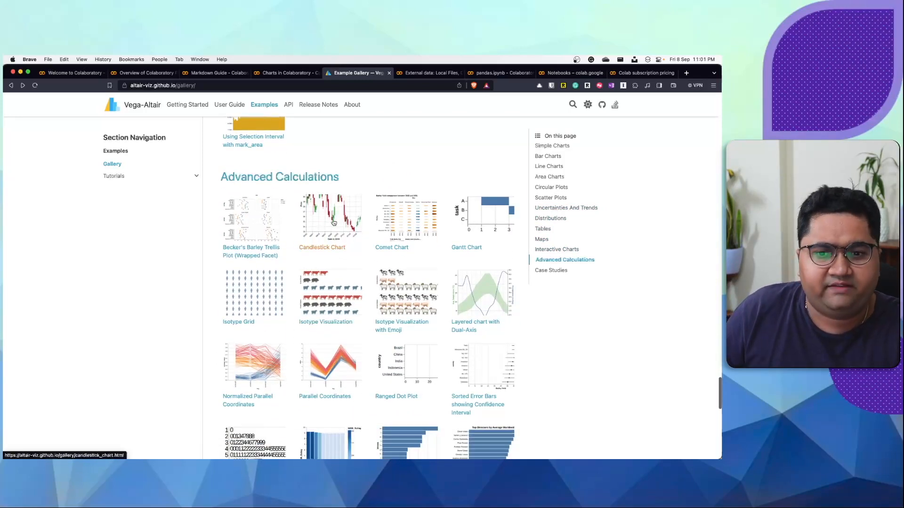
click(330, 217)
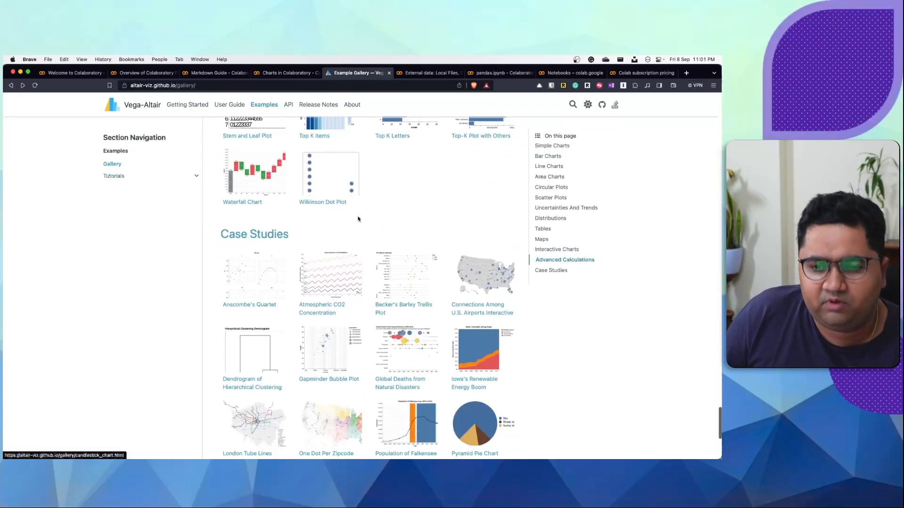
click(428, 72)
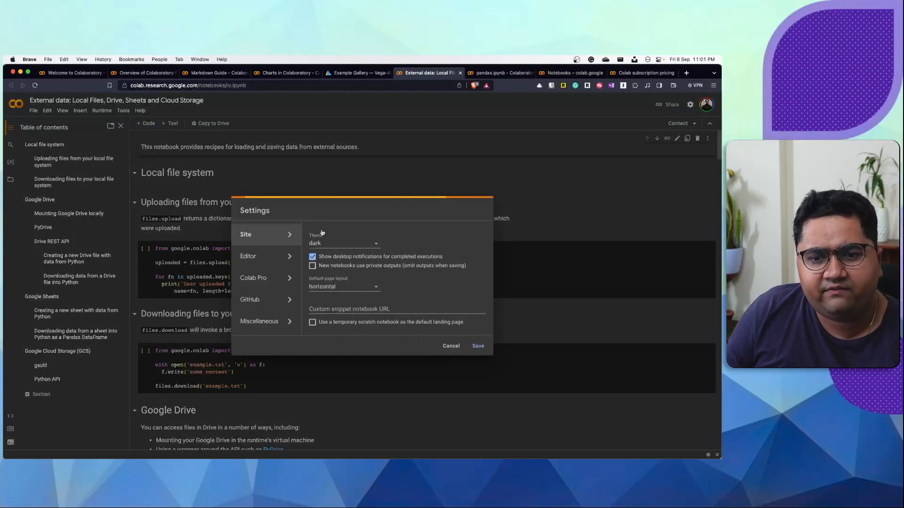
- Set the Colab site theme to light and save the setting
click(343, 242)
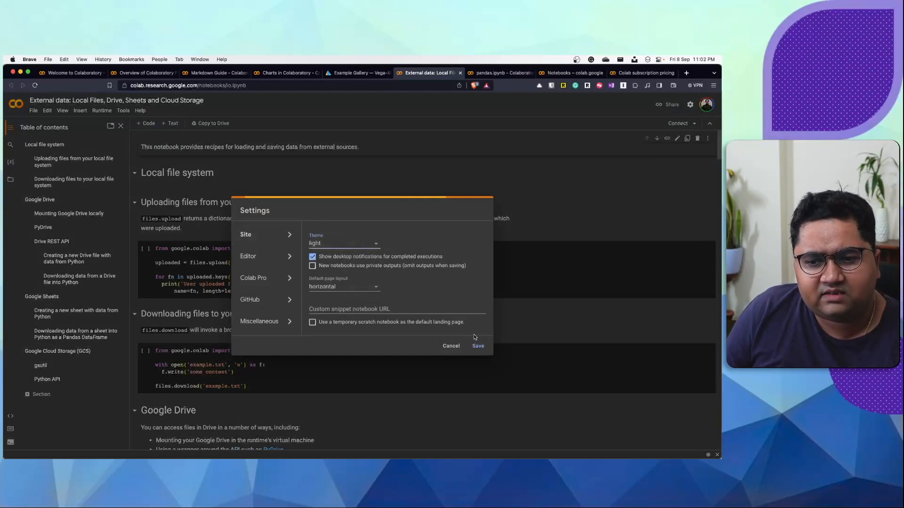
click(450, 346)
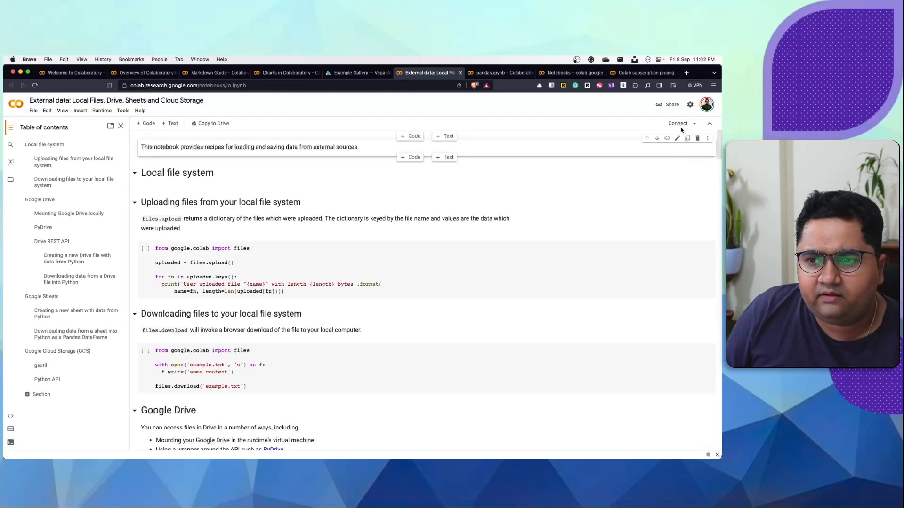
- Through Manage sessions, terminate the Overview of Colaboratory Features and Charts in Colaboratory sessions
click(677, 123)
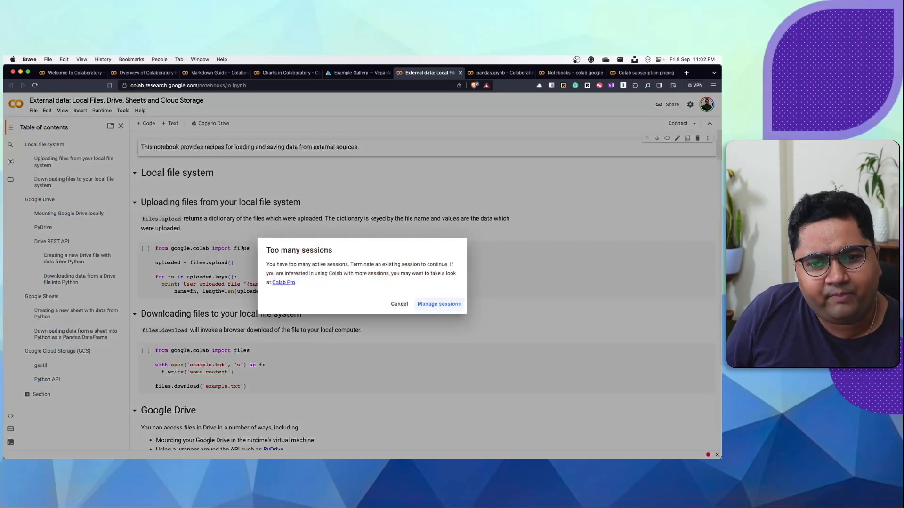
click(439, 303)
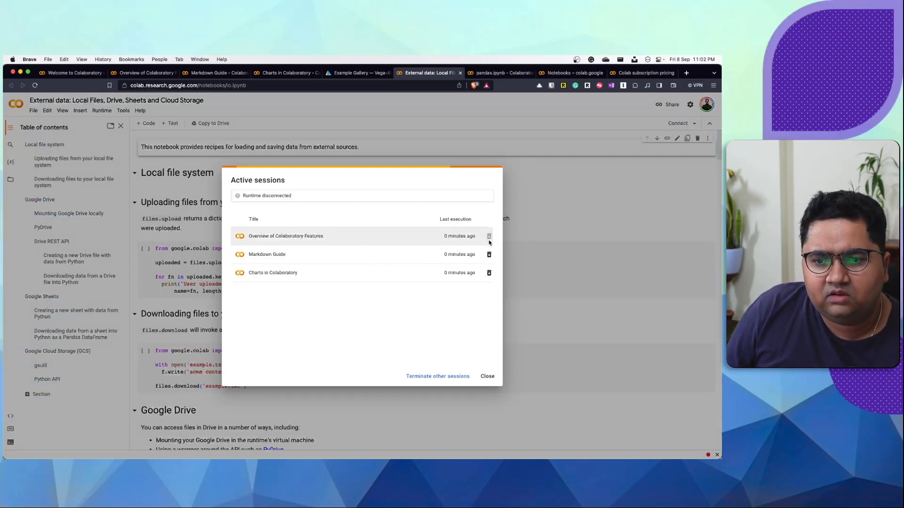
click(488, 236)
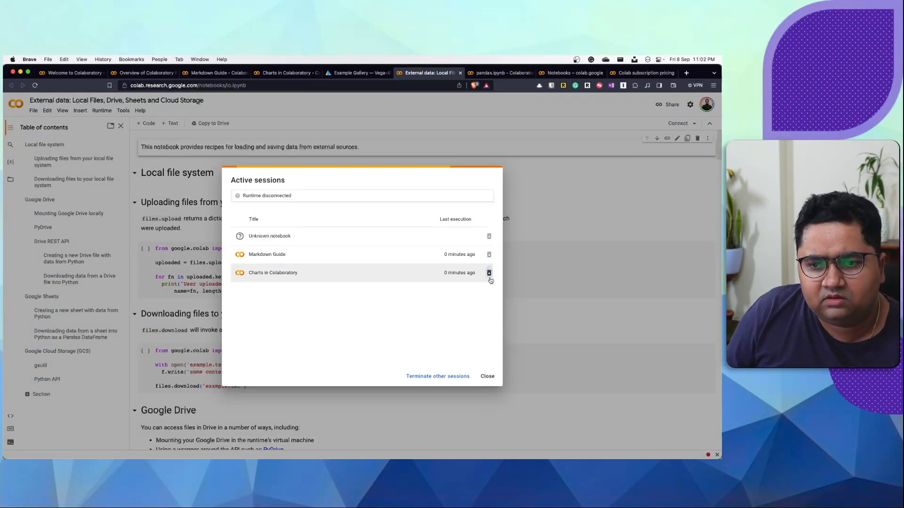
click(487, 375)
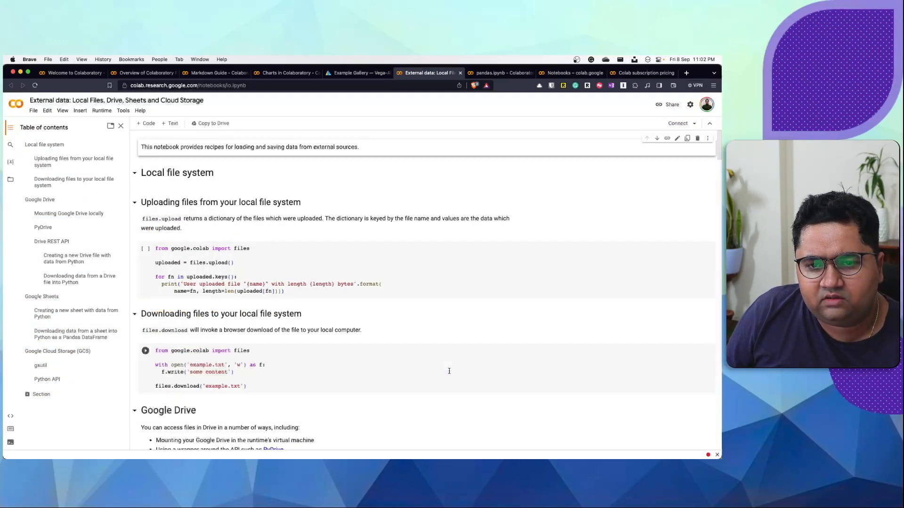
- Run the files.upload cell, inspect its code, and jump to the Mounting Google Drive locally section
click(677, 123)
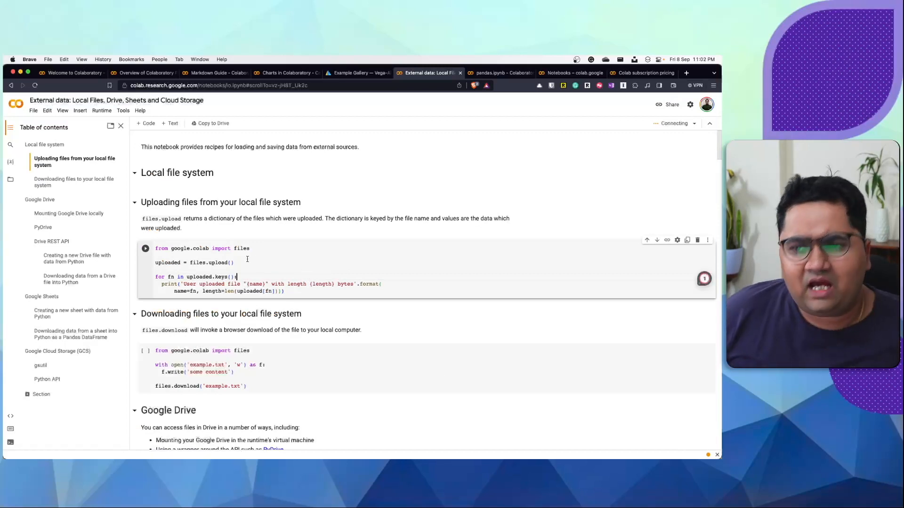
double_click(220, 248)
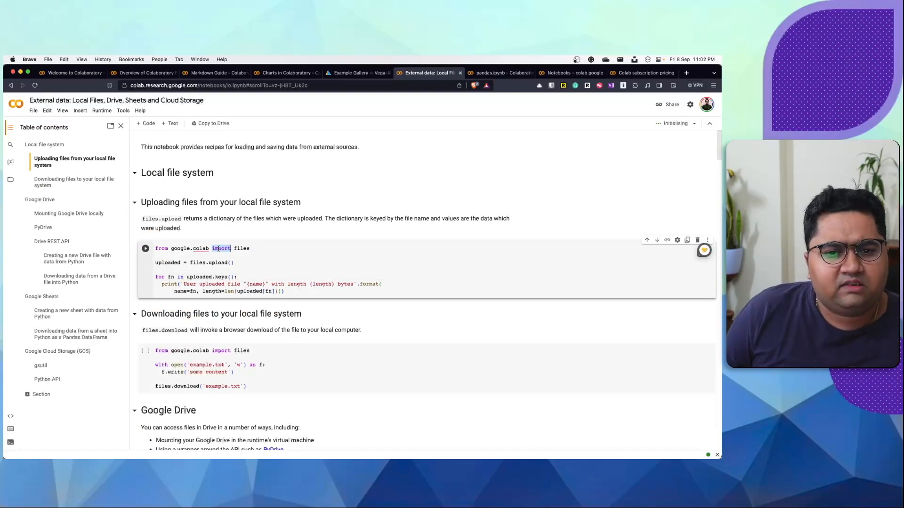
double_click(167, 262)
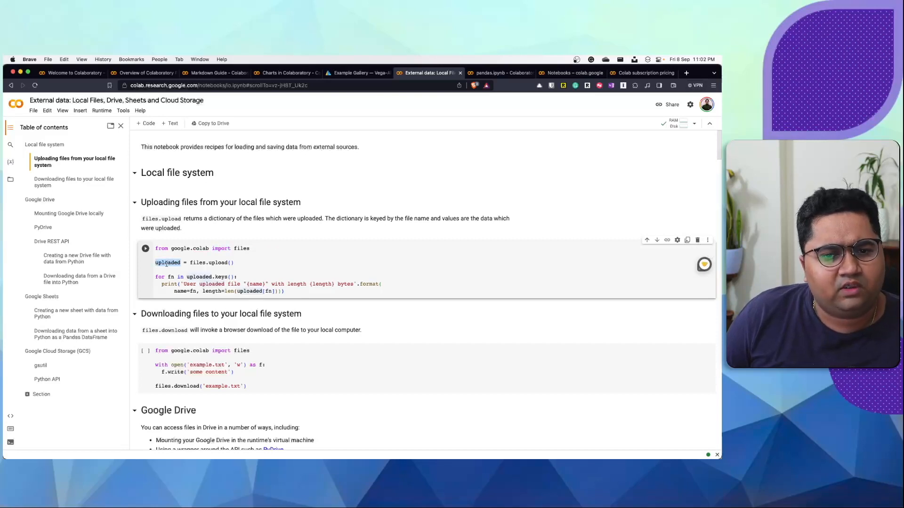
scroll(down, 3)
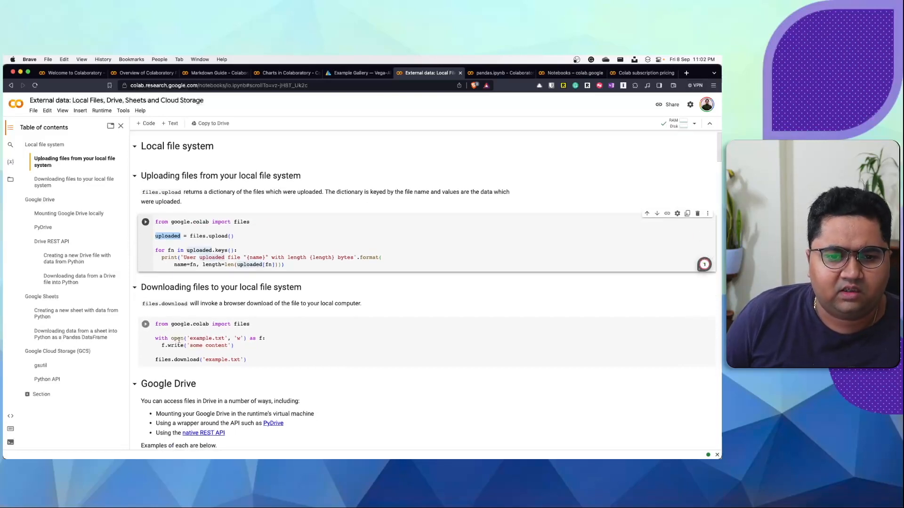
click(202, 338)
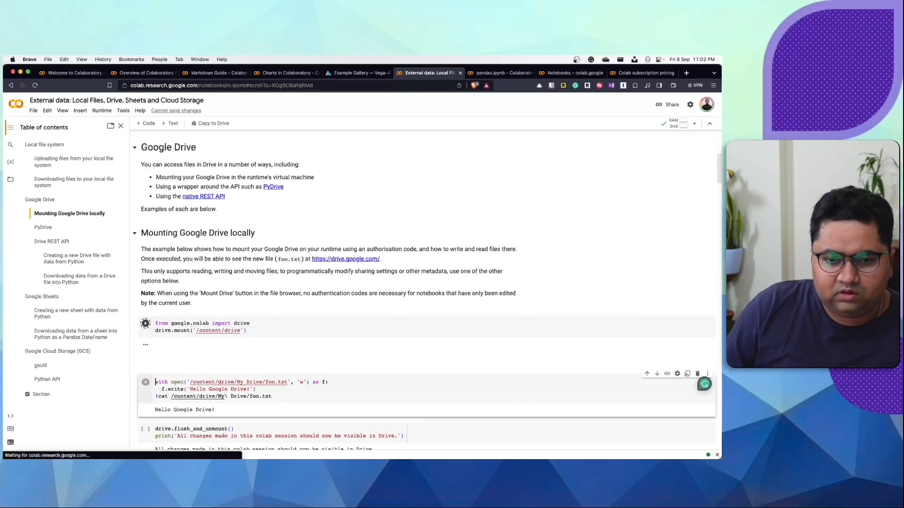
- Run drive.mount, grant Drive access with the Google account, mounting at /content/drive
click(146, 323)
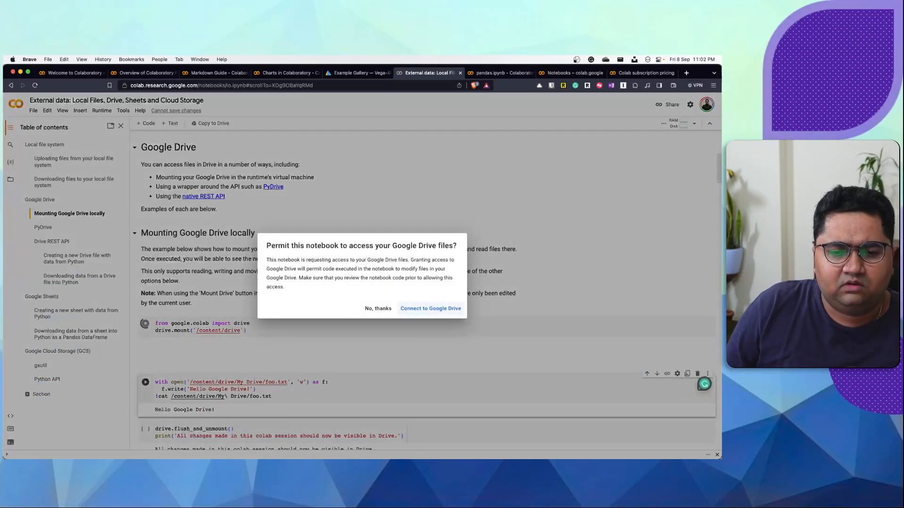
click(429, 308)
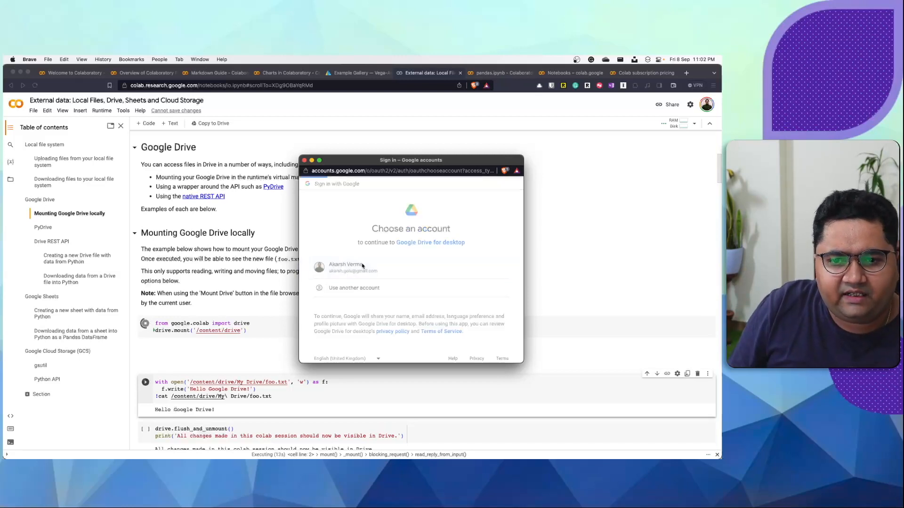
click(346, 267)
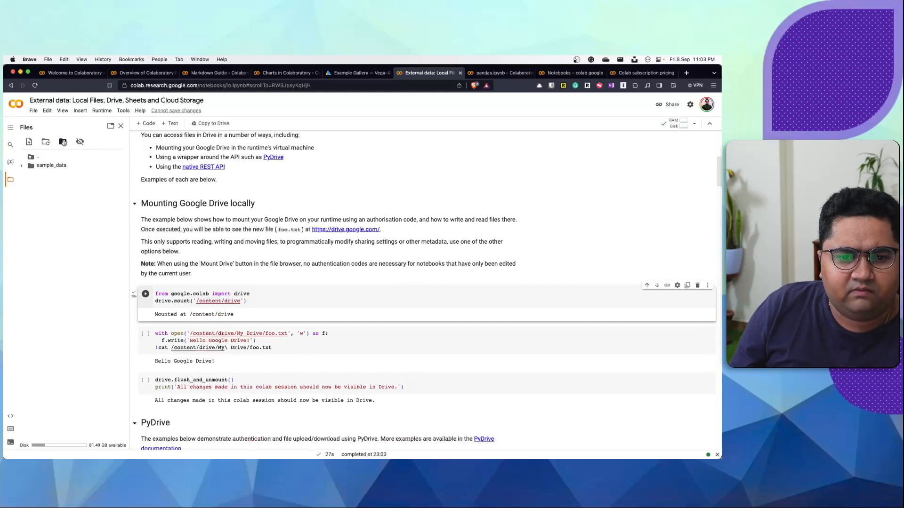
mouse_move(62, 142)
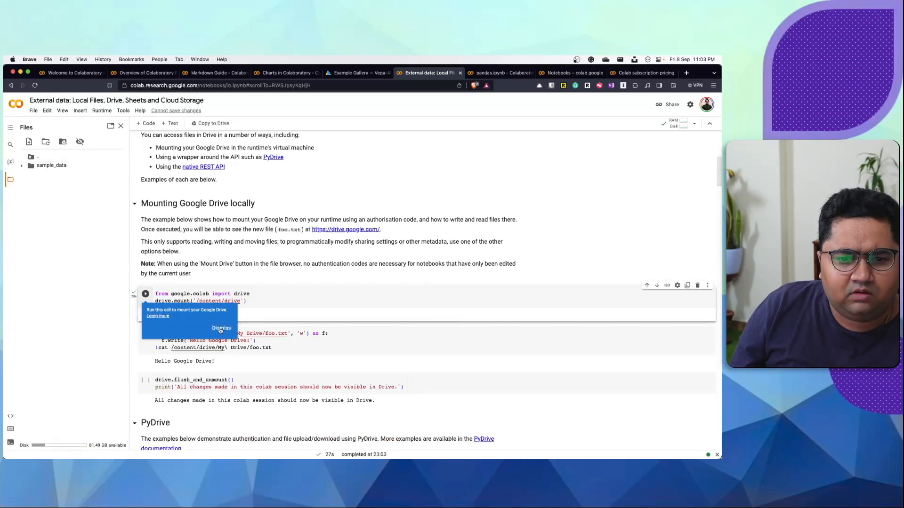
- Dismiss the mounting tip and expand drive > MyDrive > Content in the Files panel
click(221, 328)
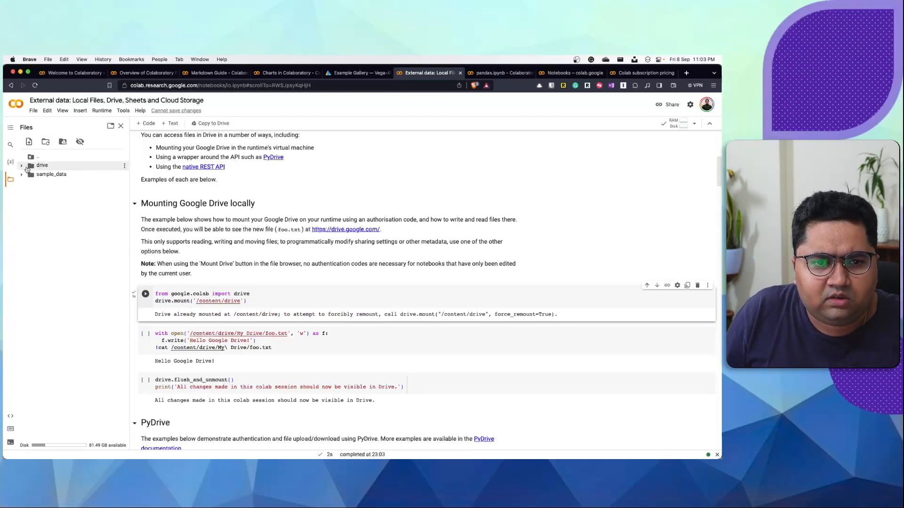
click(21, 165)
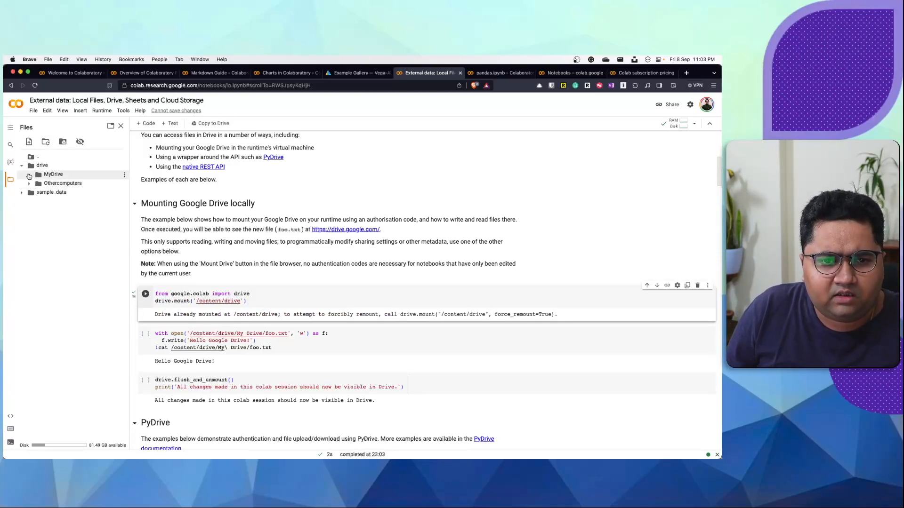
click(30, 174)
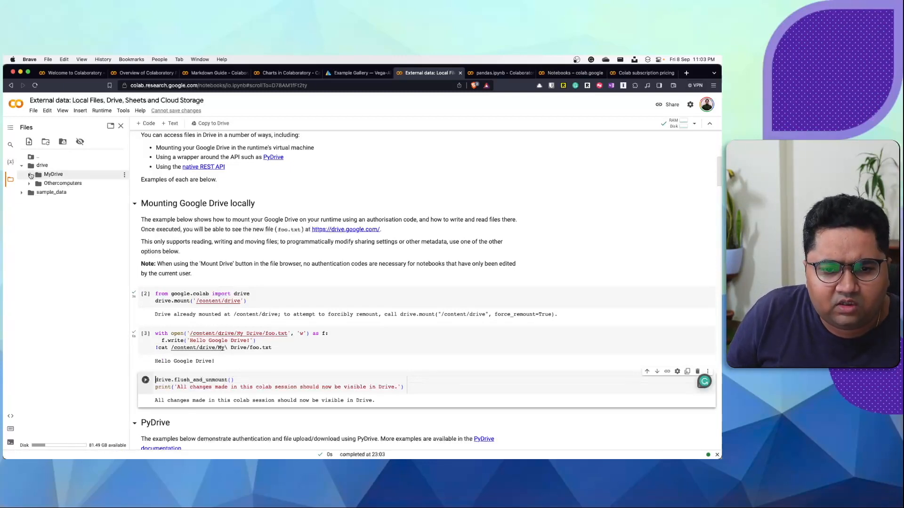
click(28, 174)
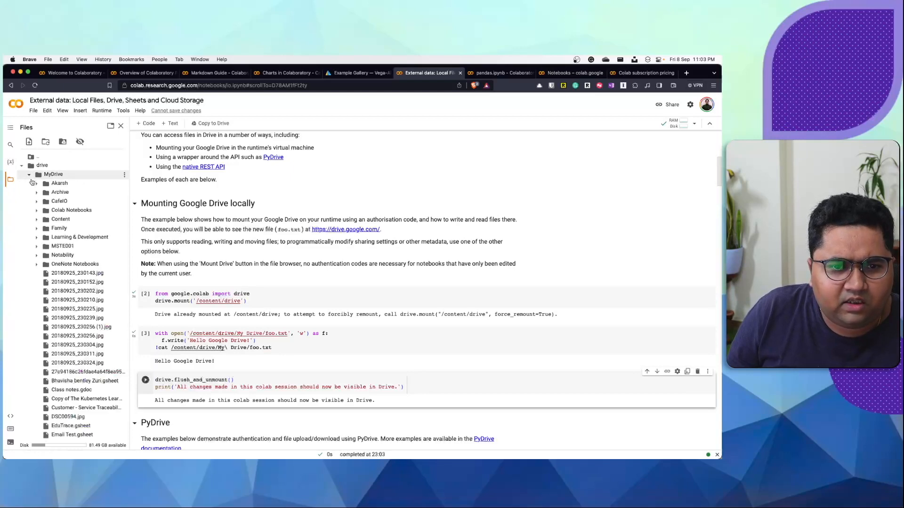
click(36, 219)
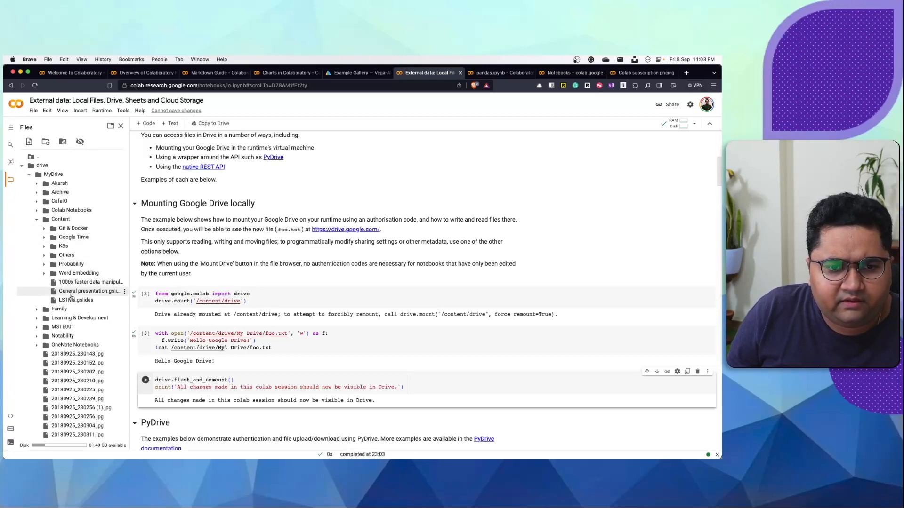
scroll(down, 3)
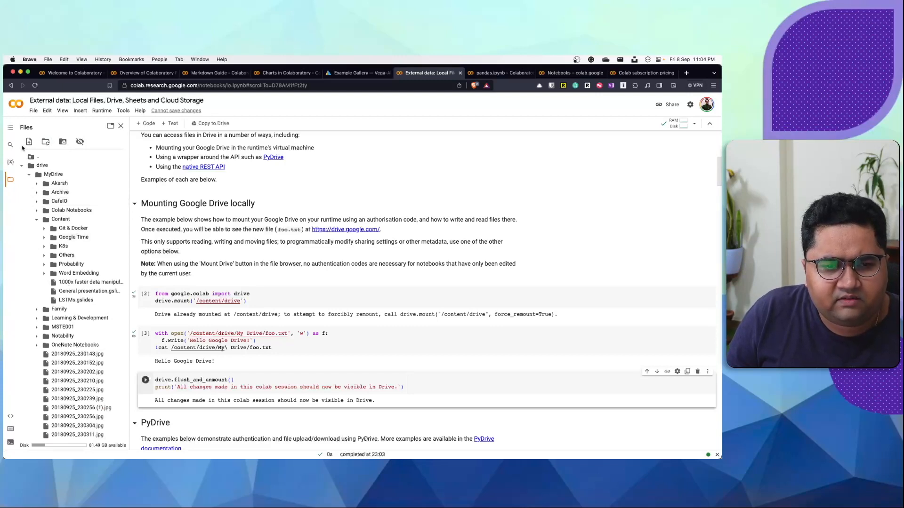
- Collapse the MyDrive and drive folders and scroll on to the PyDrive section
click(29, 174)
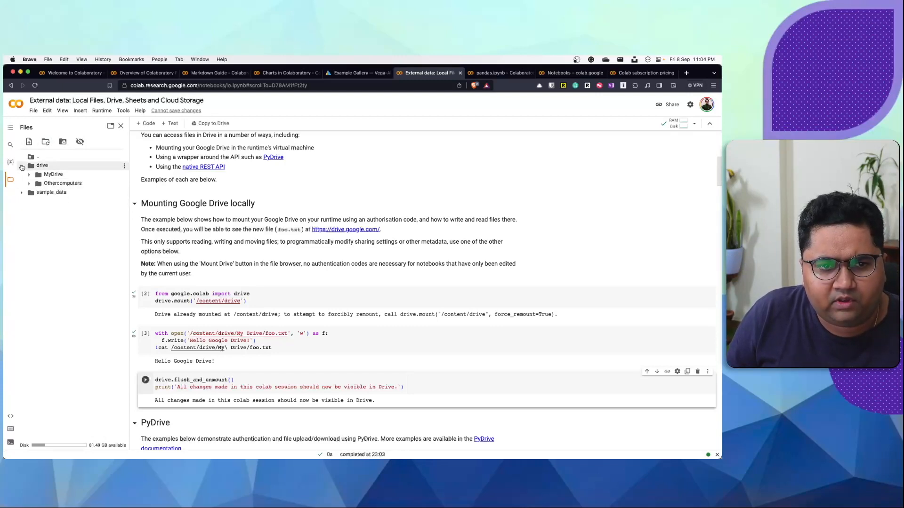
click(22, 165)
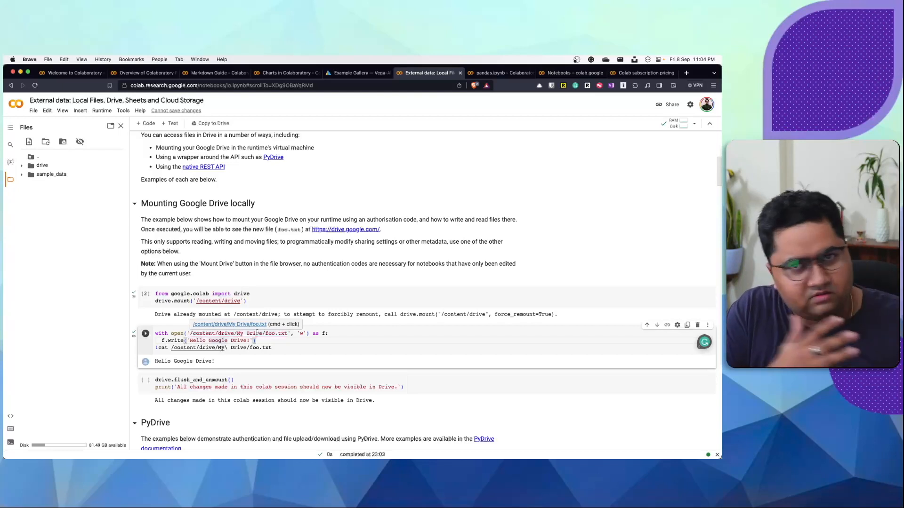
scroll(down, 3)
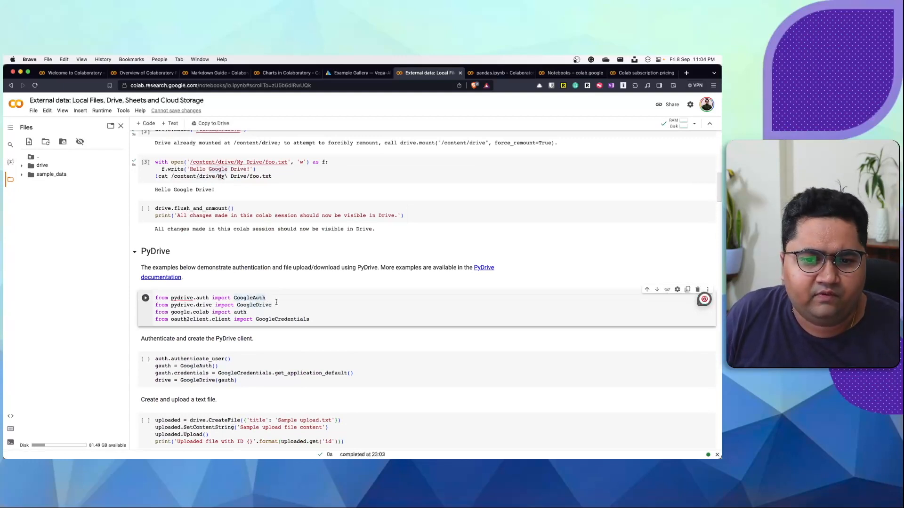
- Scroll through the Google Sheets and Cloud Storage sections, then switch to the pandas.ipynb snippets notebook
scroll(down, 3)
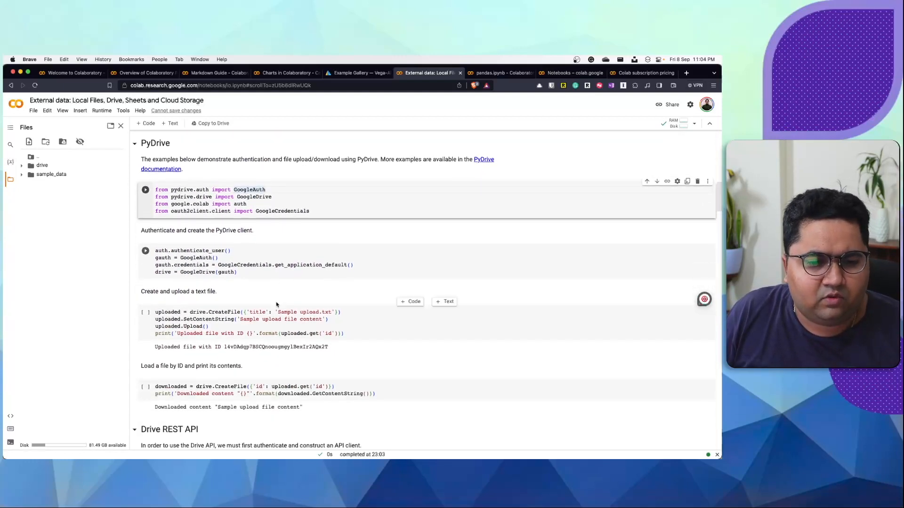
scroll(down, 3)
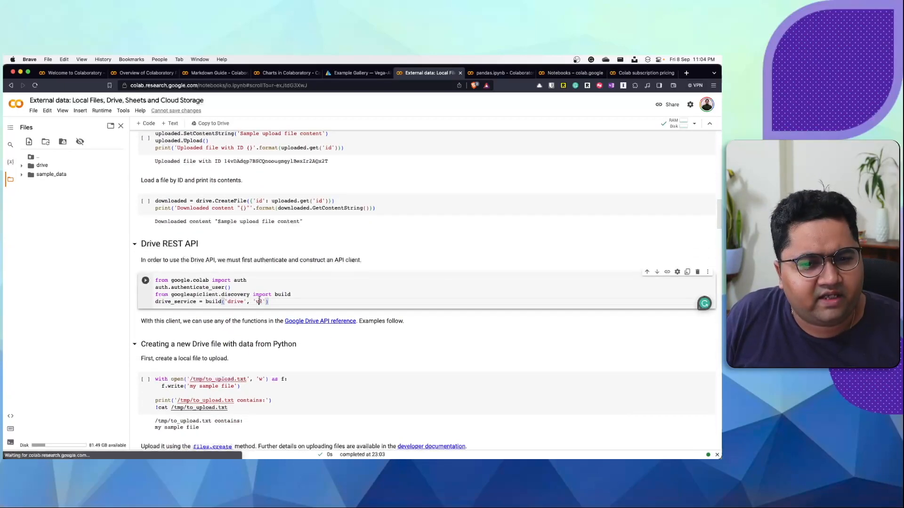
scroll(down, 3)
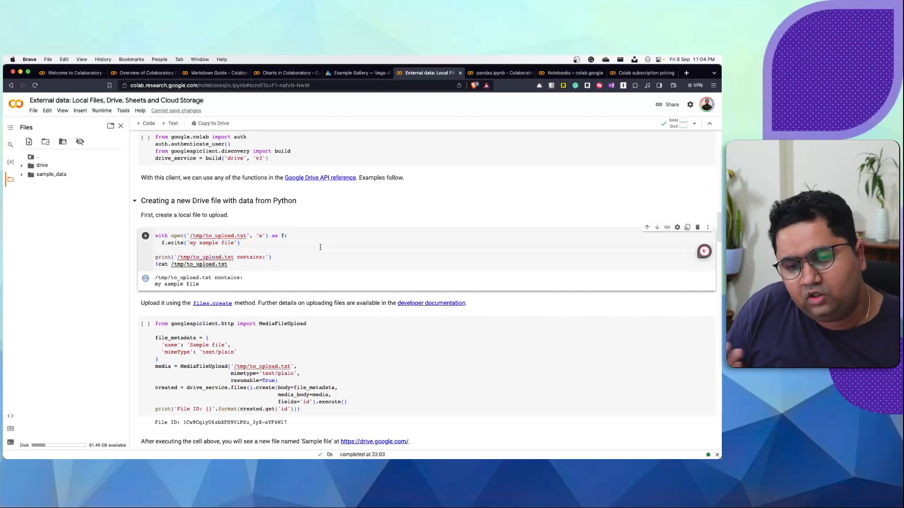
scroll(down, 3)
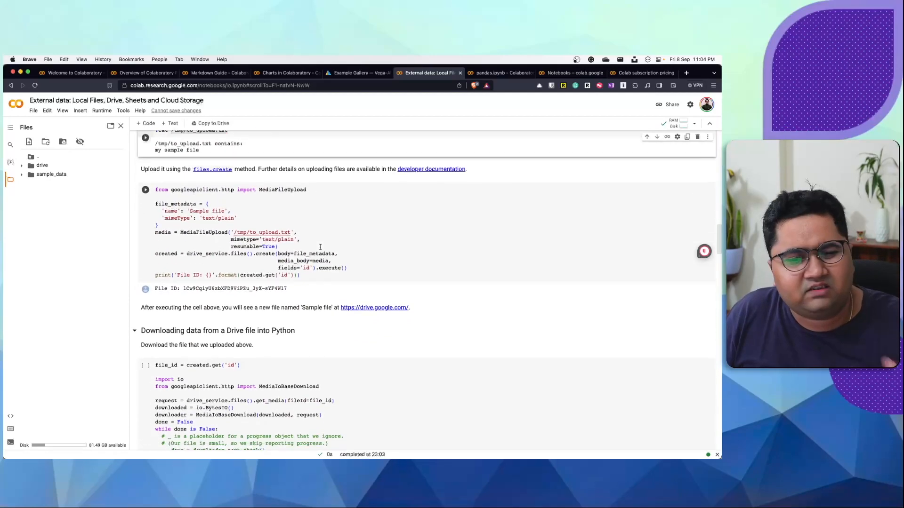
scroll(down, 3)
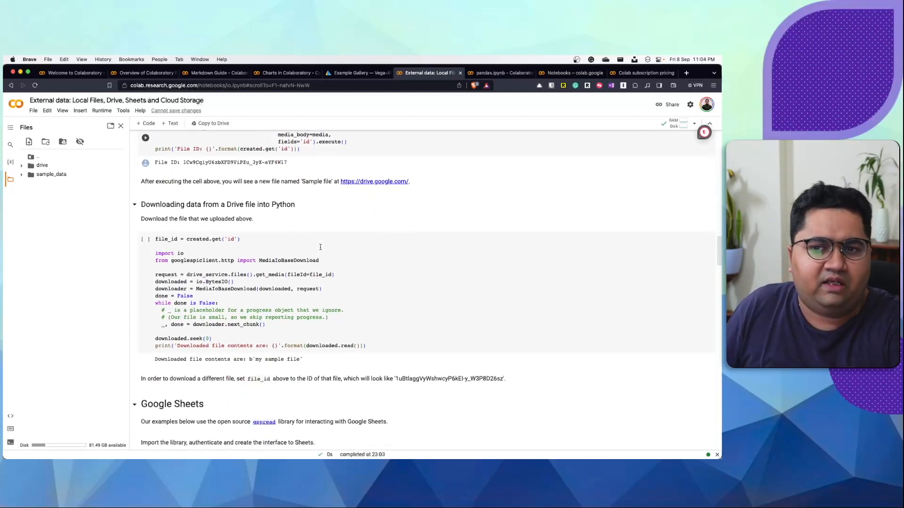
scroll(down, 3)
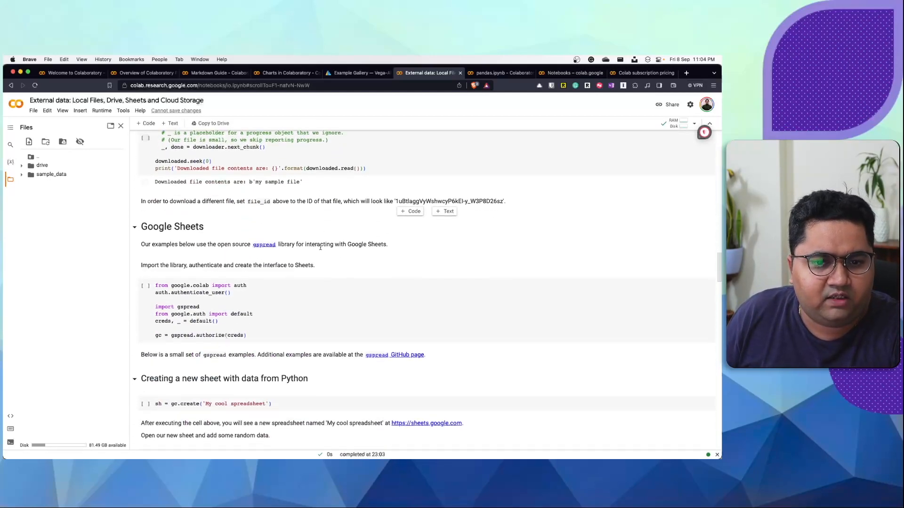
click(286, 278)
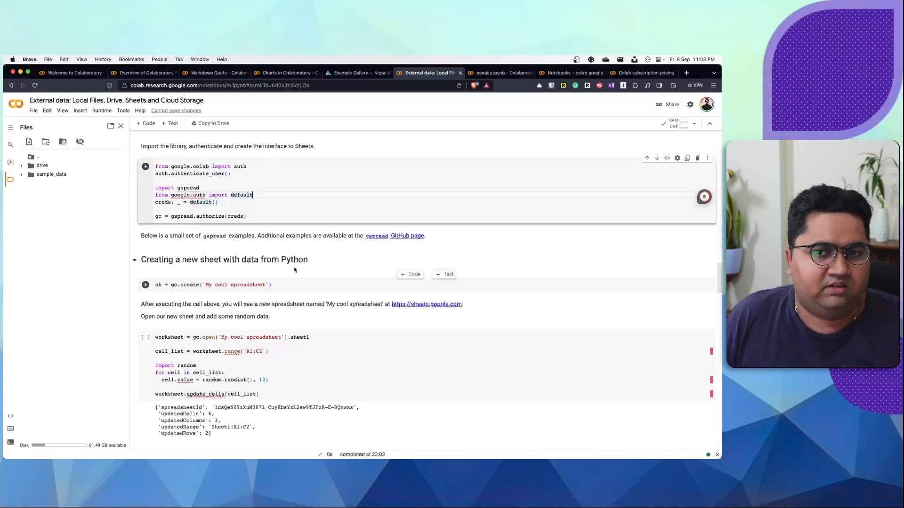
scroll(down, 3)
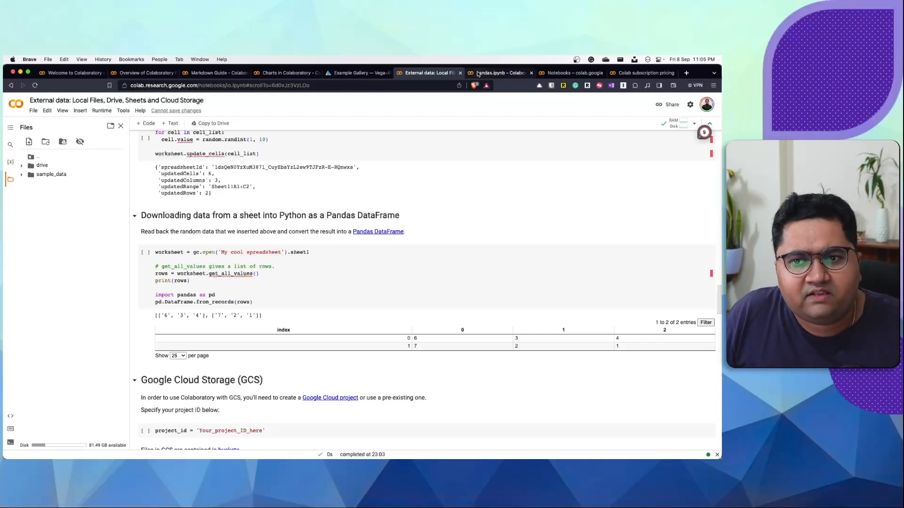
click(498, 73)
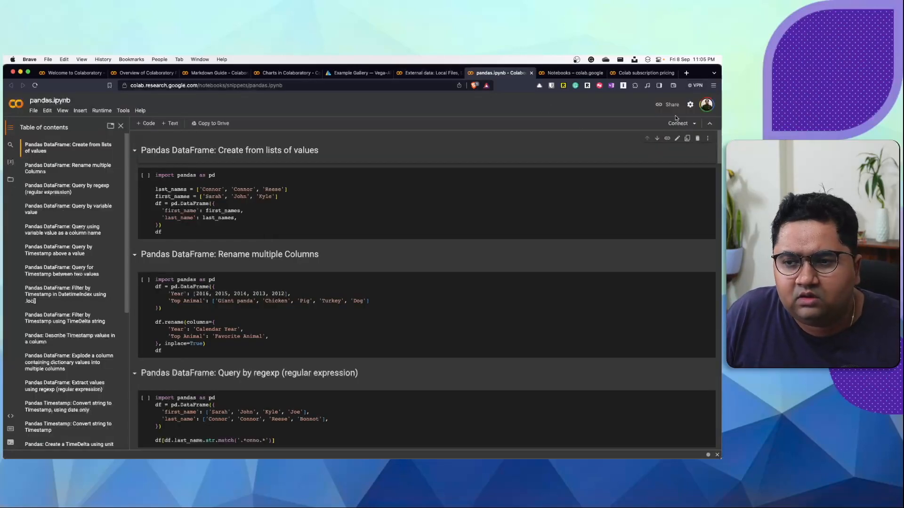
- Connect a runtime, run the 'Create from lists of values' snippet to show the names DataFrame, and request suggested charts
click(123, 110)
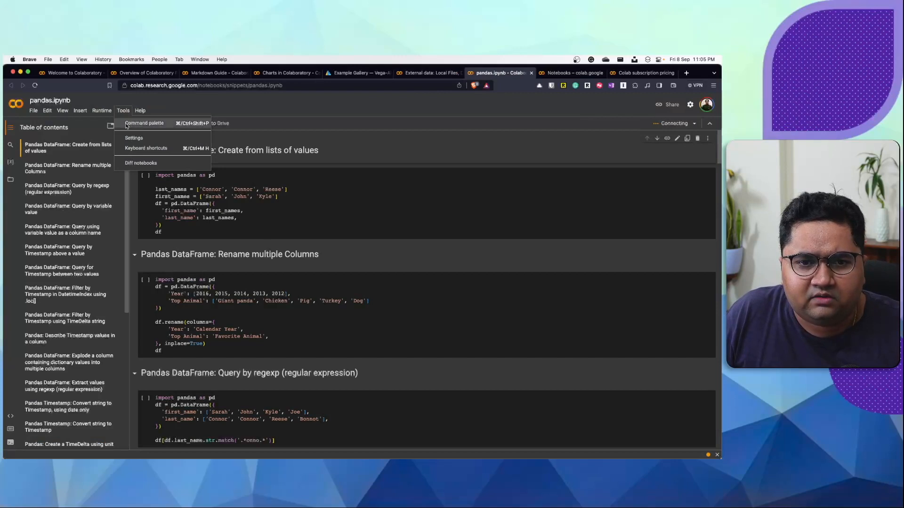
click(133, 138)
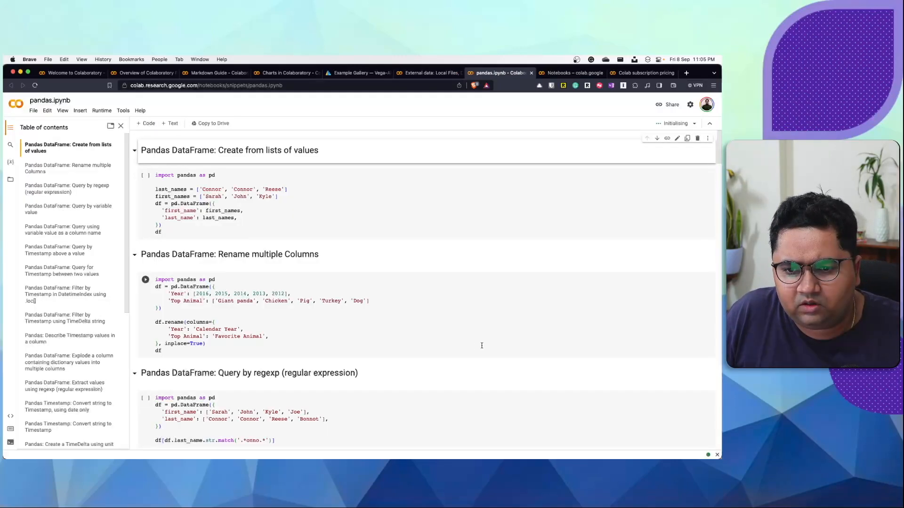
click(231, 211)
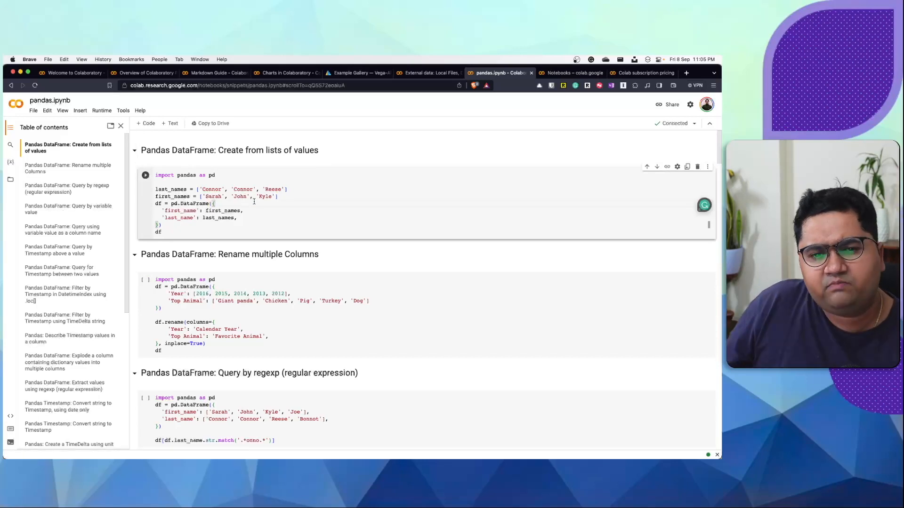
click(146, 175)
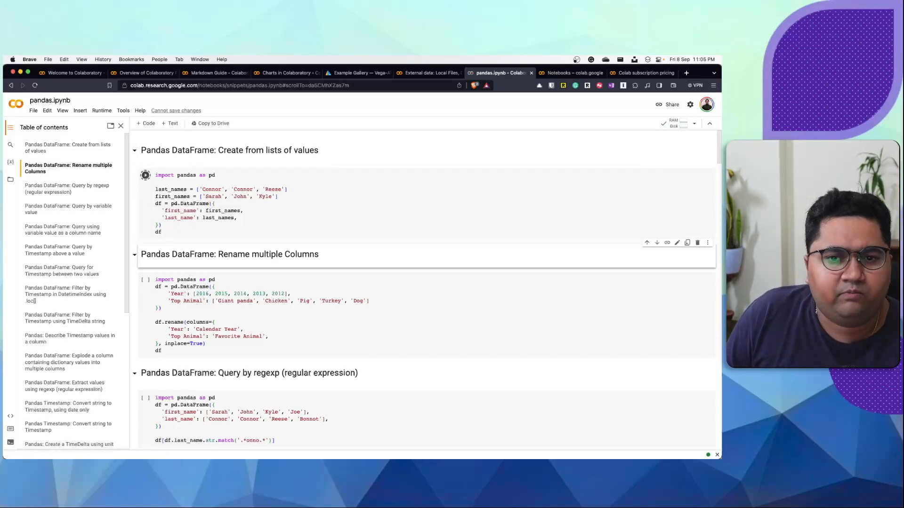
click(146, 175)
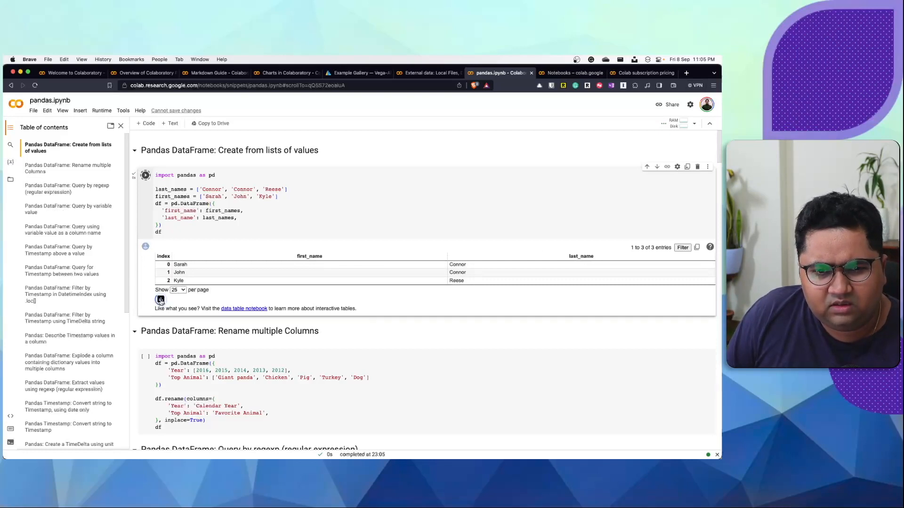
mouse_move(160, 300)
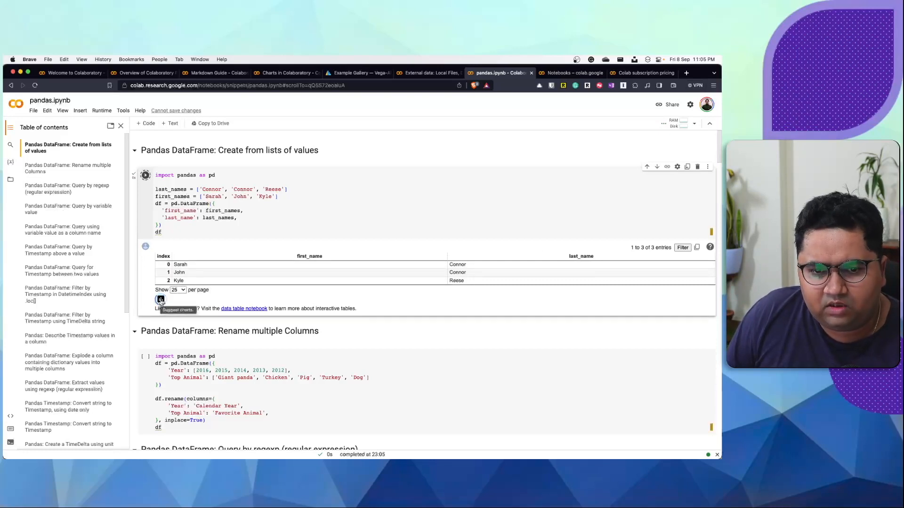
click(160, 300)
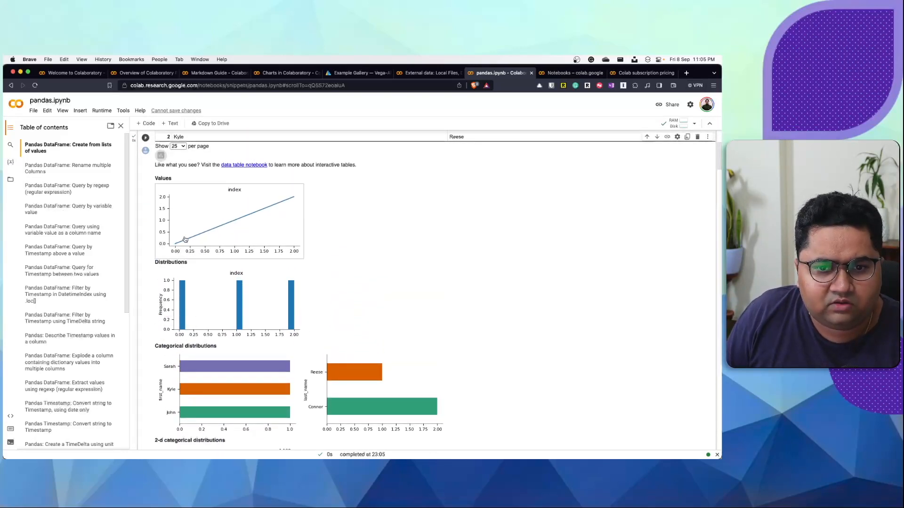
mouse_move(275, 221)
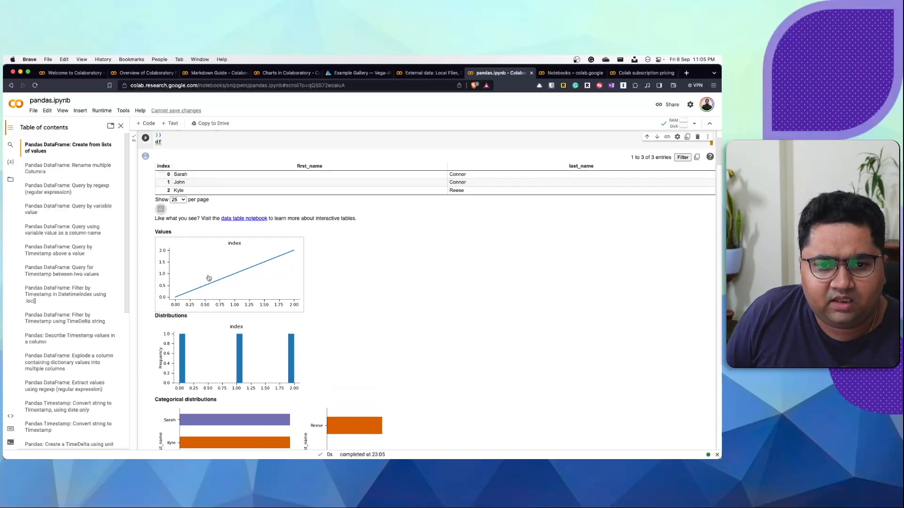
mouse_move(227, 282)
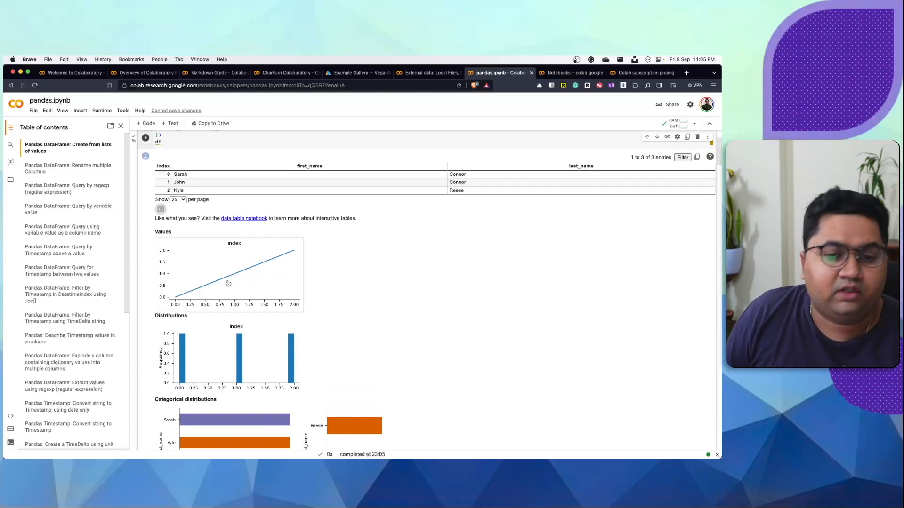
- Scroll through the suggested value, distribution, categorical, heatmap, faceted and time series charts
scroll(down, 3)
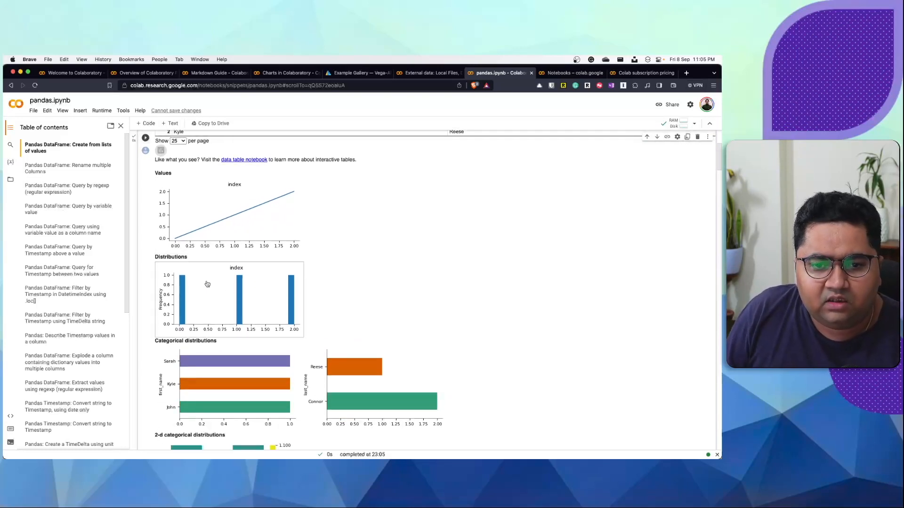
scroll(down, 3)
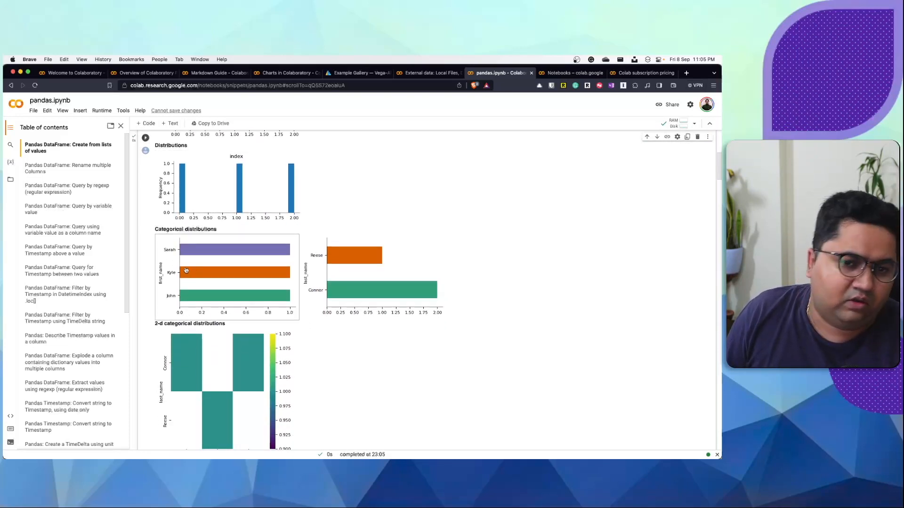
scroll(down, 3)
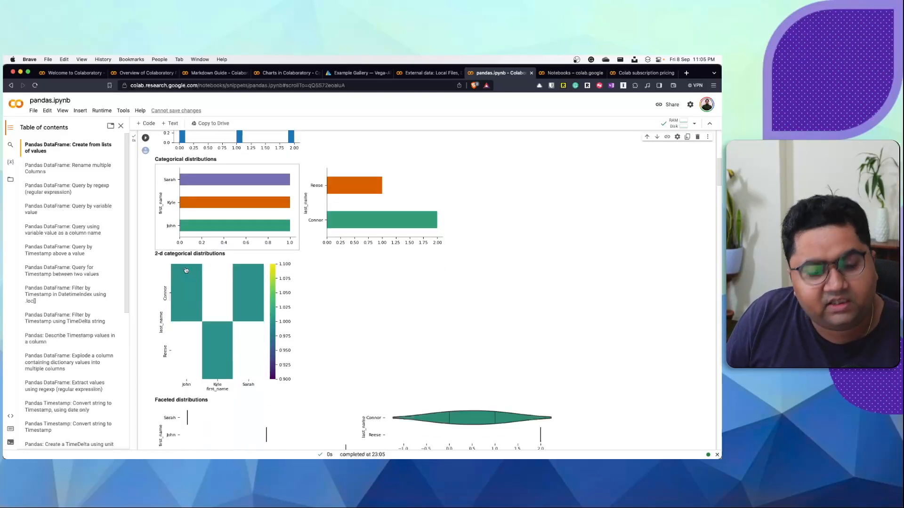
scroll(down, 3)
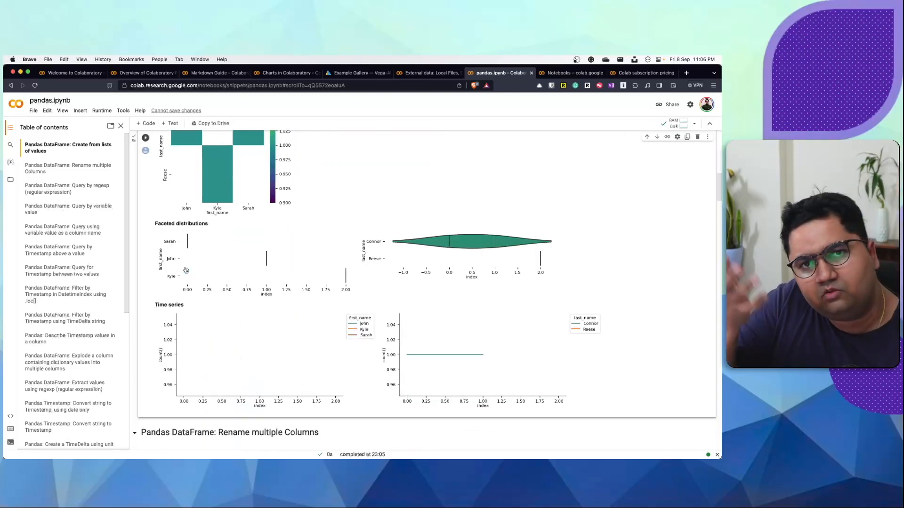
scroll(down, 3)
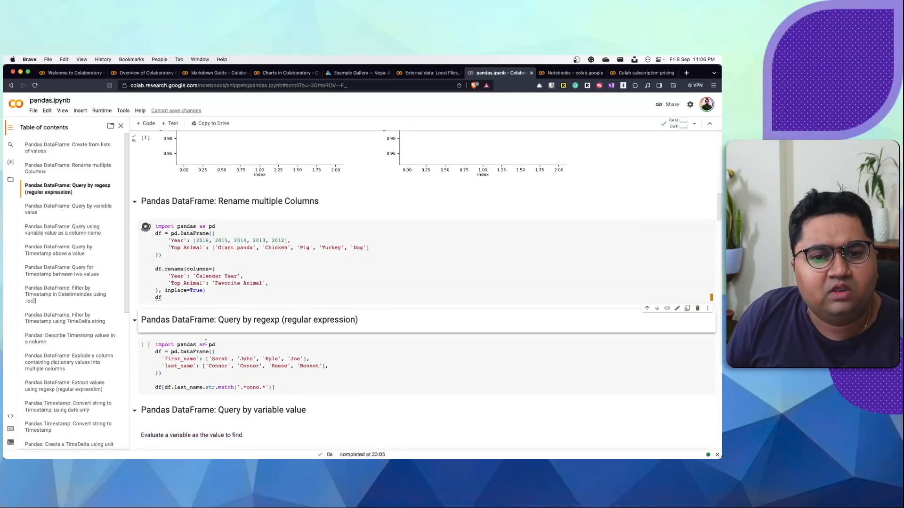
scroll(down, 3)
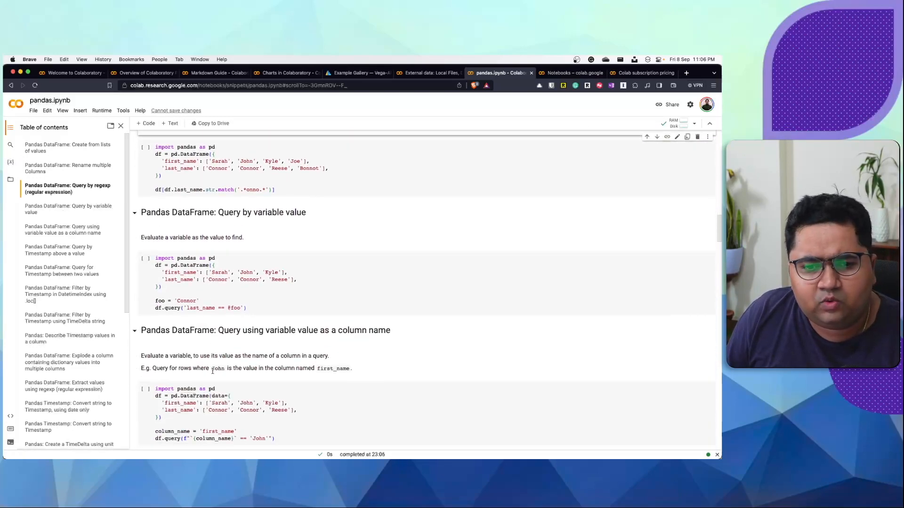
- Scroll past more pandas query snippets, then bring up the Colab subscription pricing page
scroll(down, 3)
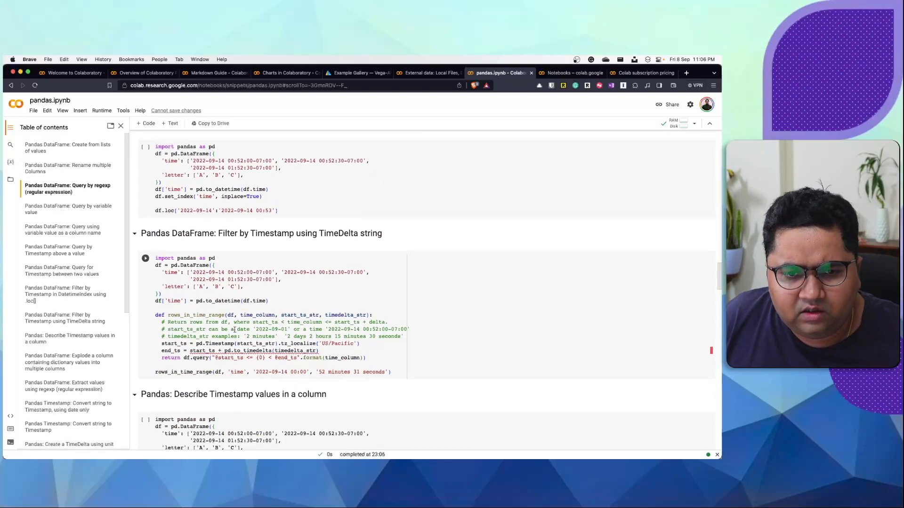
scroll(down, 3)
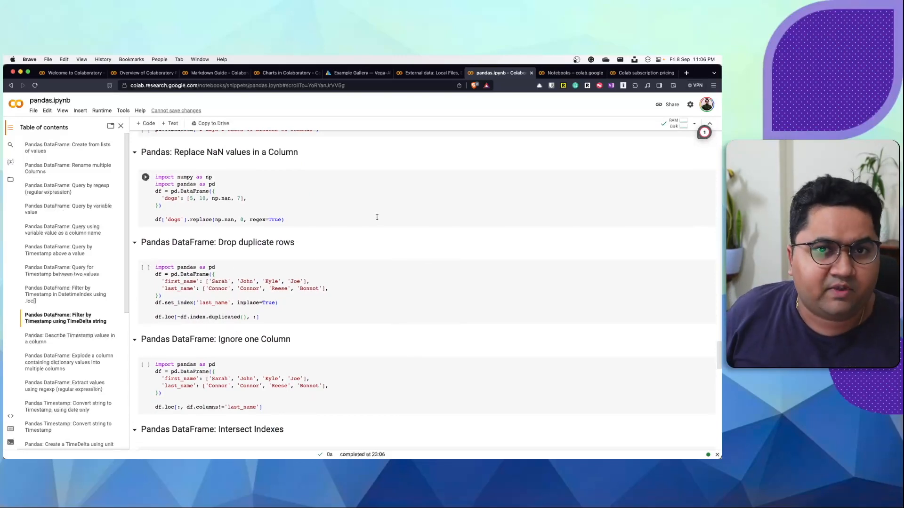
click(639, 72)
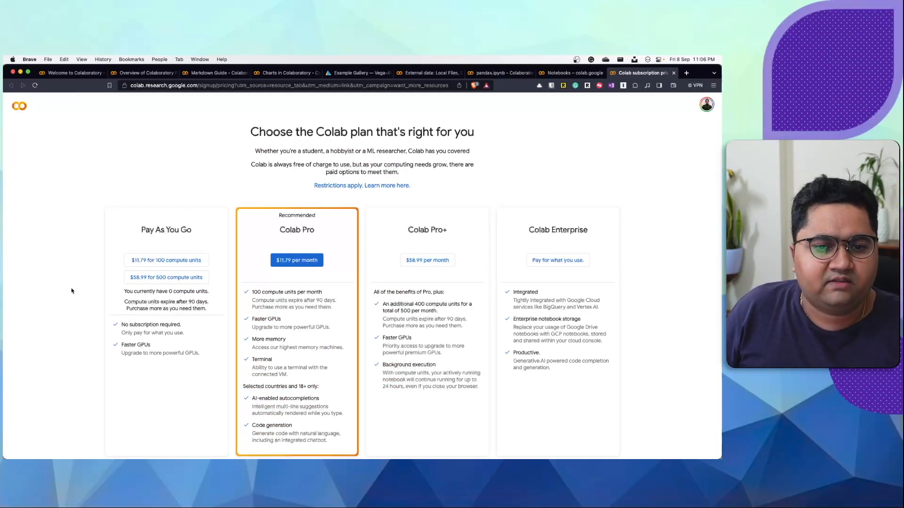
scroll(down, 3)
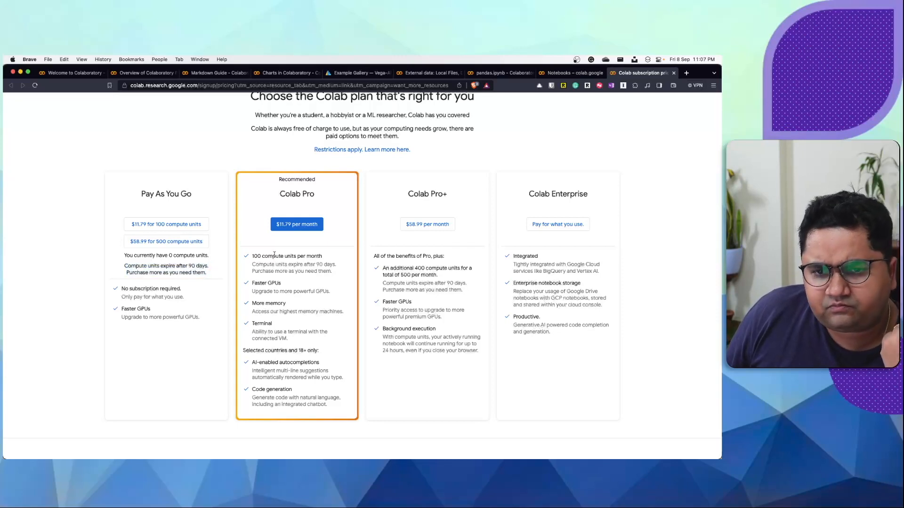
double_click(286, 255)
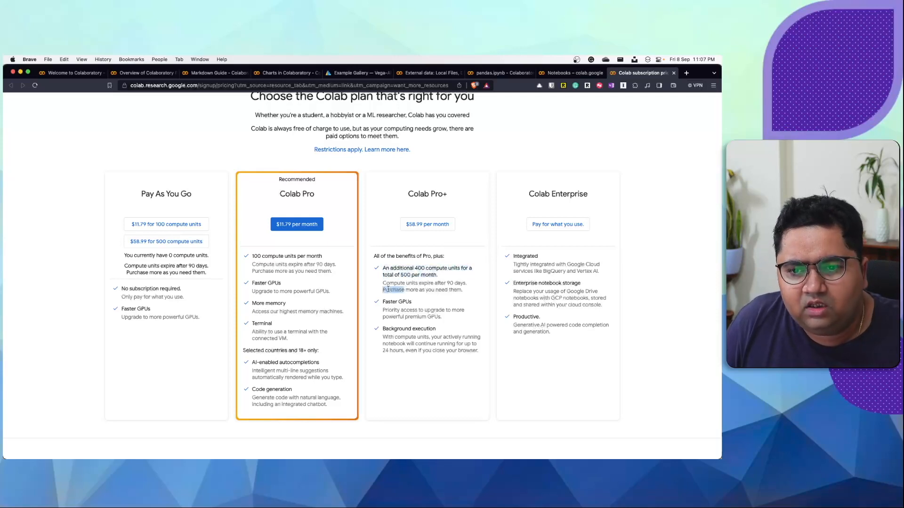
drag(383, 283, 462, 290)
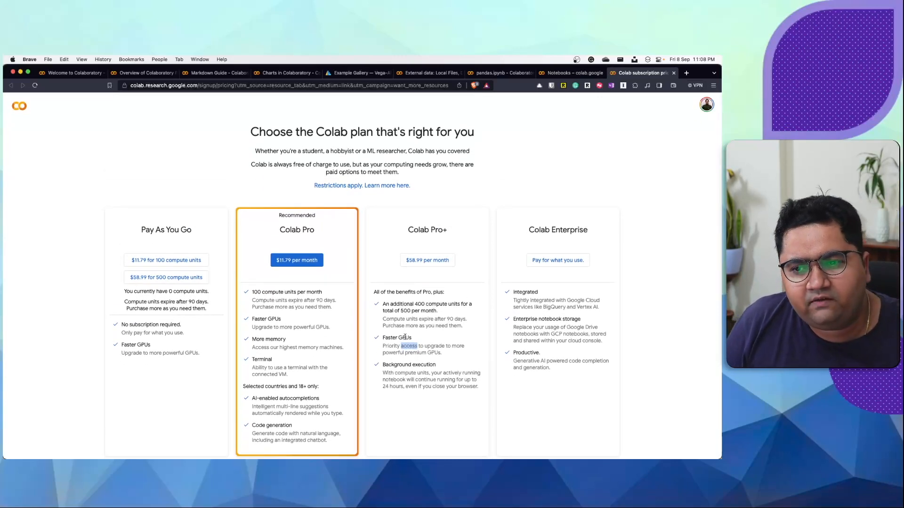
mouse_move(500, 199)
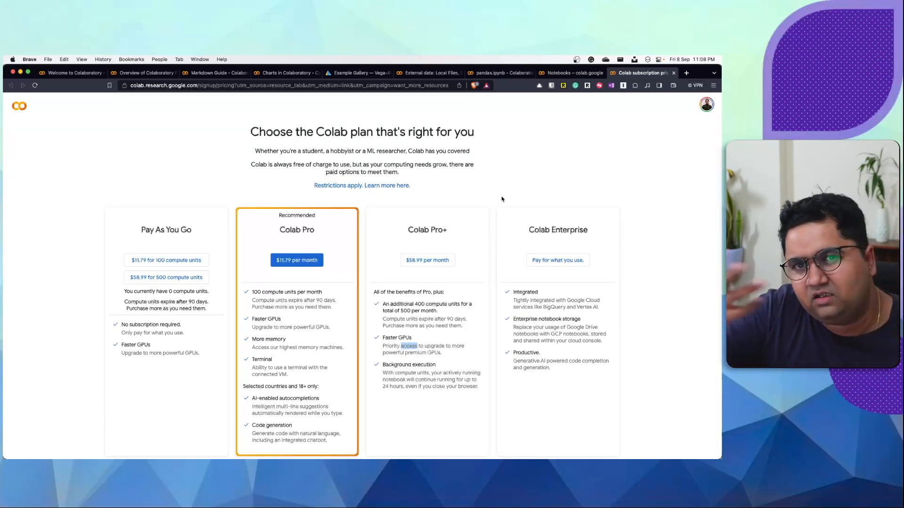